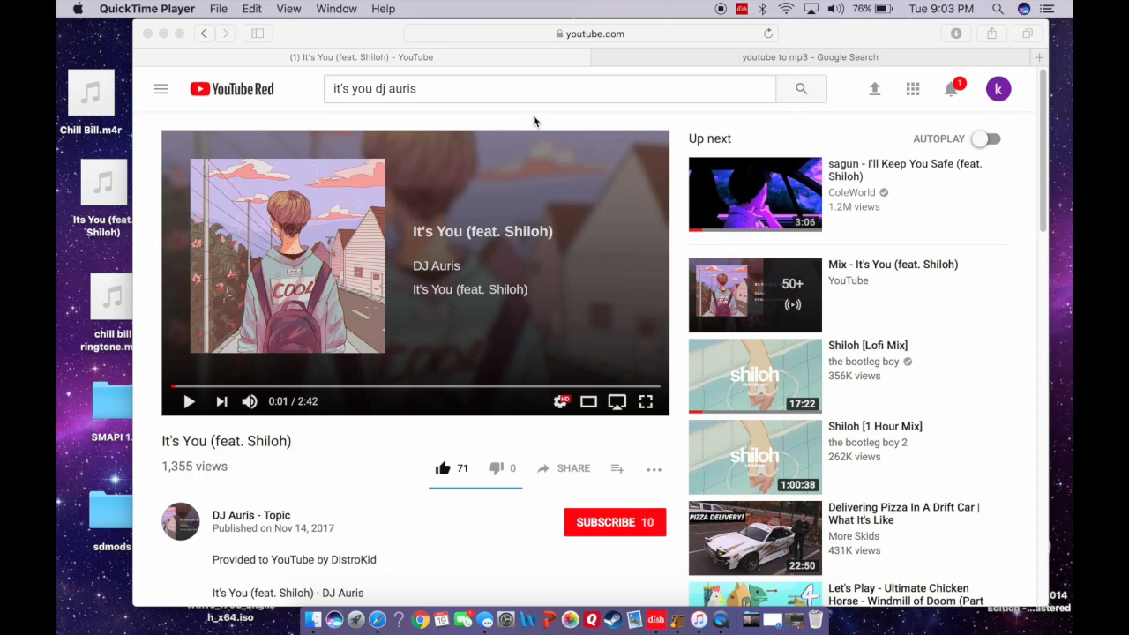
mouse_move(484, 26)
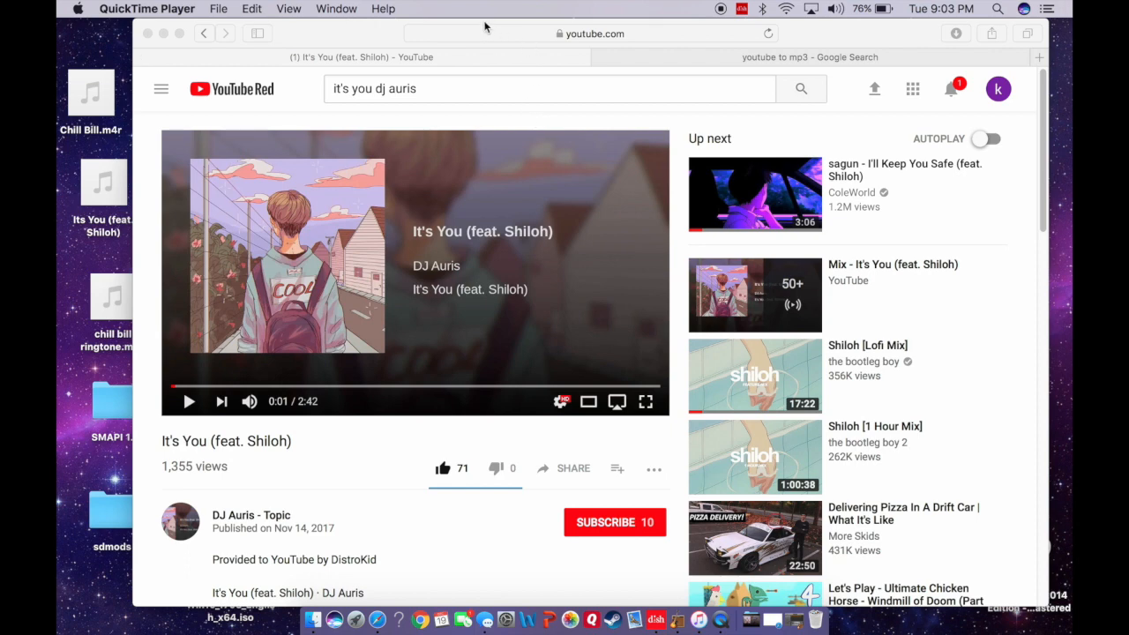
mouse_move(379, 32)
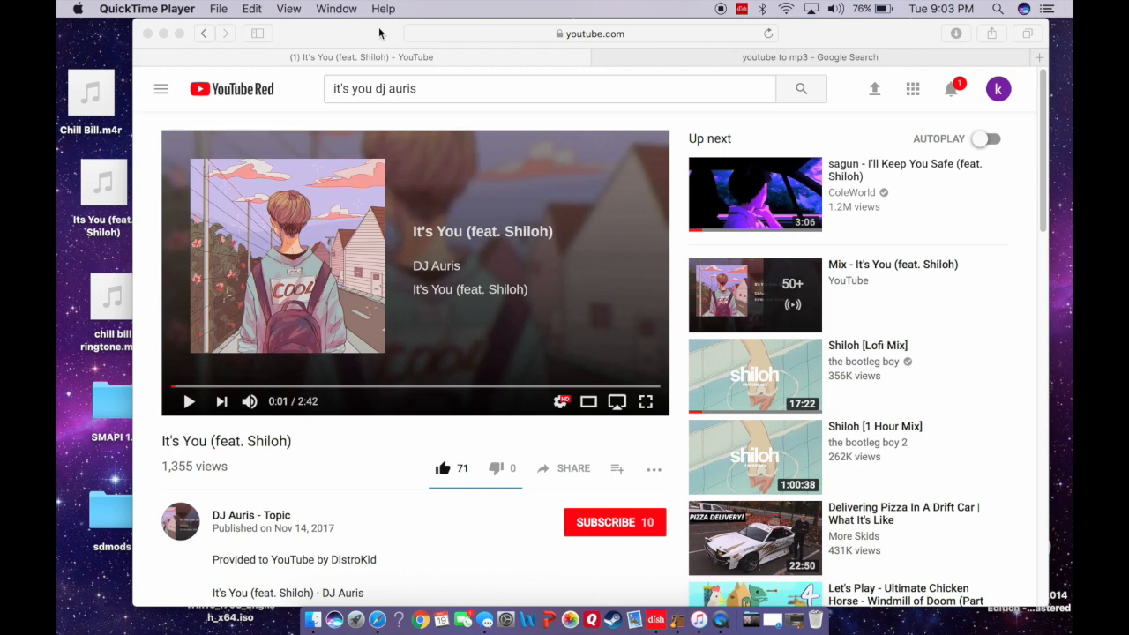
mouse_move(364, 35)
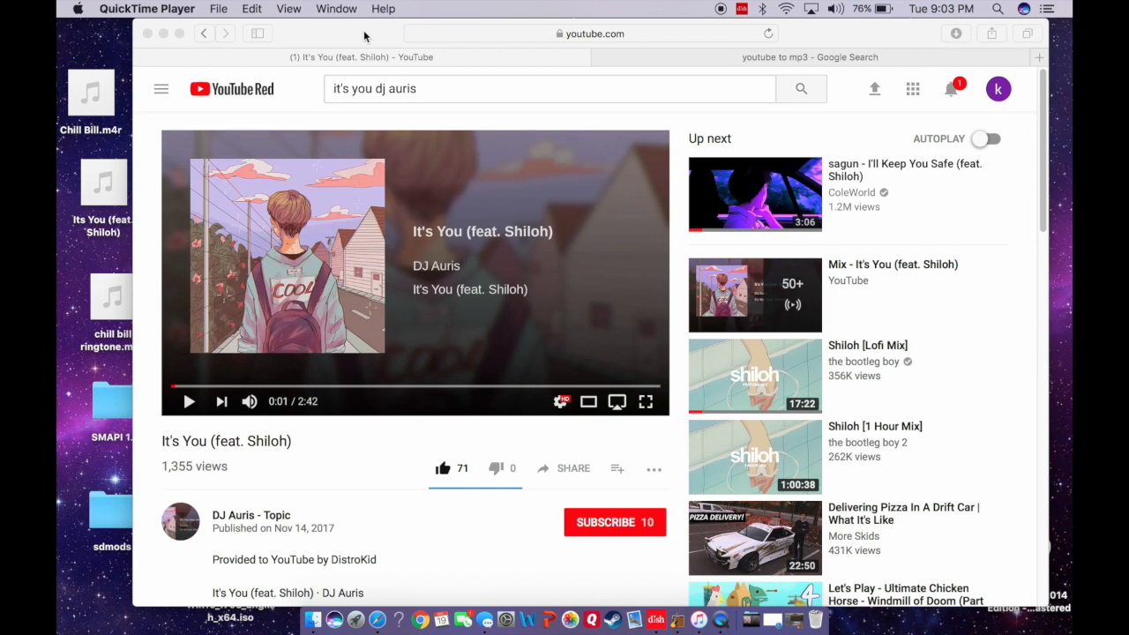
mouse_move(686, 616)
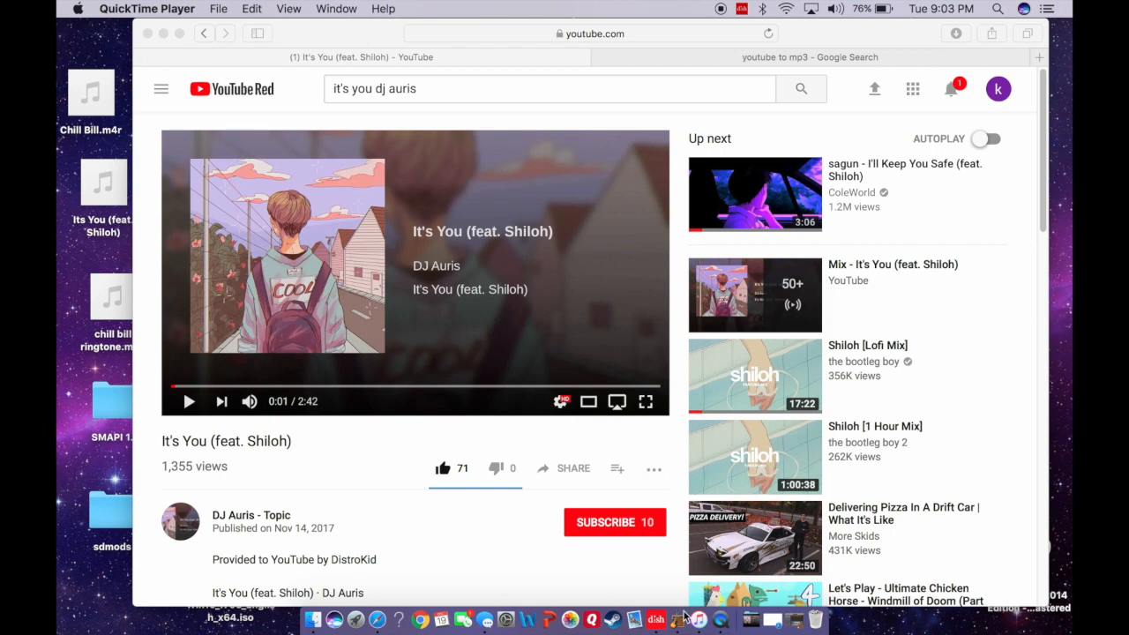
mouse_move(698, 619)
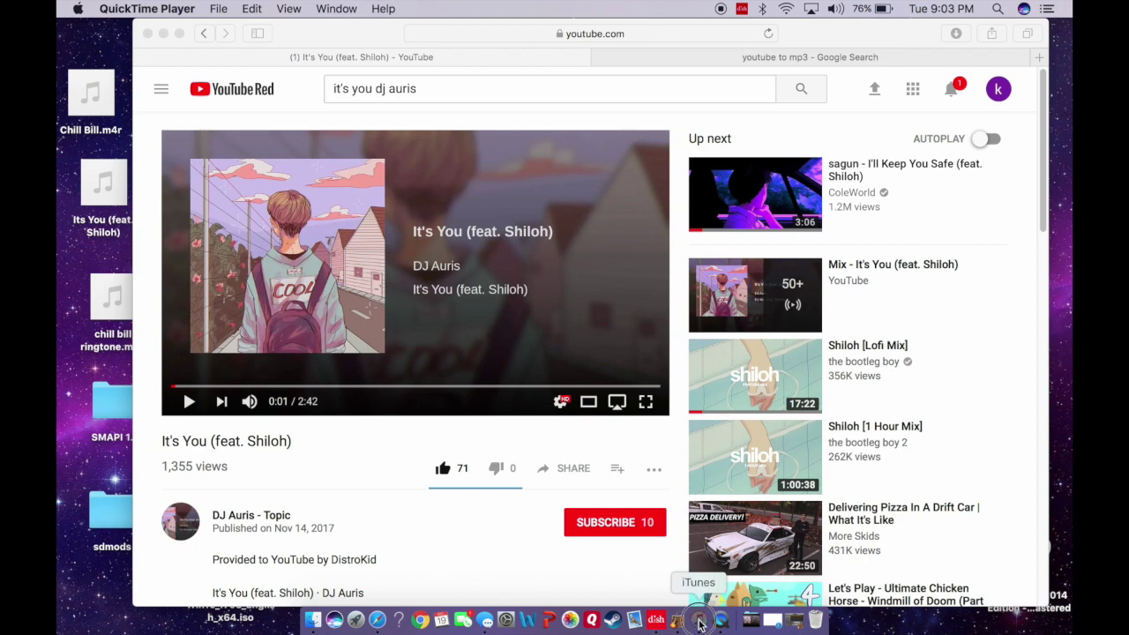
Step: View the connected iPhone 8 Plus summary in iTunes, then return to the YouTube video
click(697, 620)
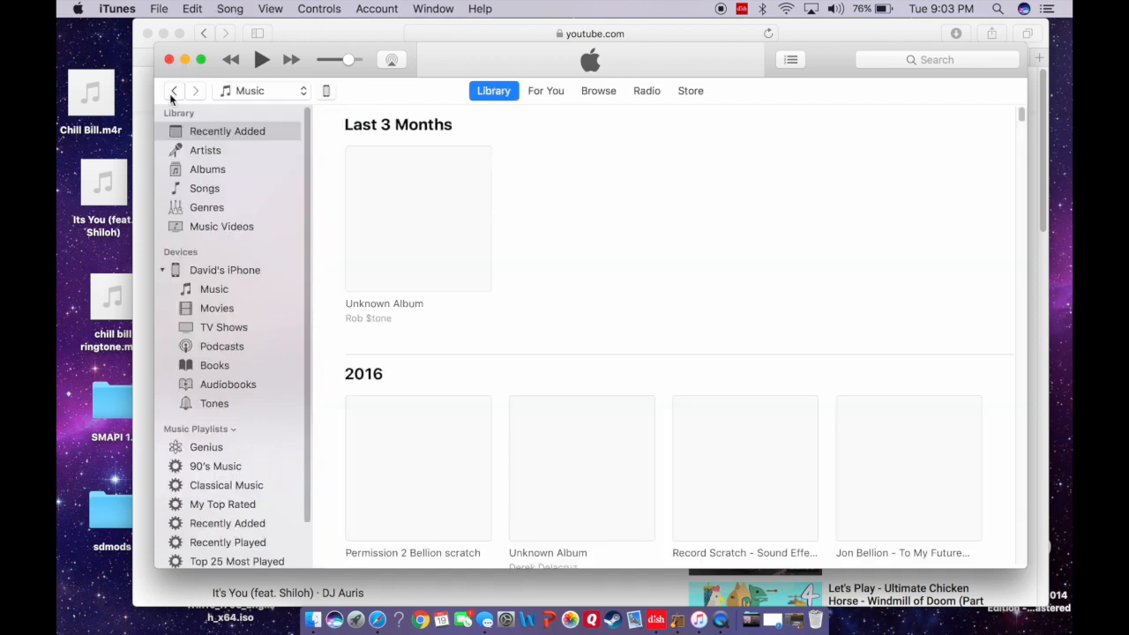
mouse_move(269, 153)
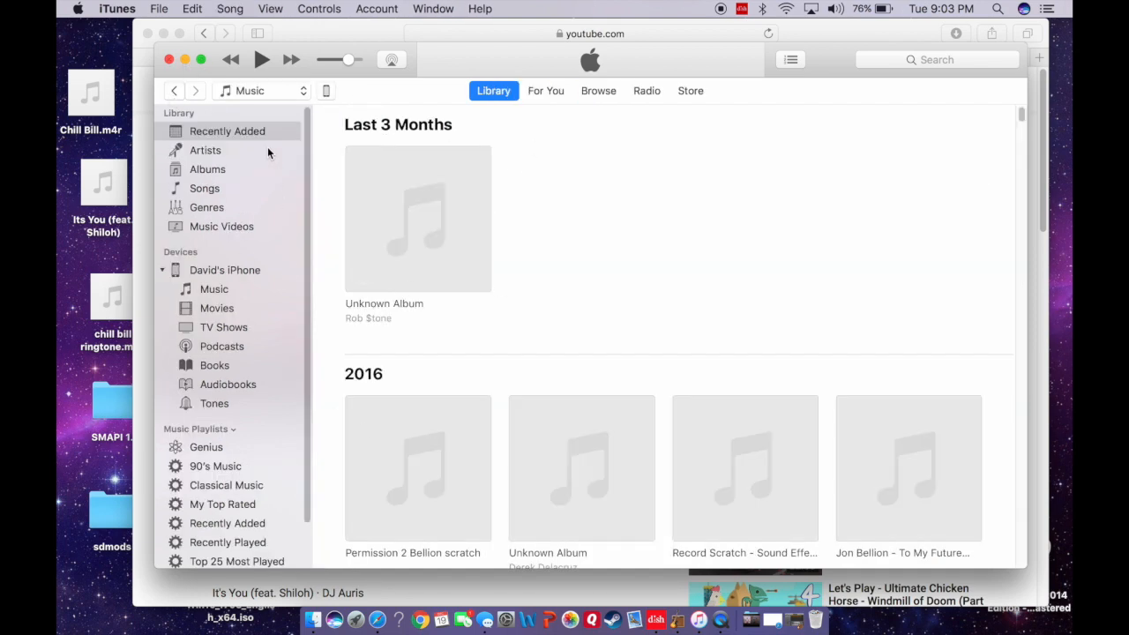
mouse_move(370, 93)
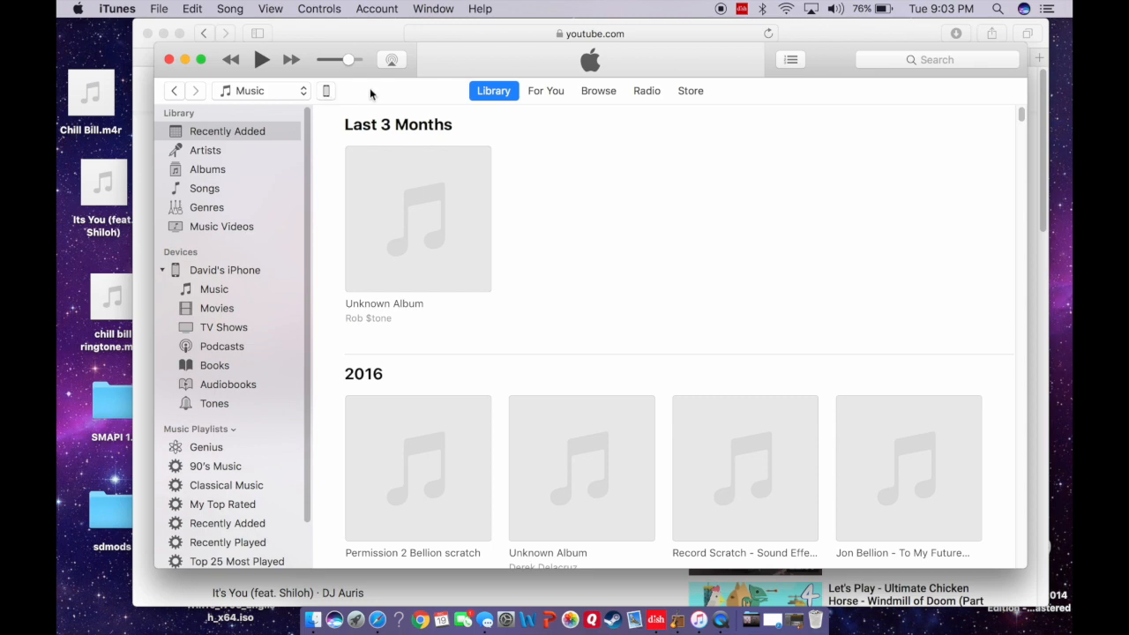
click(224, 270)
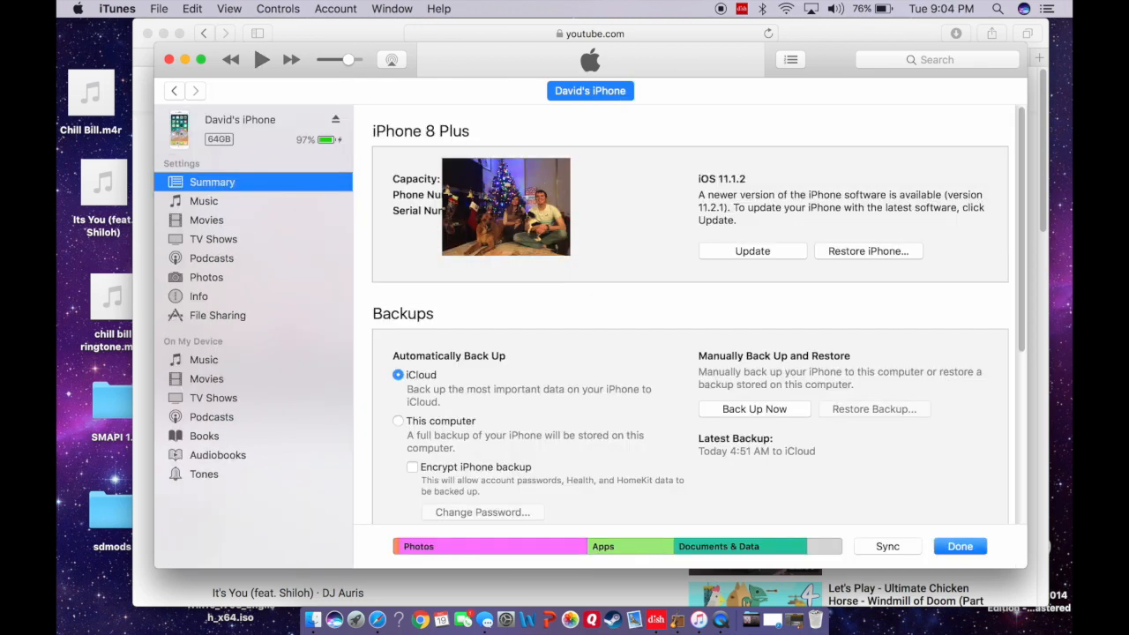
click(203, 473)
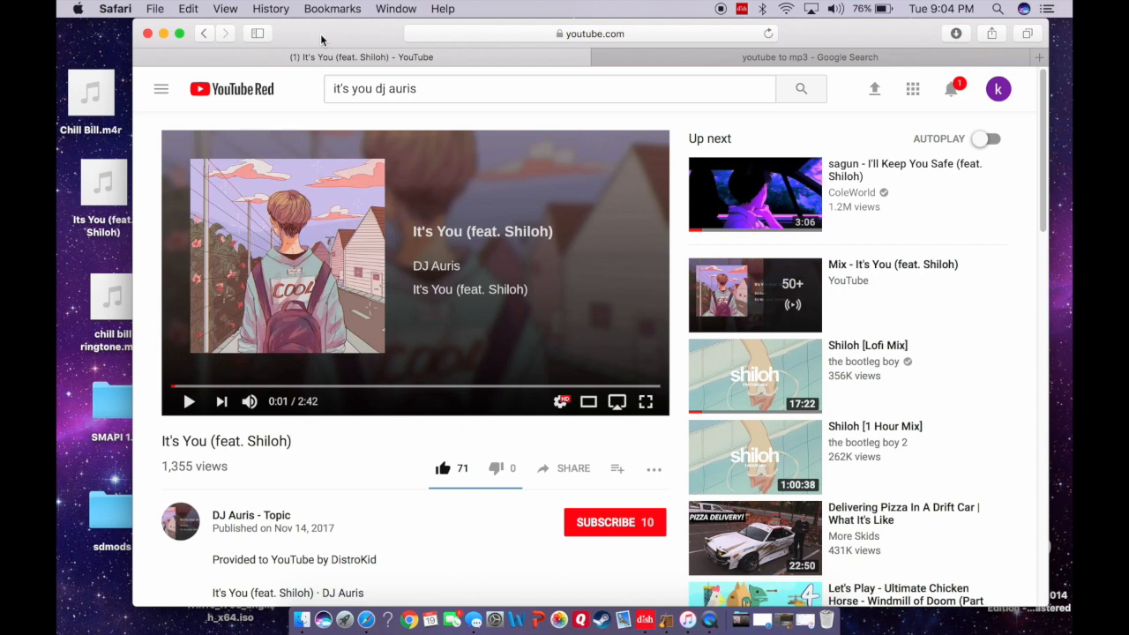
mouse_move(474, 313)
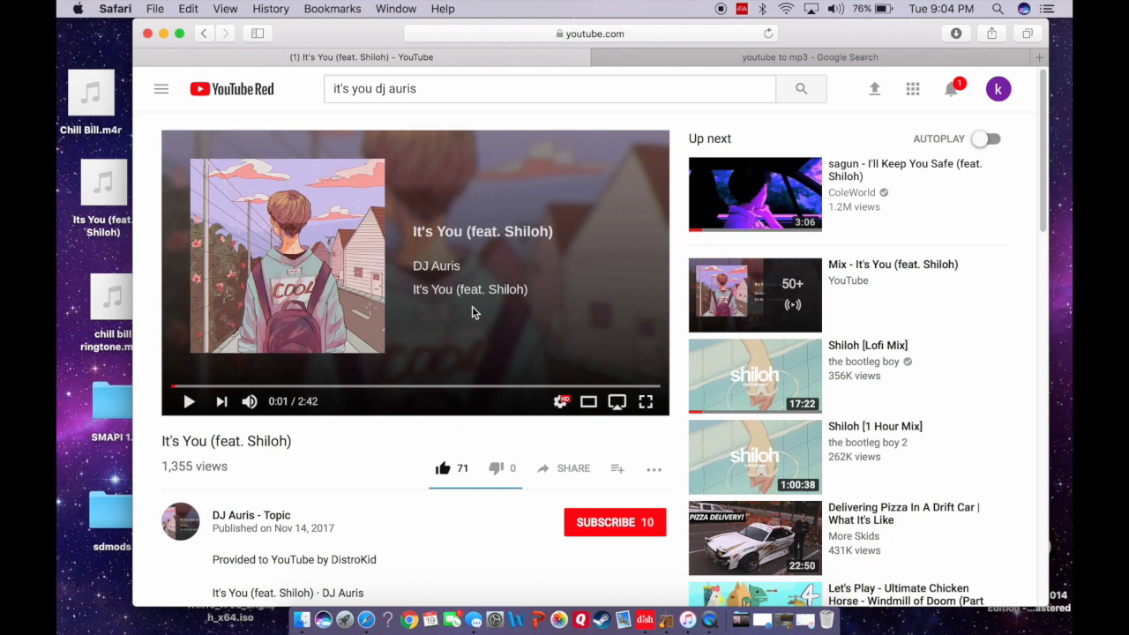
mouse_move(514, 231)
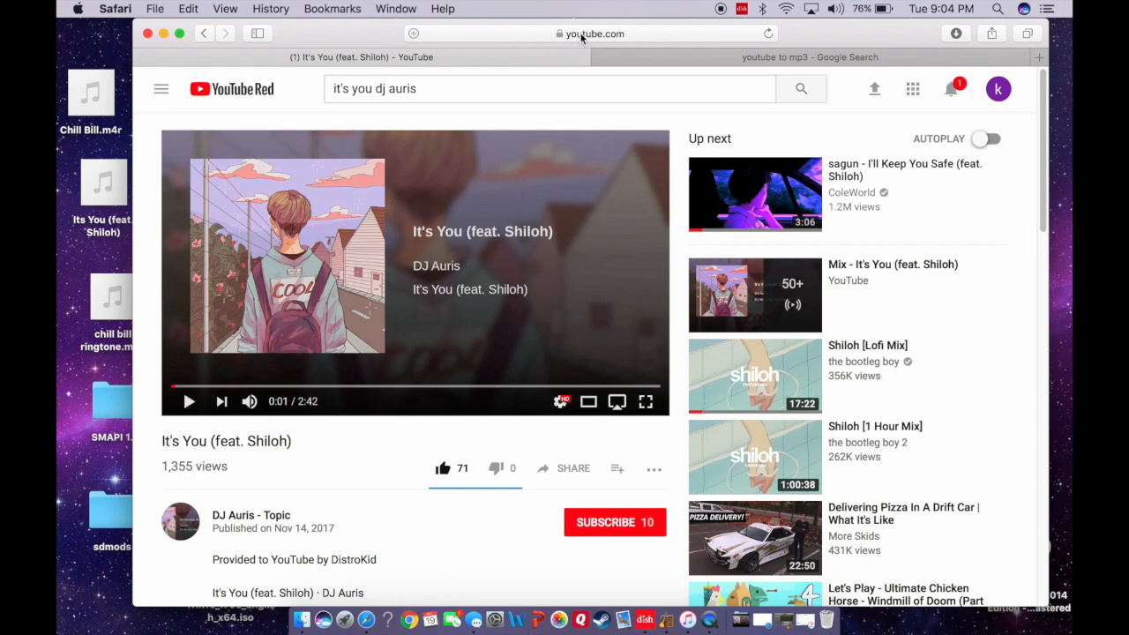
mouse_move(600, 39)
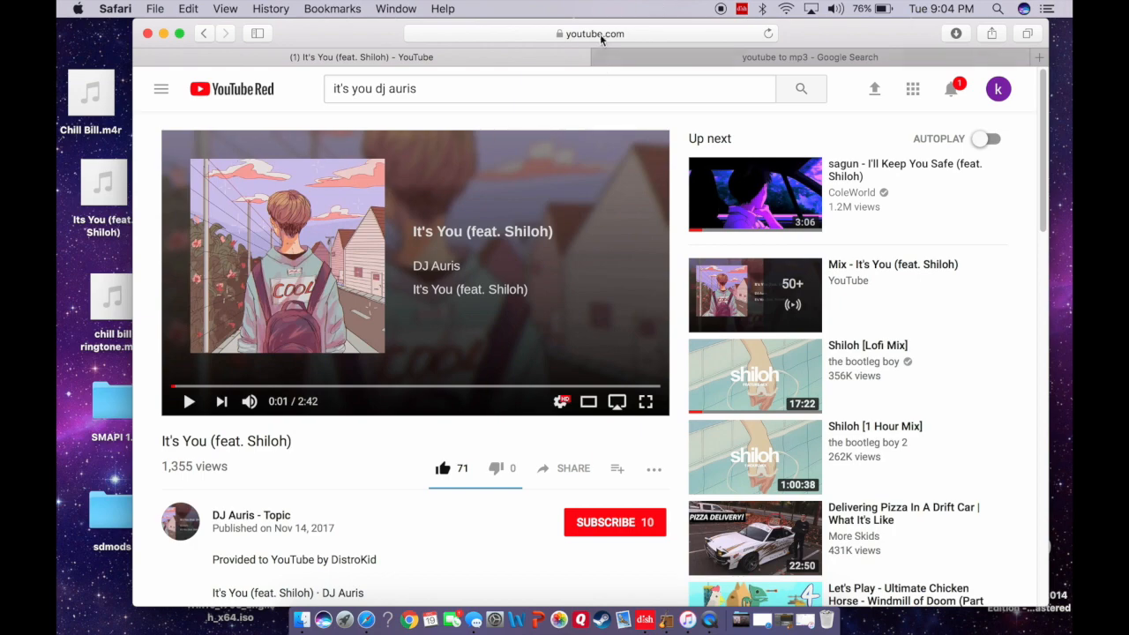
Step: Select the full URL of the It's You (feat. Shiloh) video in the address bar
click(591, 32)
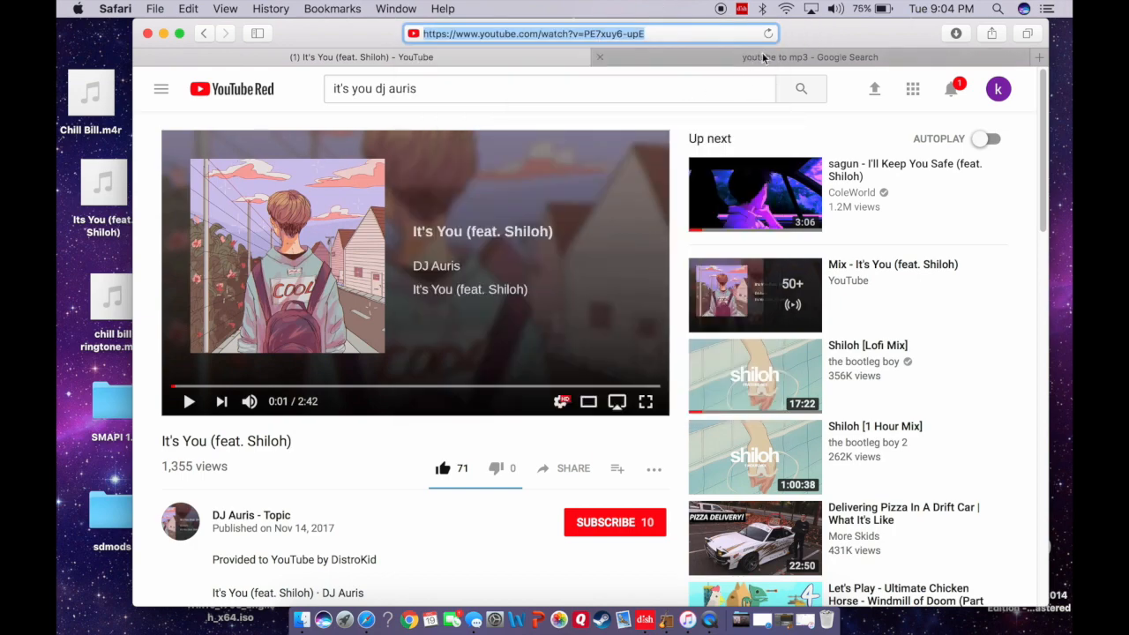
Step: Load Mp3Converter.net from the 'youtube to mp3' results, ready to paste the video link
click(809, 57)
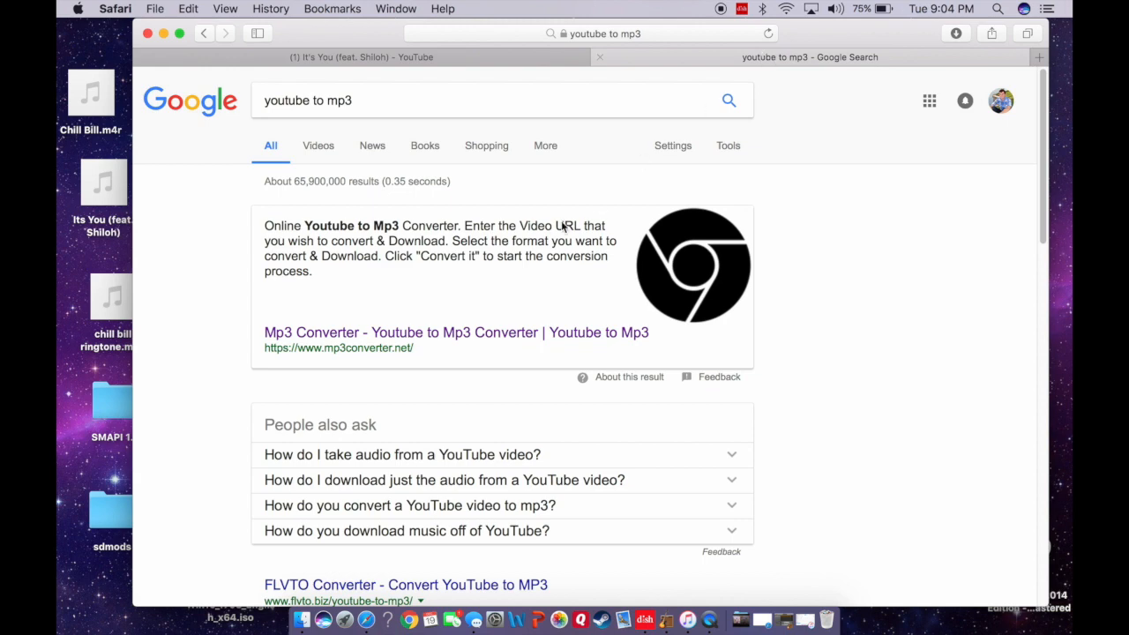
mouse_move(463, 290)
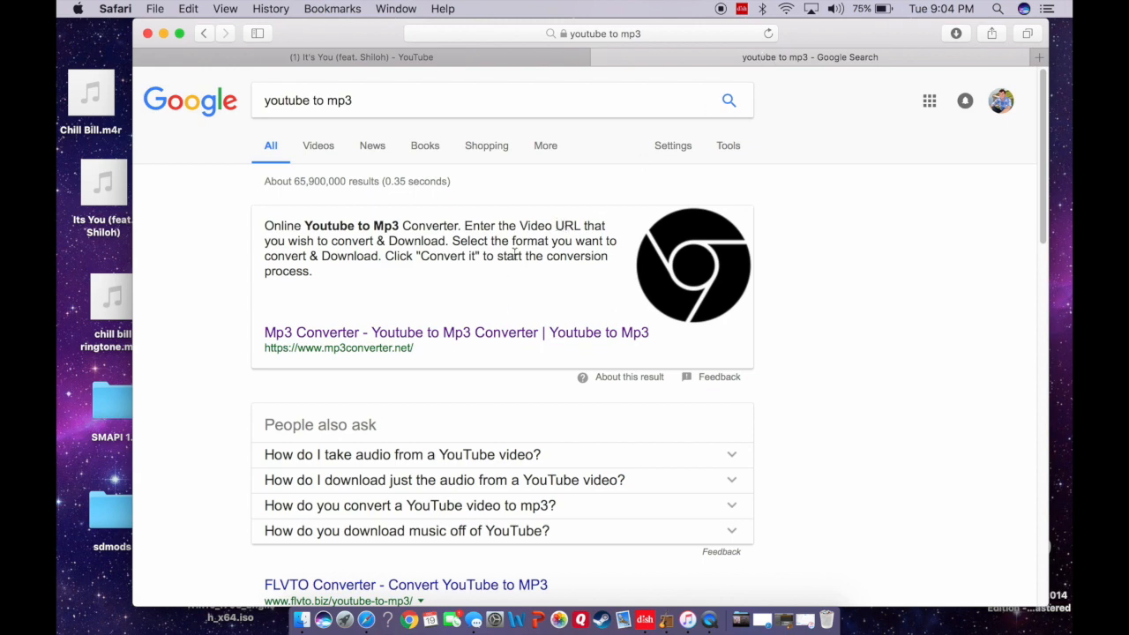
click(456, 332)
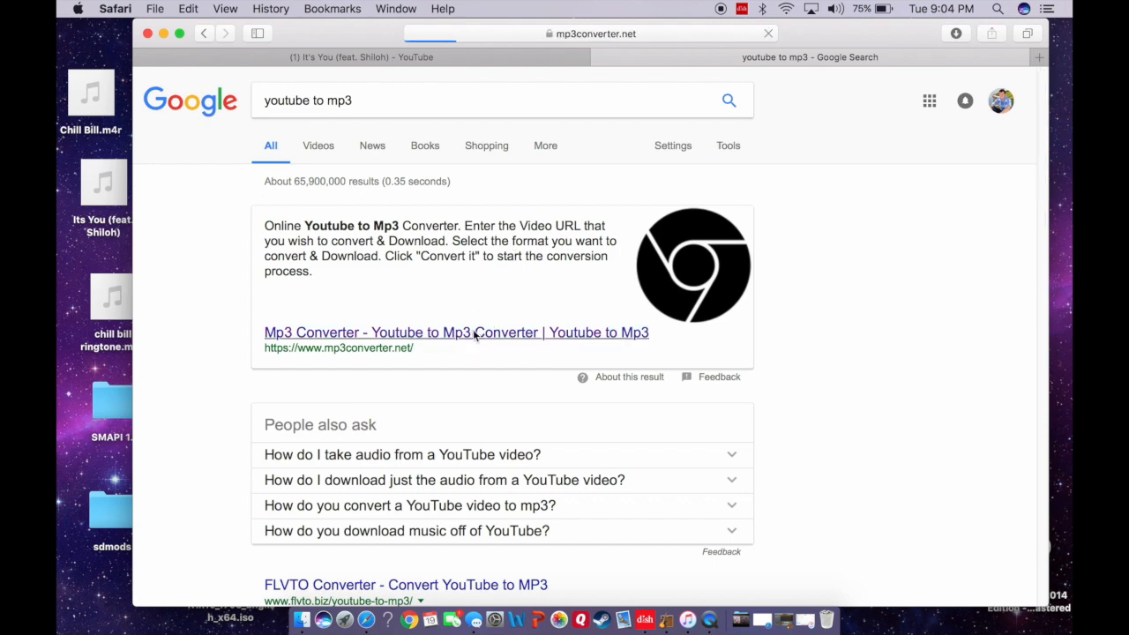
click(456, 332)
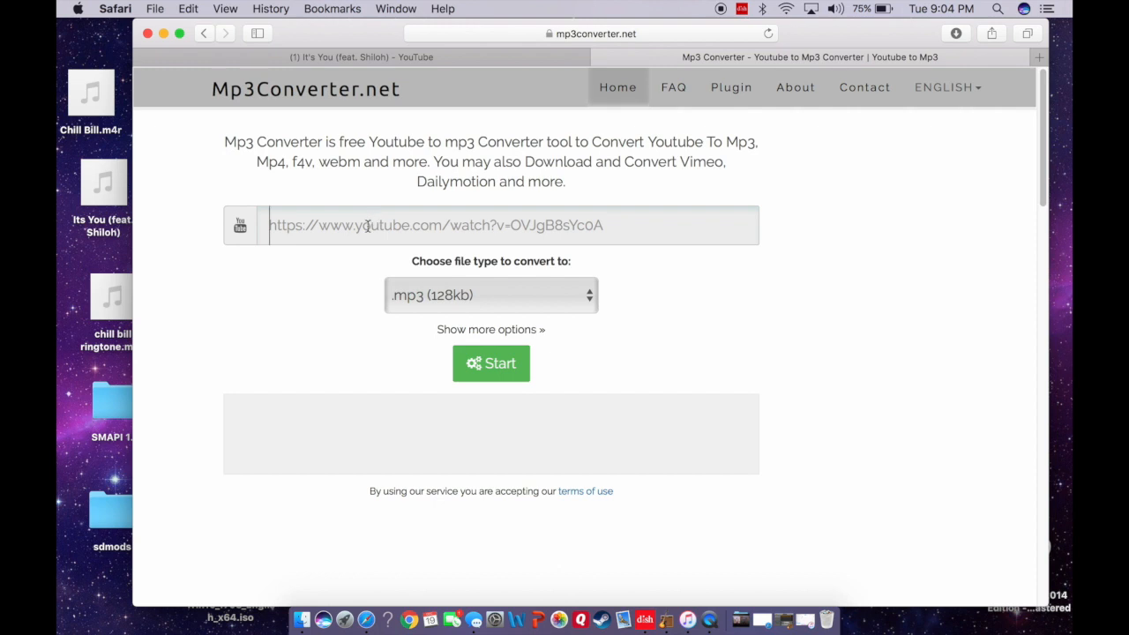
mouse_move(333, 254)
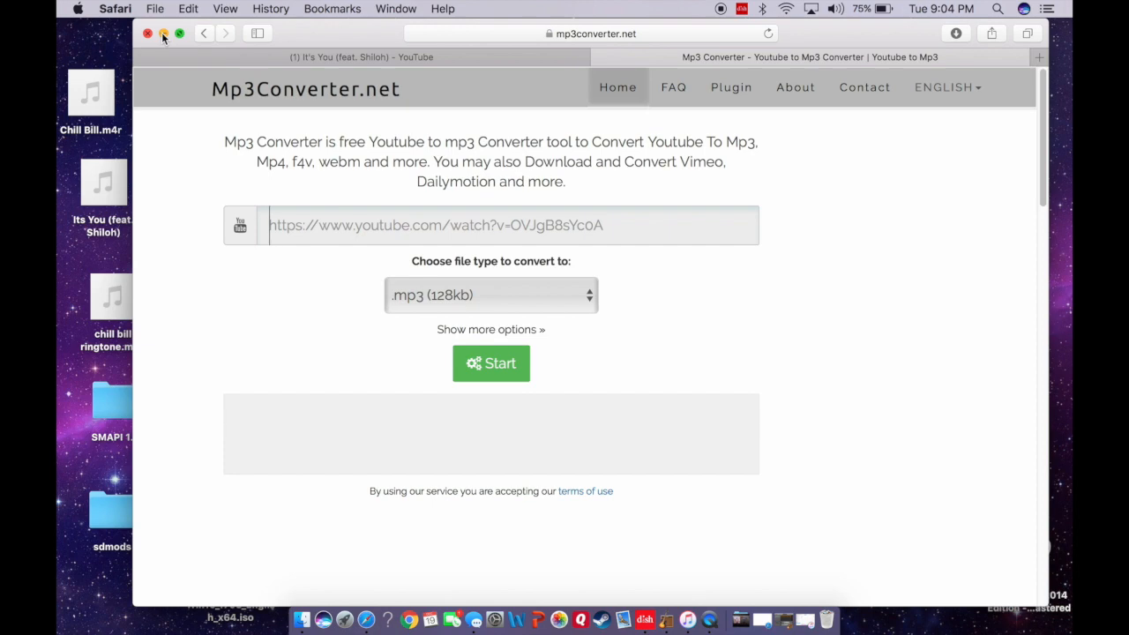
Step: Minimize the browser and launch the Its You Ringtone GarageBand project from the desktop
click(147, 34)
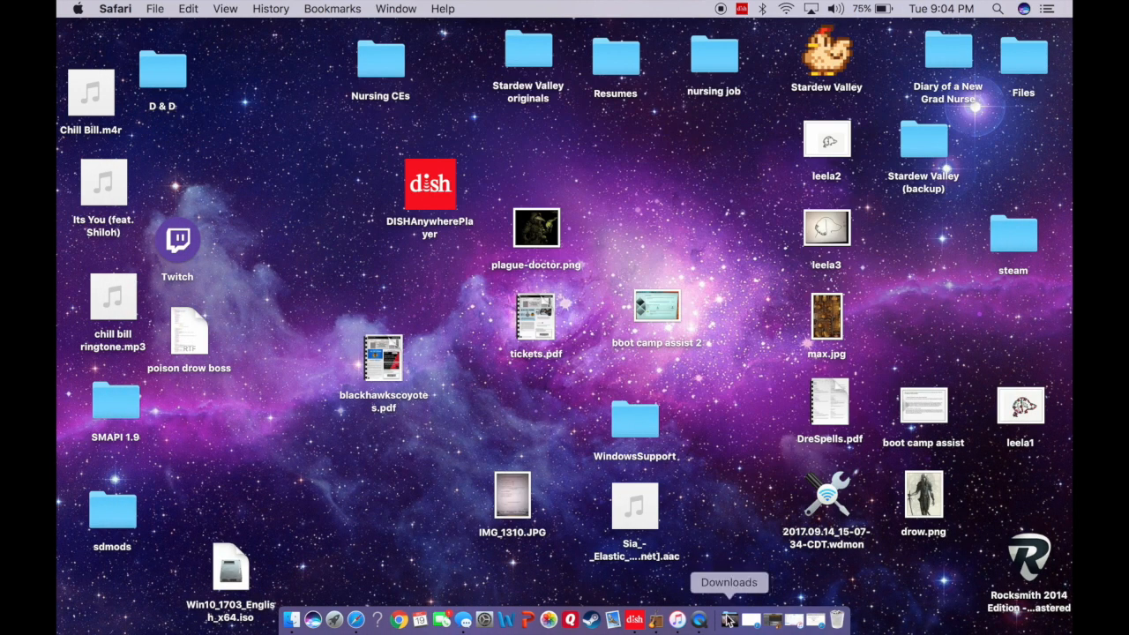
click(729, 619)
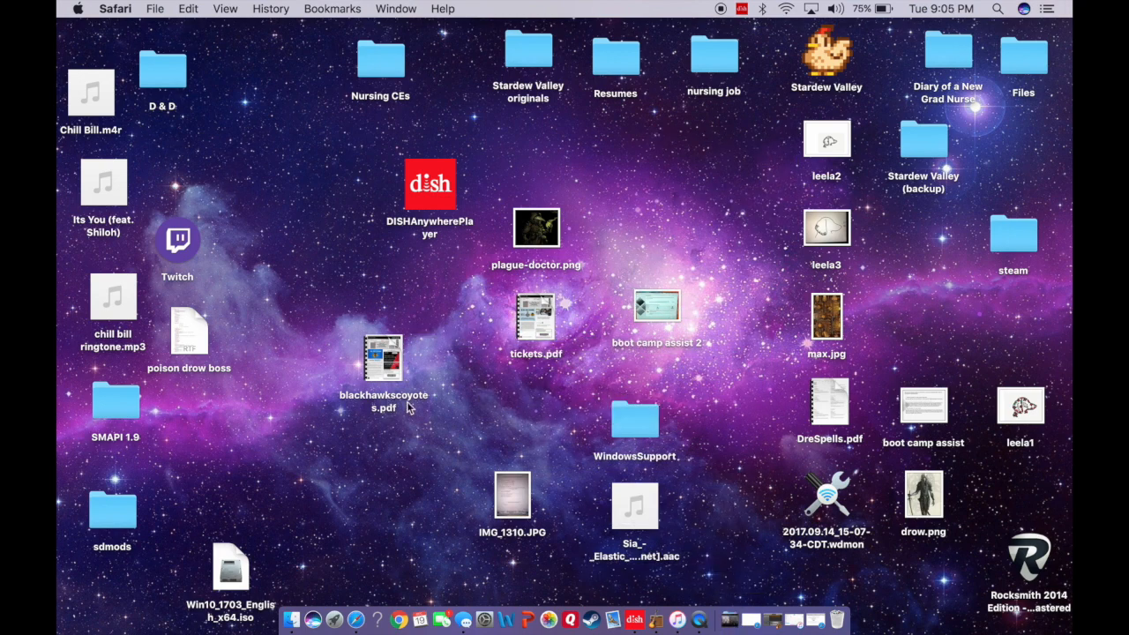
mouse_move(654, 621)
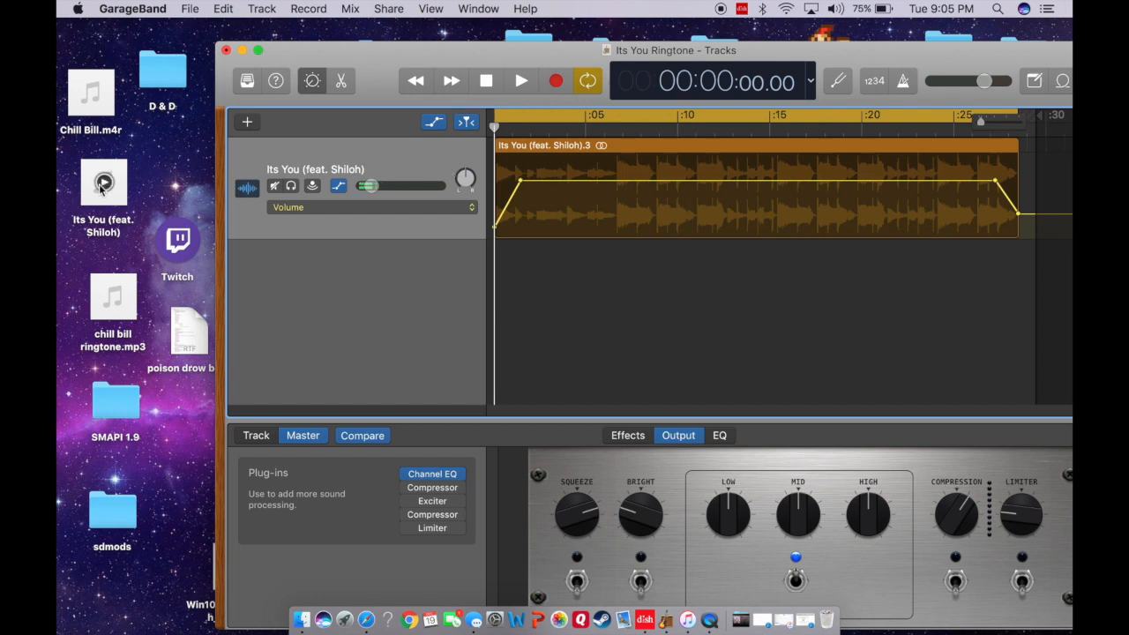
Step: Add a new empty Audio 2 track, then close the project to trigger the save prompt
click(247, 122)
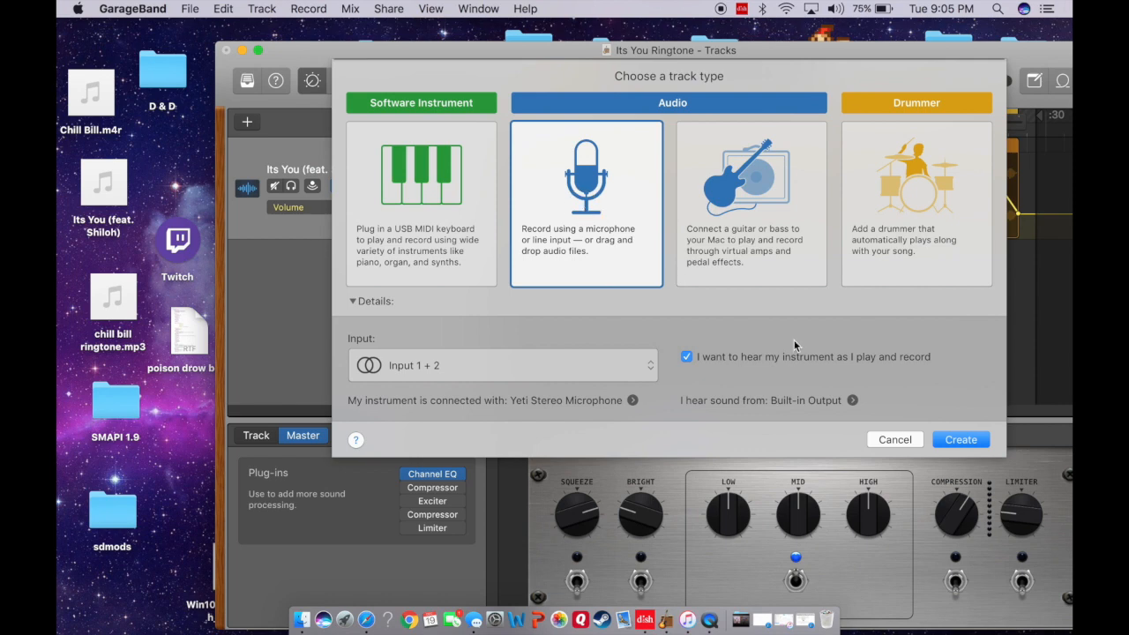
mouse_move(864, 385)
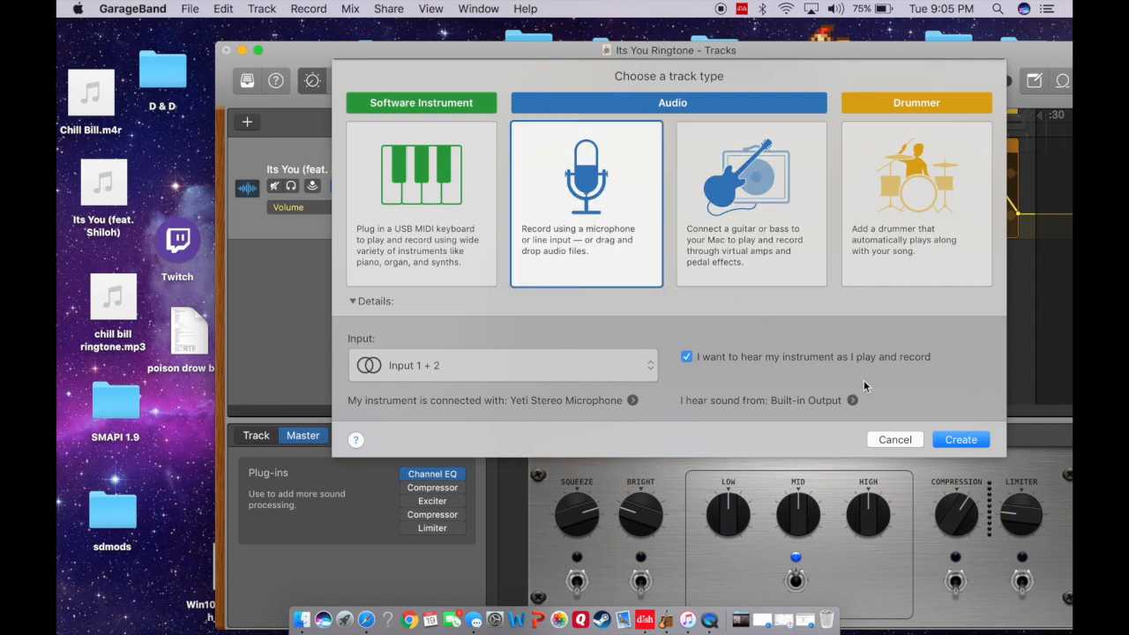
mouse_move(777, 318)
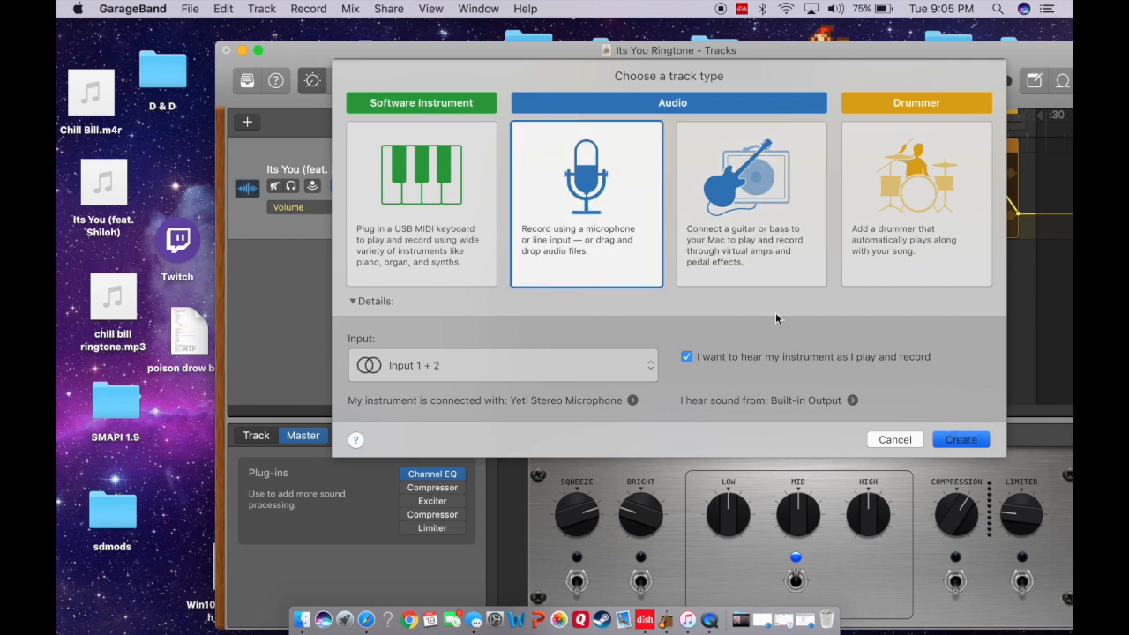
click(961, 439)
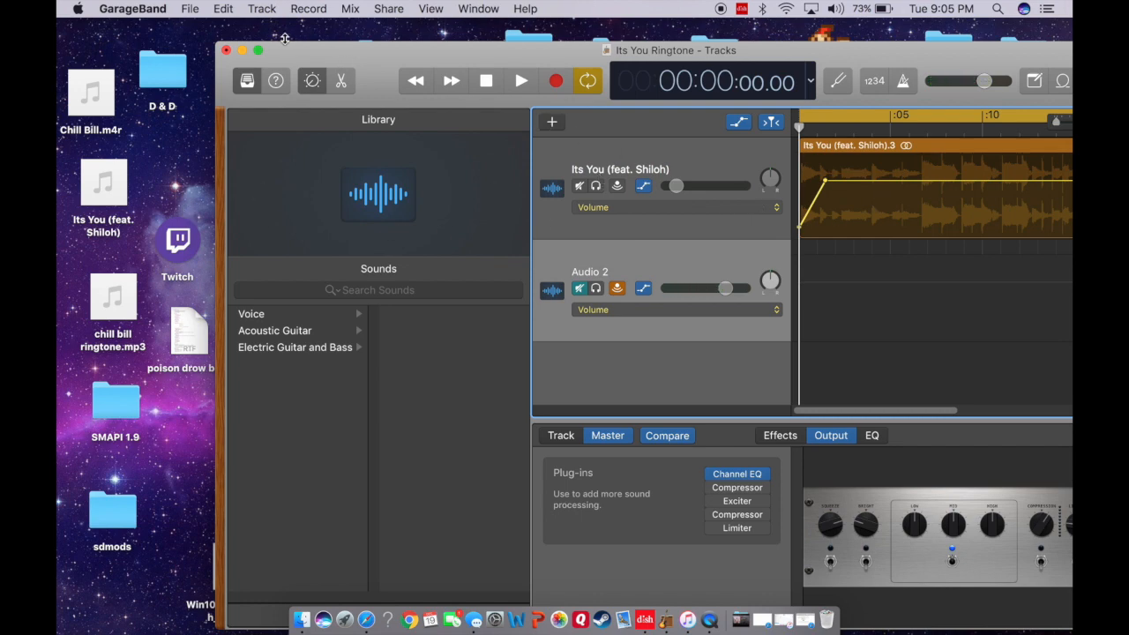
mouse_move(370, 70)
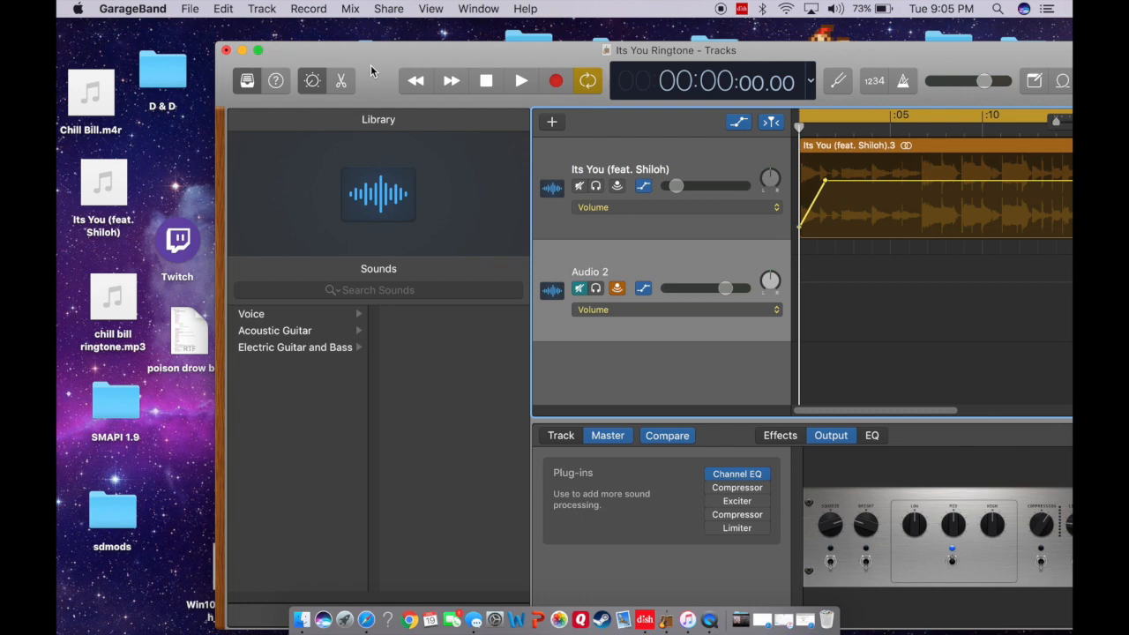
click(189, 8)
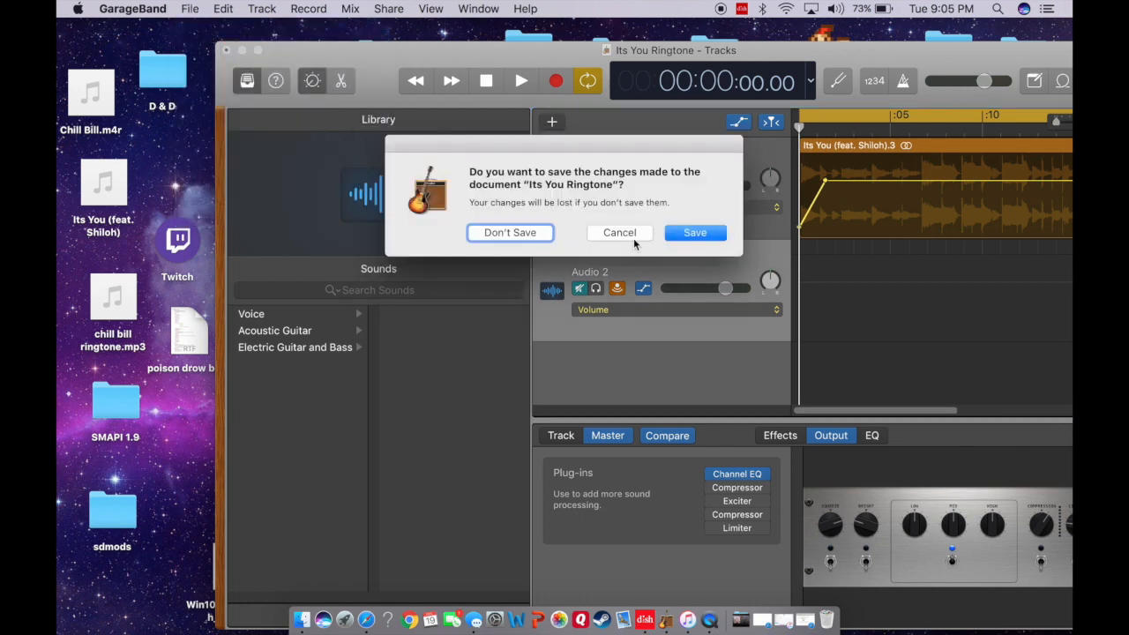
Step: Discard the old project and start a new Ringtone project with the Loop Browser hidden
click(510, 232)
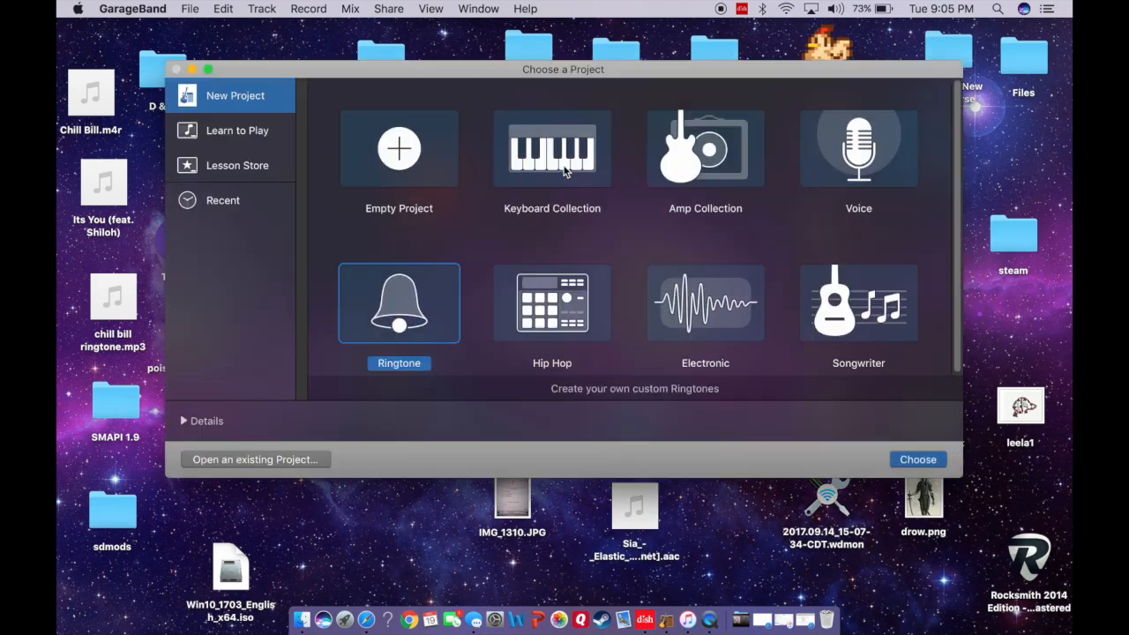
mouse_move(358, 222)
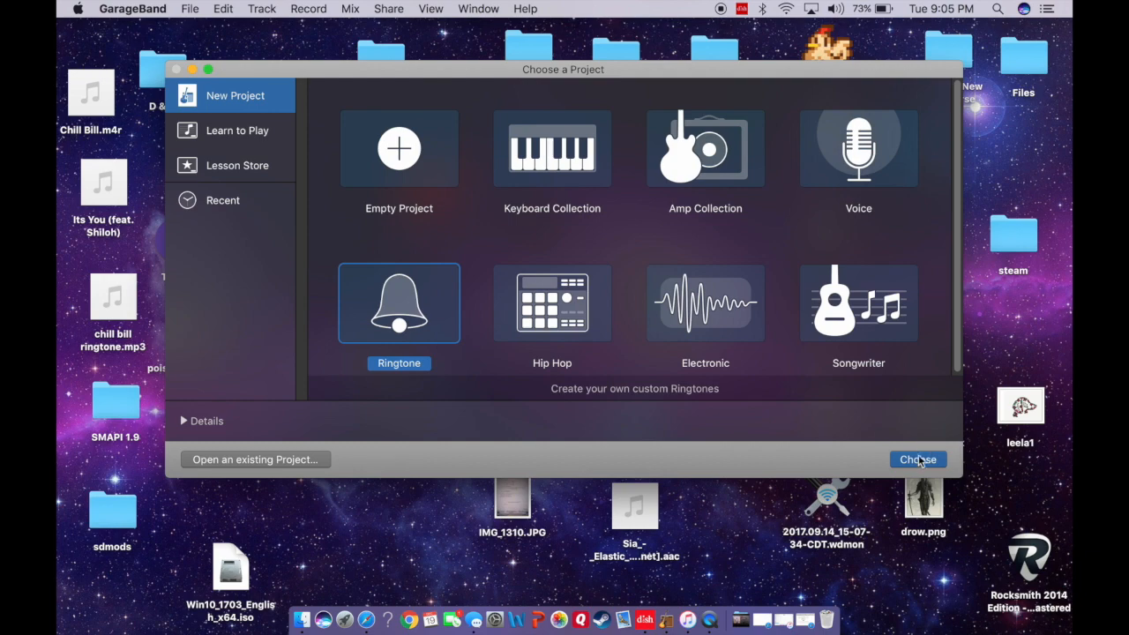
click(917, 460)
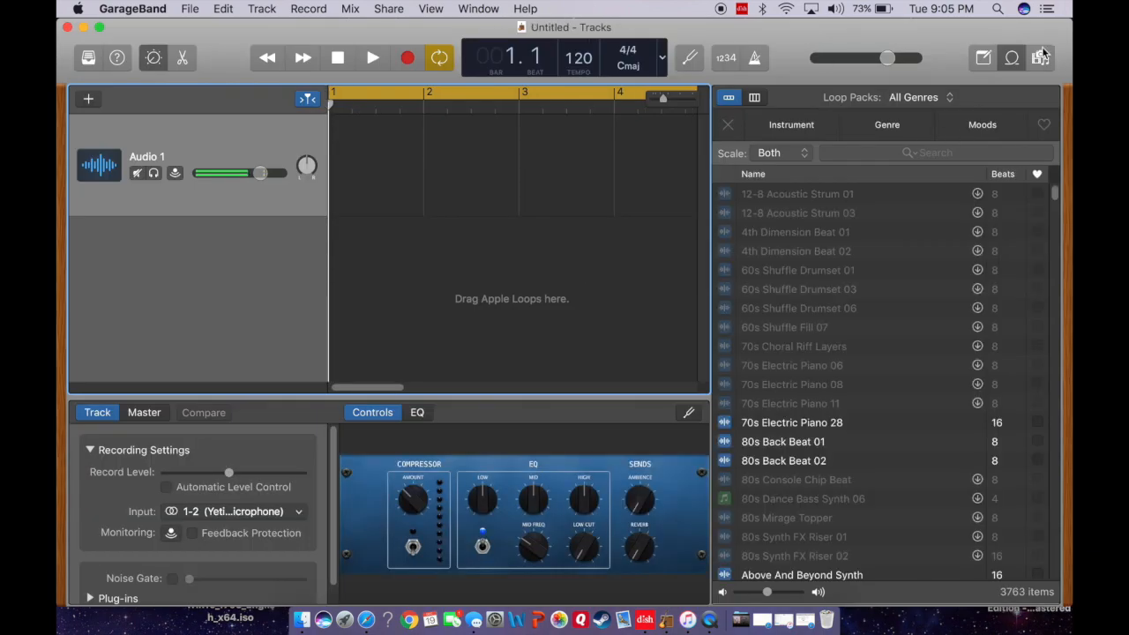
click(1040, 57)
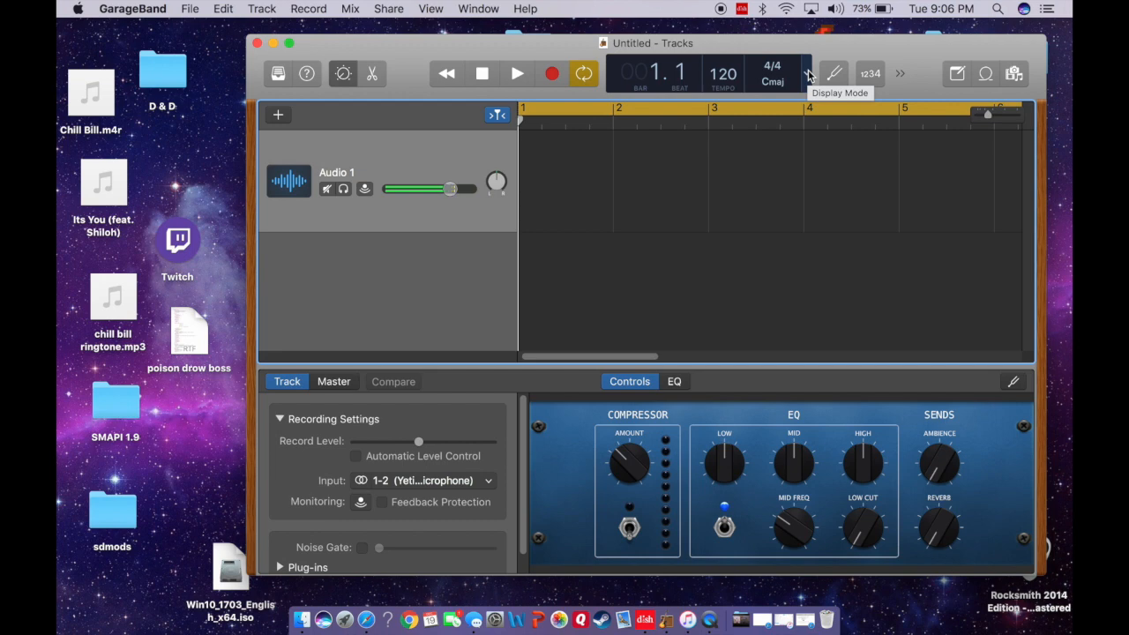
click(805, 73)
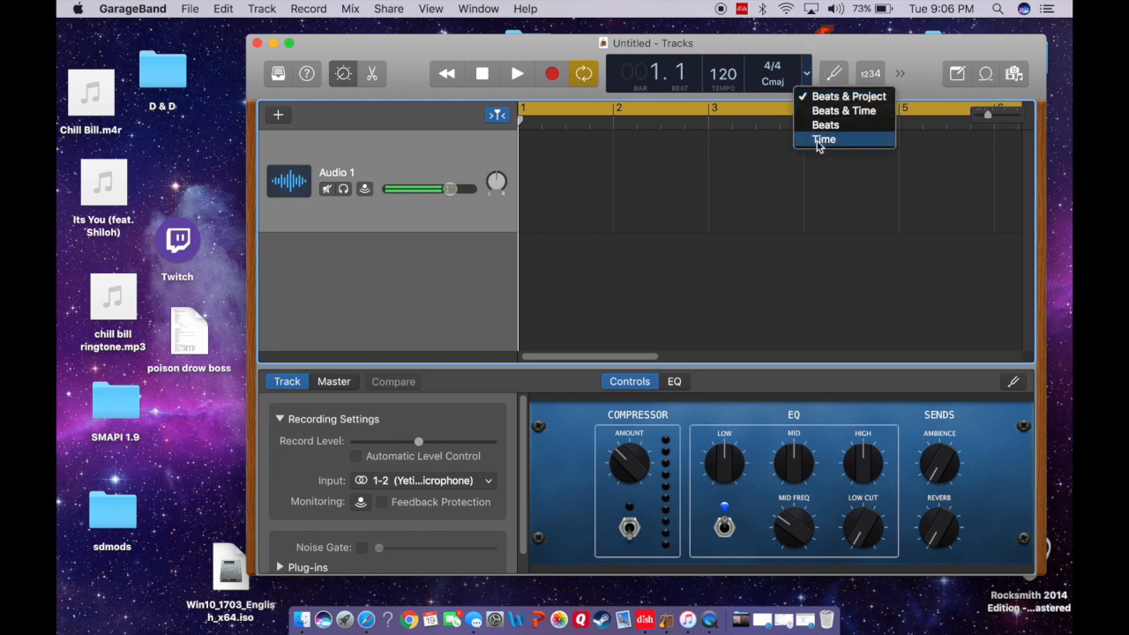
Step: Switch the LCD counter to Time display and select the It's You song file on the desktop
click(823, 140)
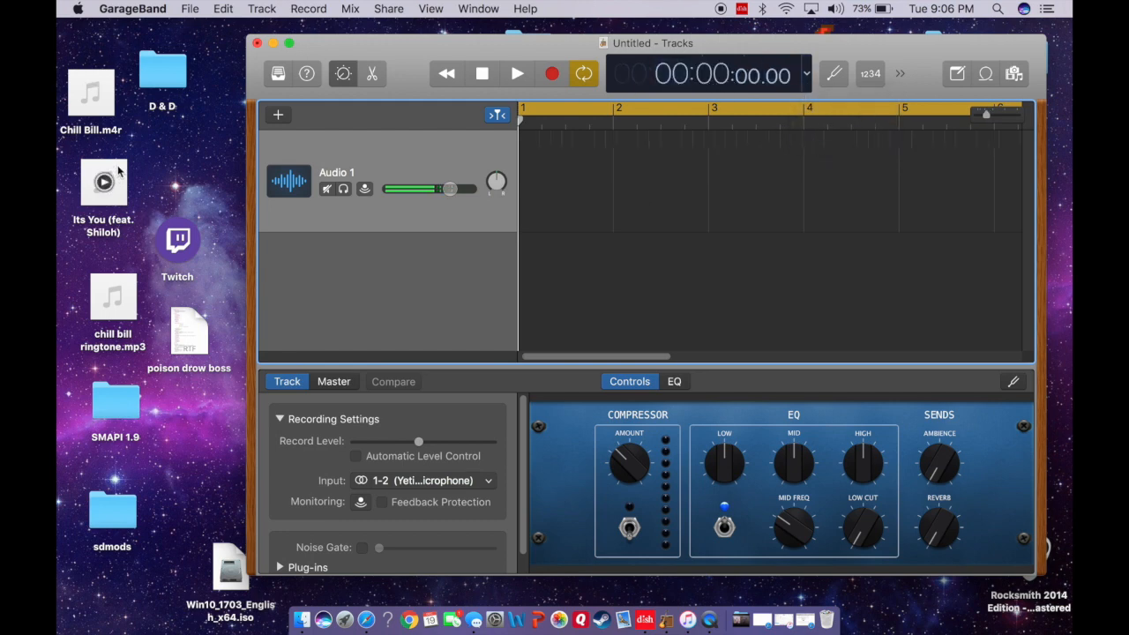
drag(103, 182, 595, 150)
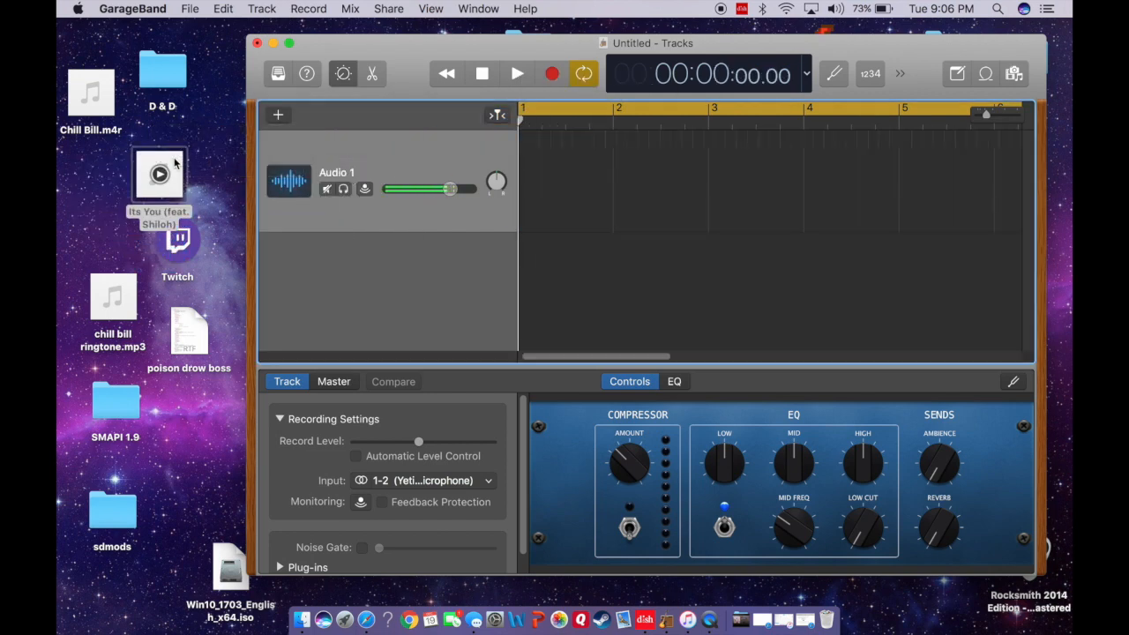
click(108, 174)
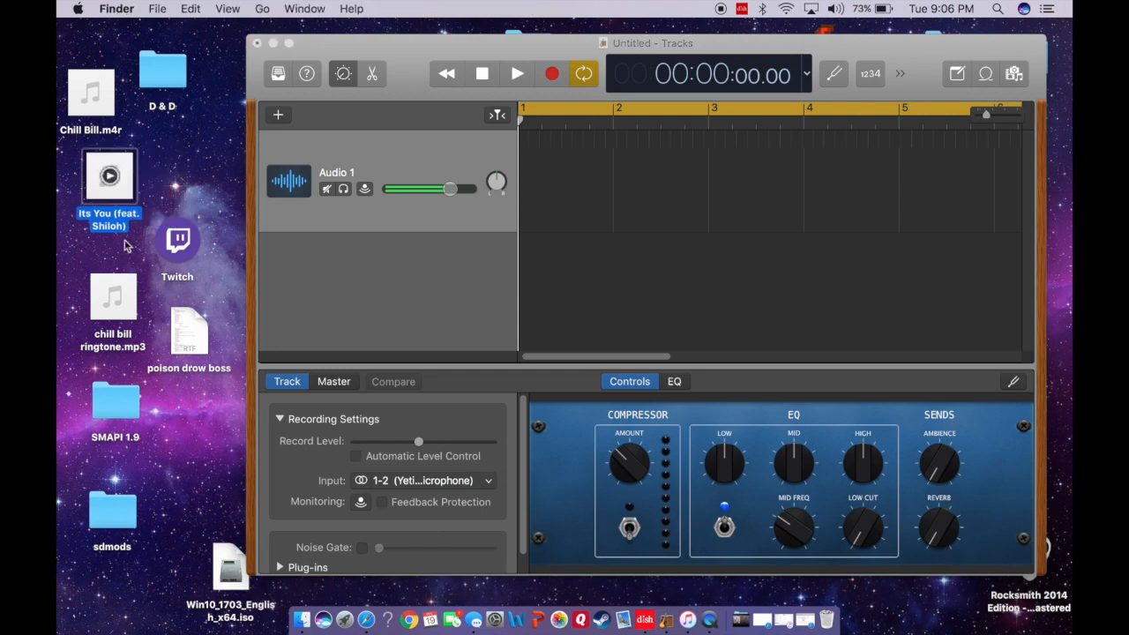
mouse_move(132, 293)
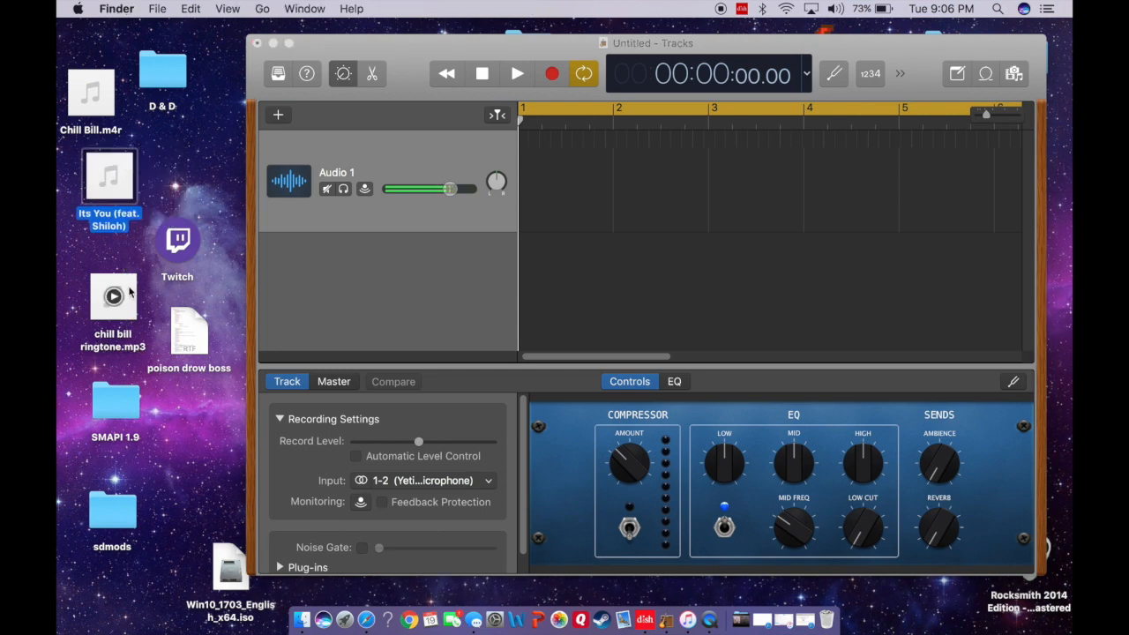
Step: Import It's You (feat. Shiloh) onto Audio 1 at the timeline start, renaming the track
drag(108, 177, 556, 150)
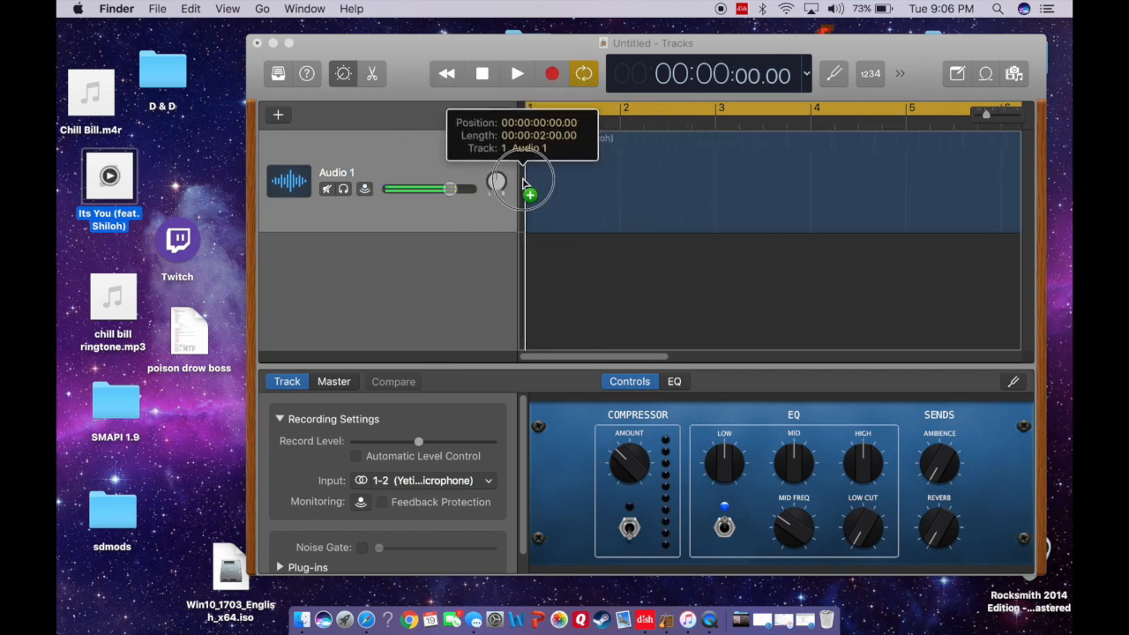
click(523, 185)
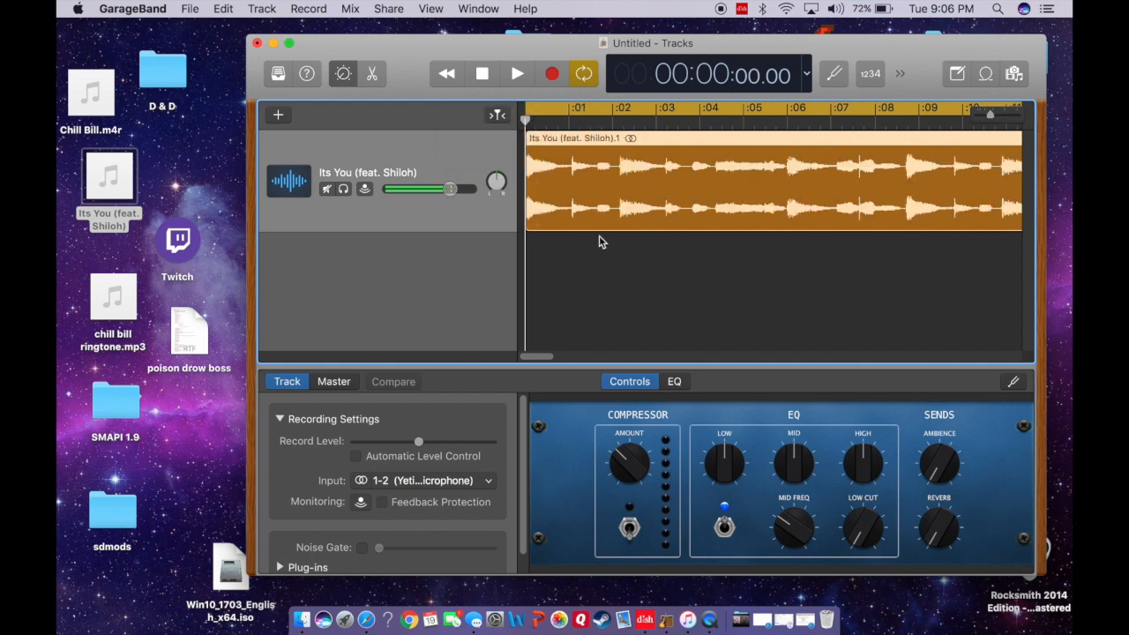
scroll(right, 3)
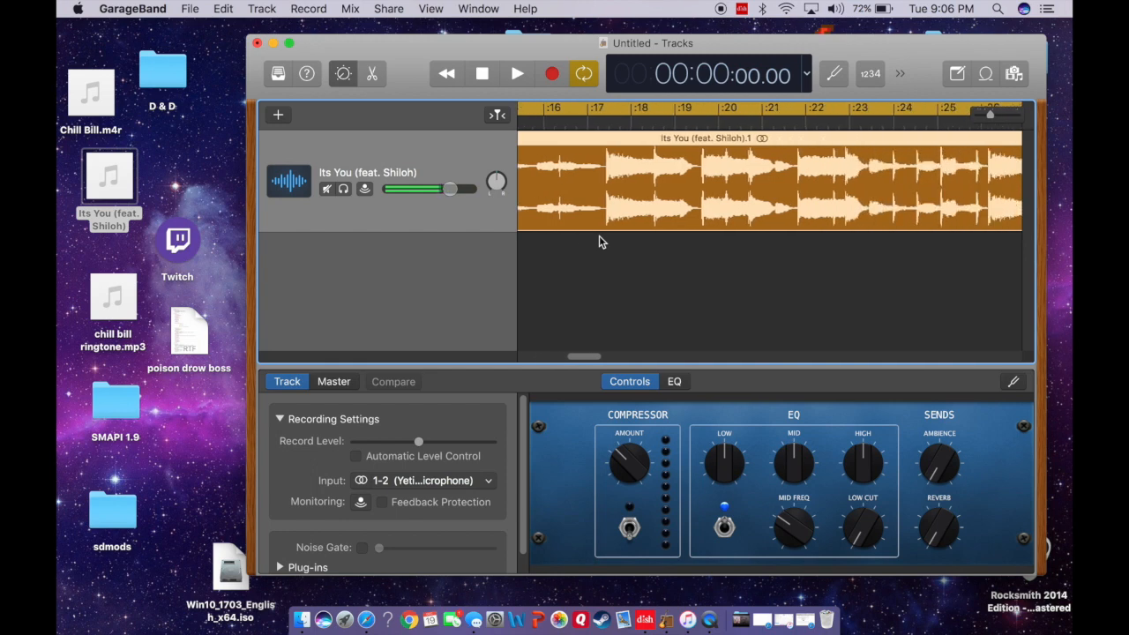
scroll(right, 3)
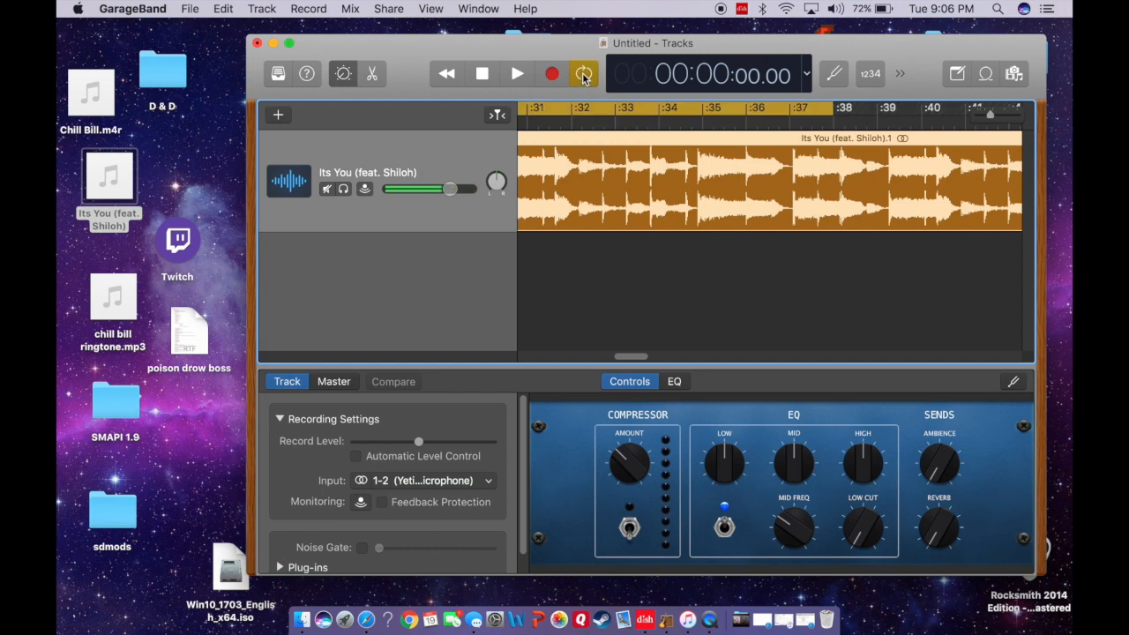
click(582, 73)
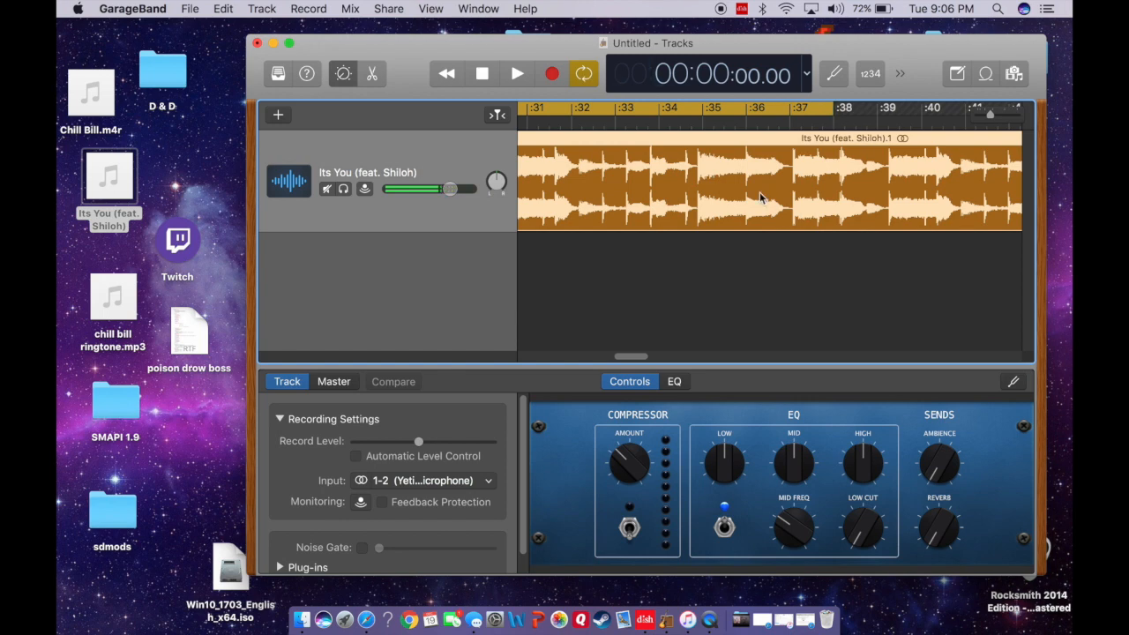
mouse_move(836, 253)
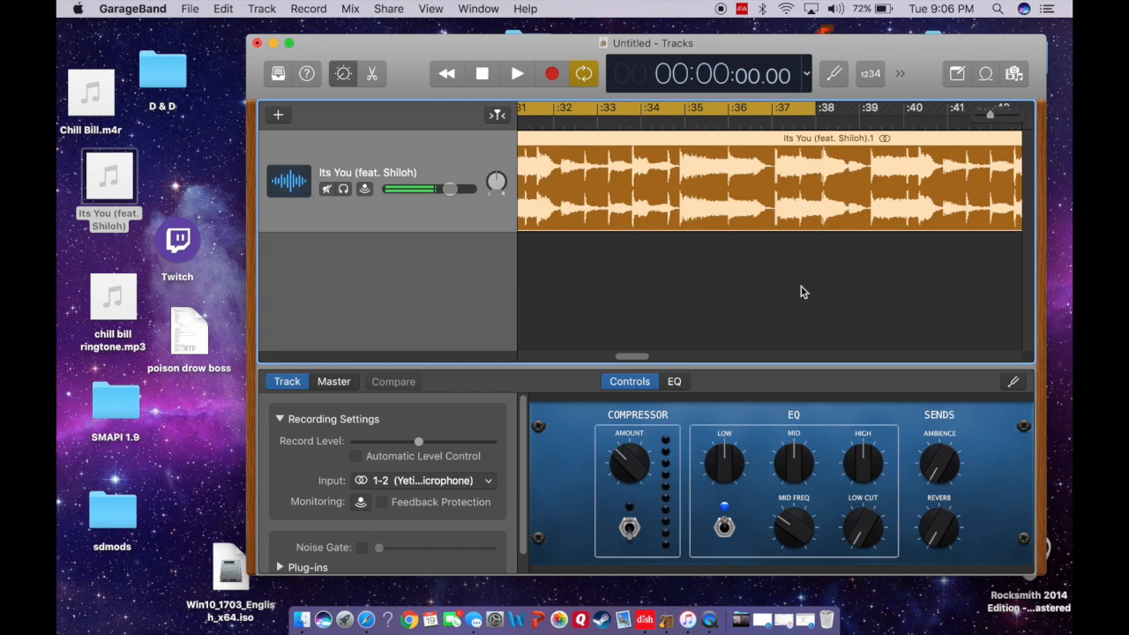
Step: Trim the song region from its right edge down to about 40 seconds
scroll(right, 3)
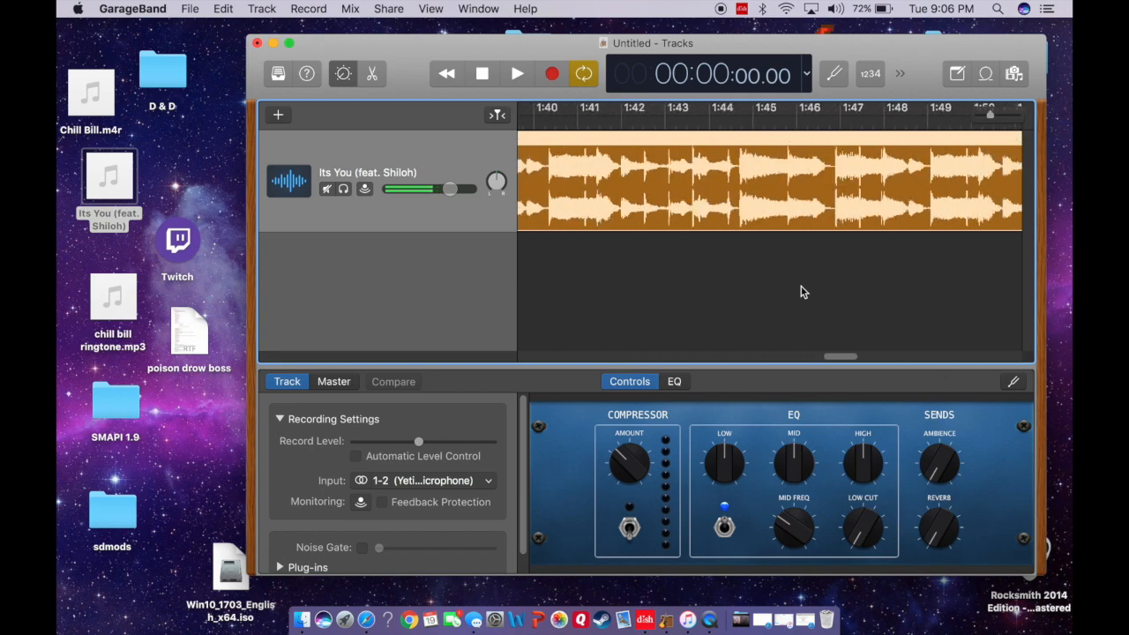
drag(1019, 181, 642, 229)
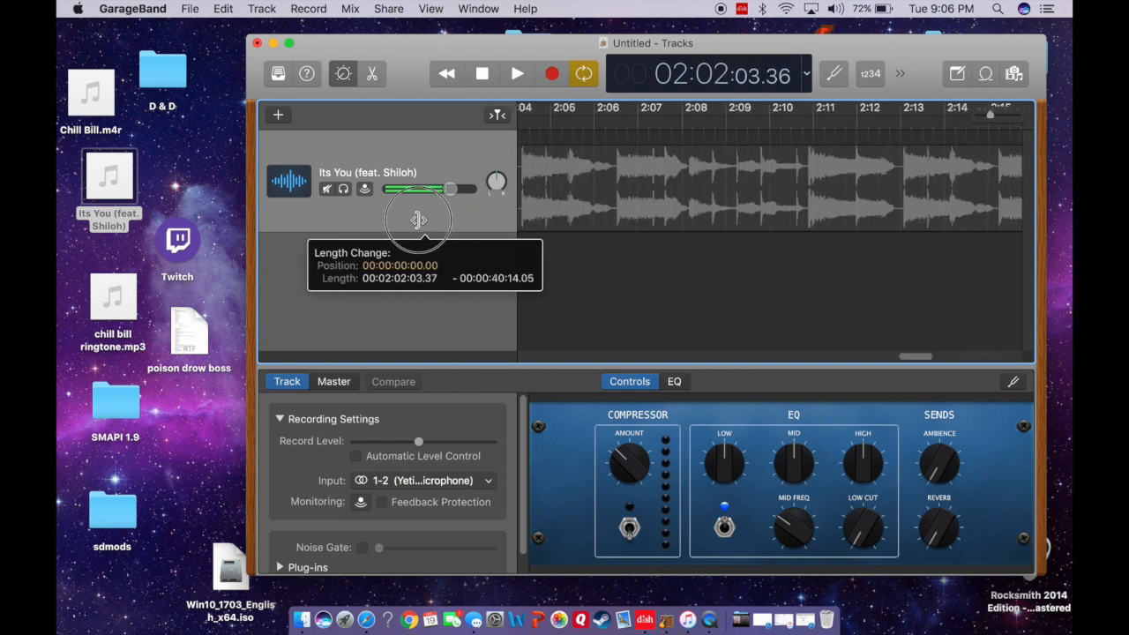
drag(419, 218, 432, 216)
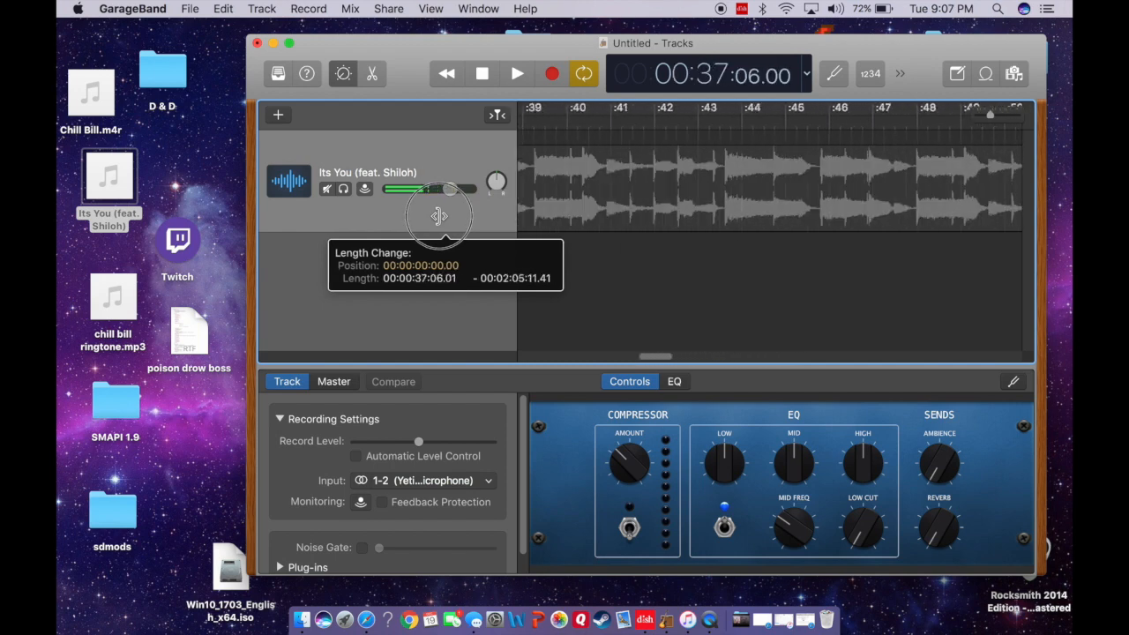
drag(438, 216, 812, 199)
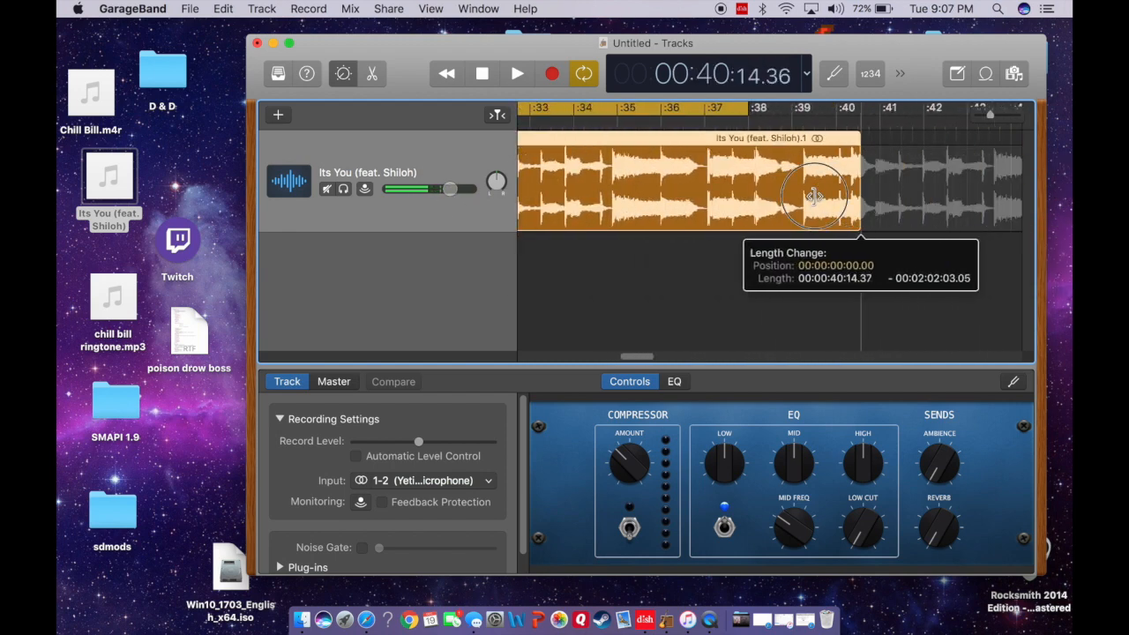
drag(859, 195, 701, 207)
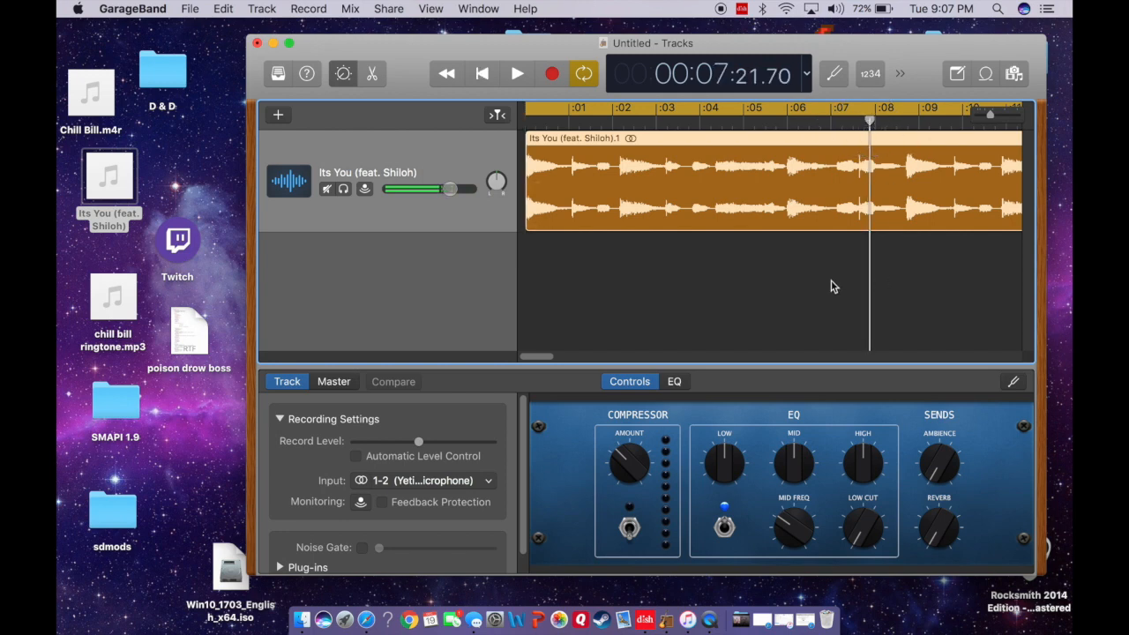
Step: Split the region at the playhead near 8 seconds via Edit > Split Regions at Playhead
scroll(right, 3)
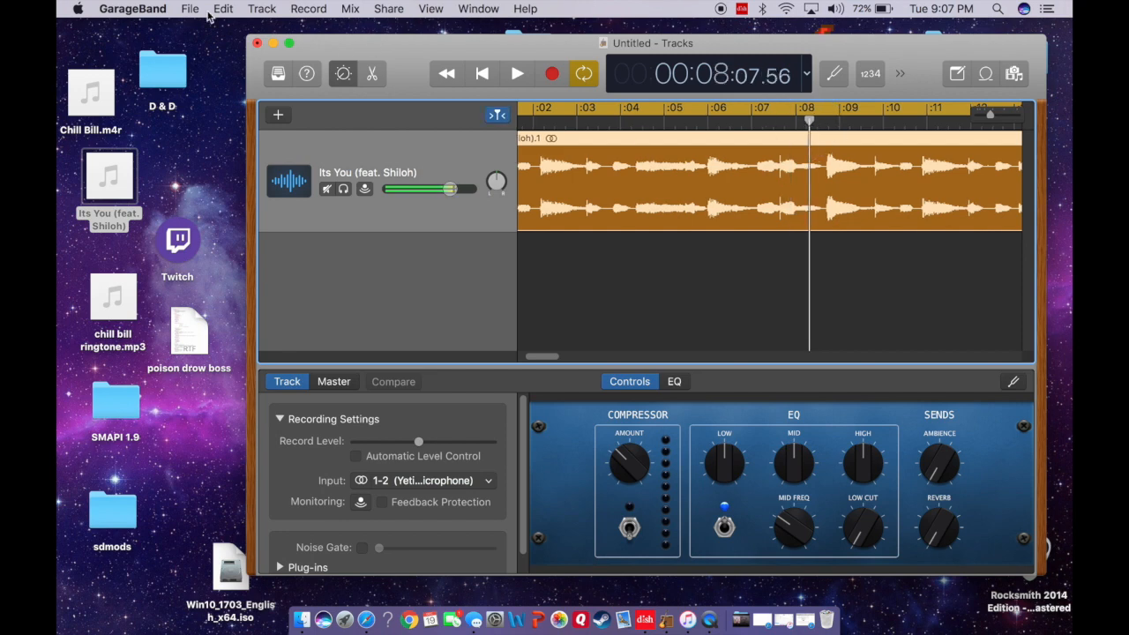
click(222, 8)
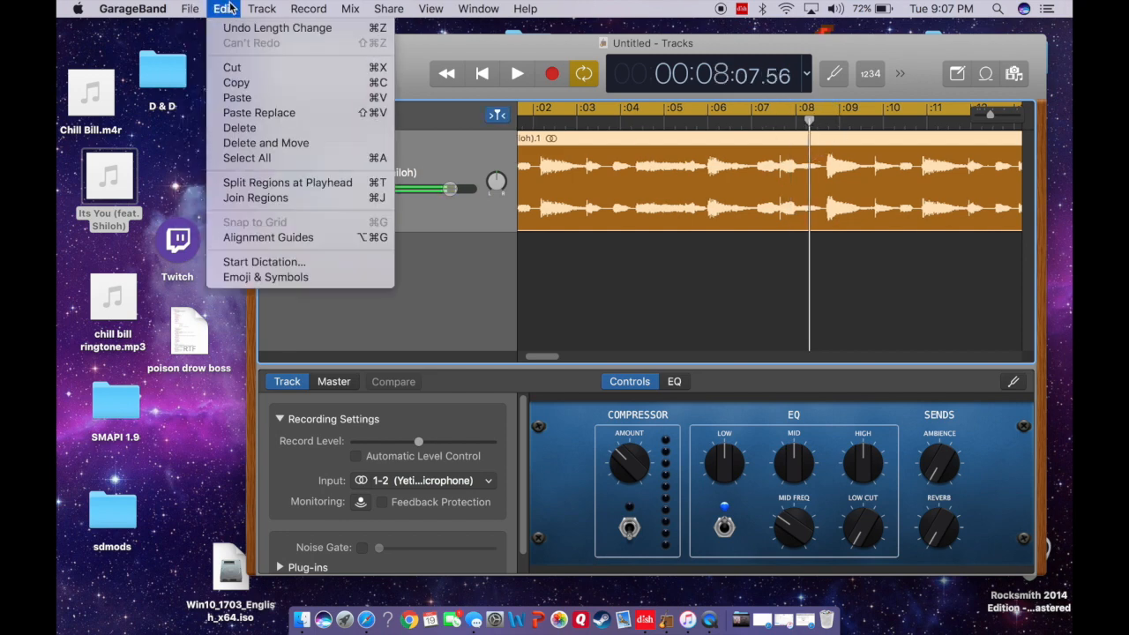
mouse_move(287, 183)
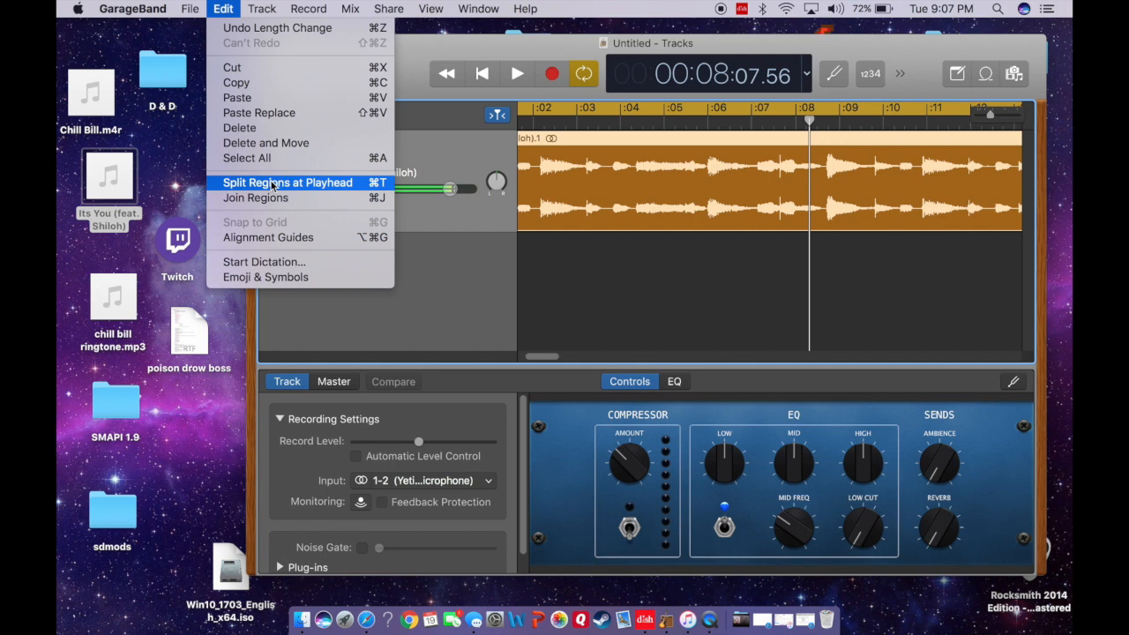
click(287, 183)
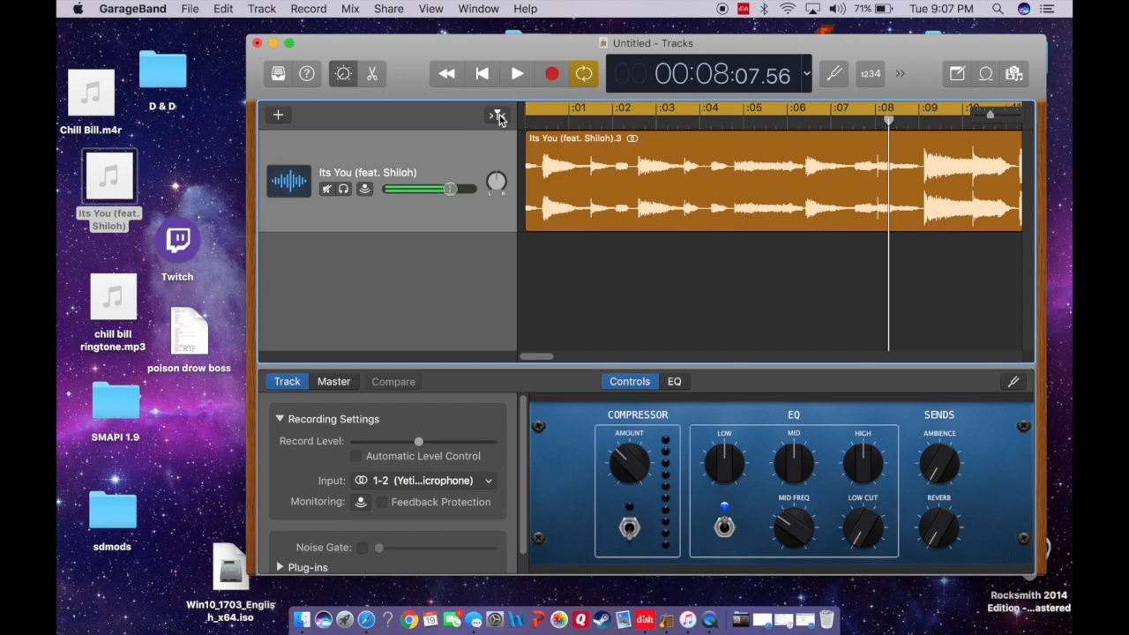
drag(451, 189, 434, 189)
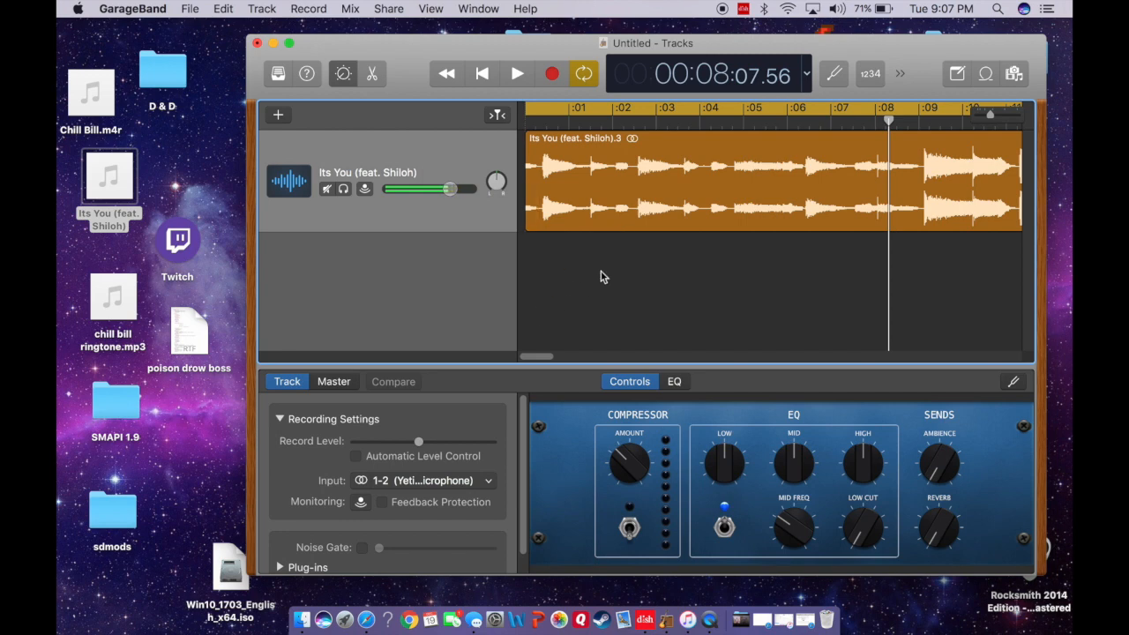
mouse_move(190, 8)
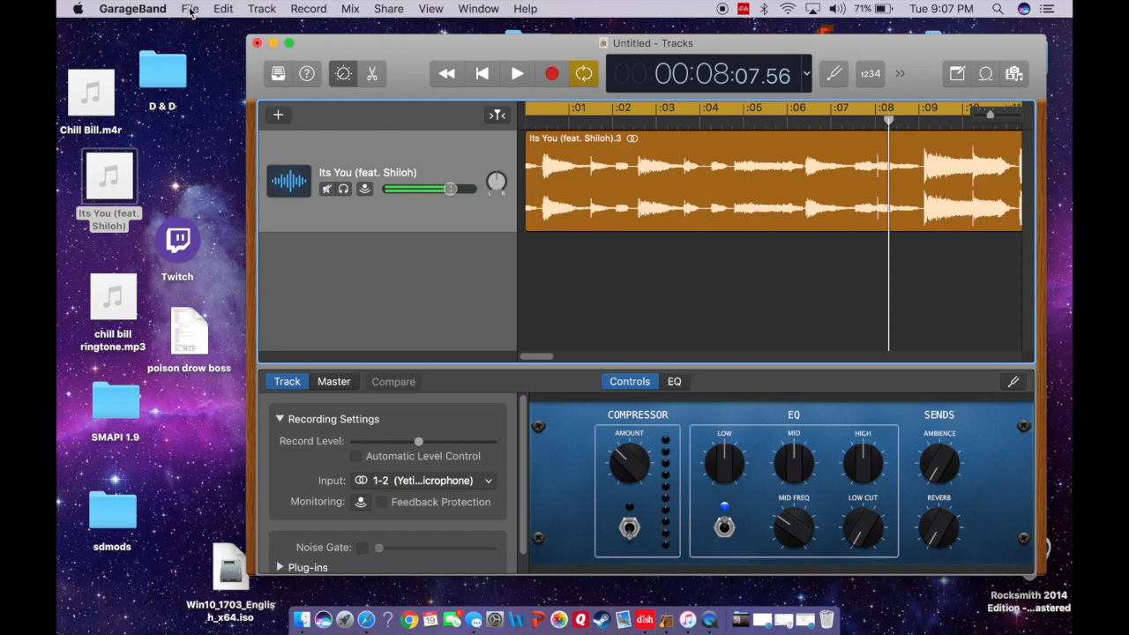
click(261, 8)
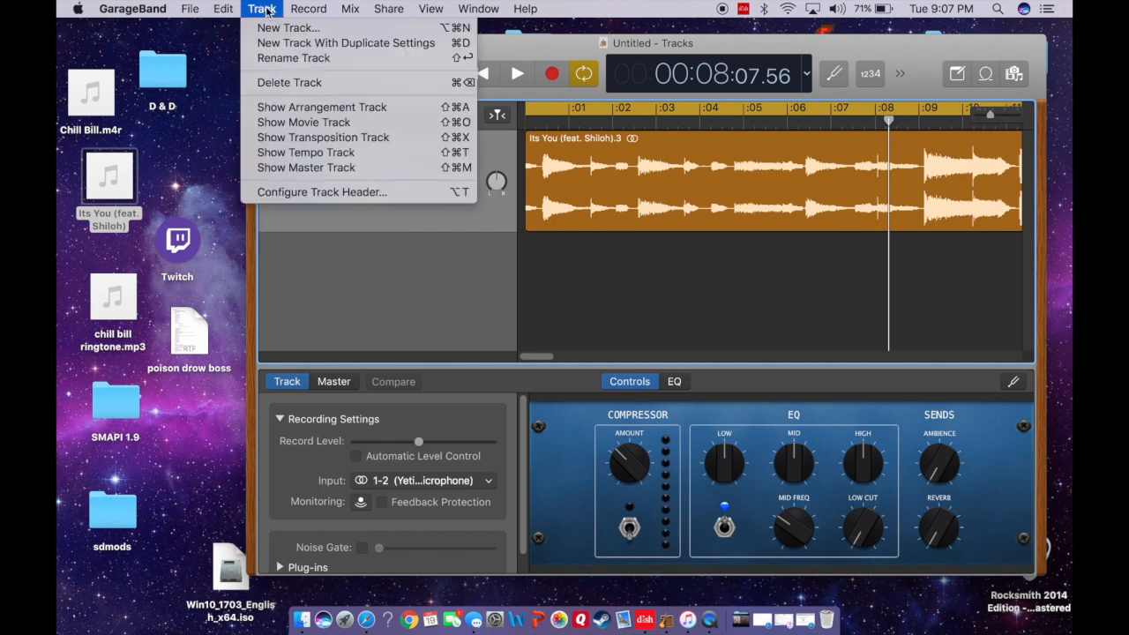
click(308, 8)
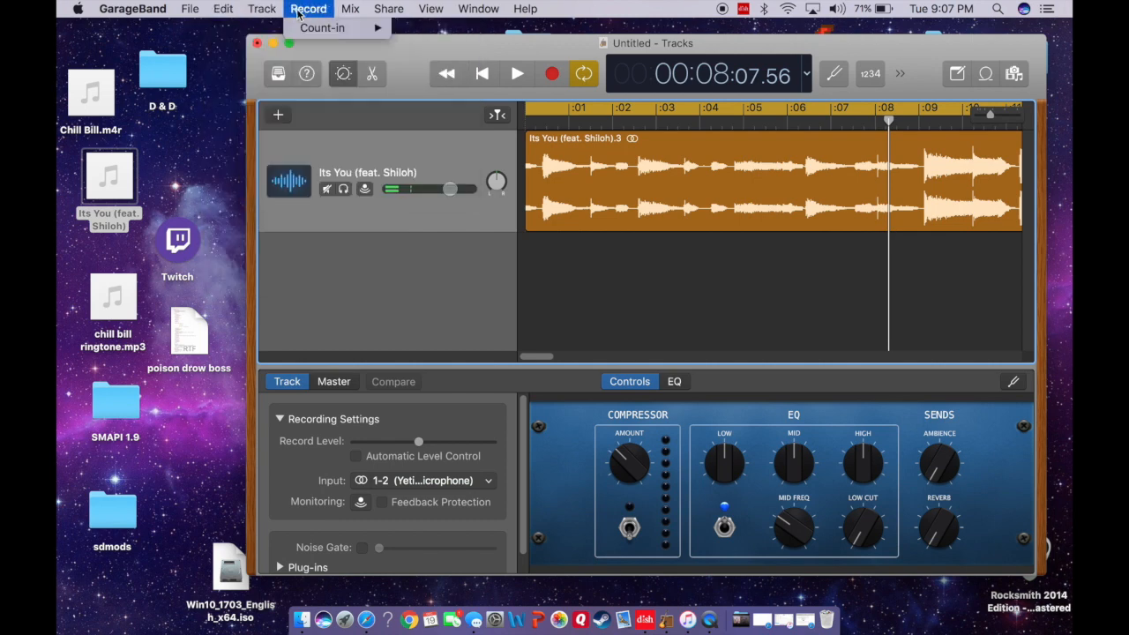
click(388, 8)
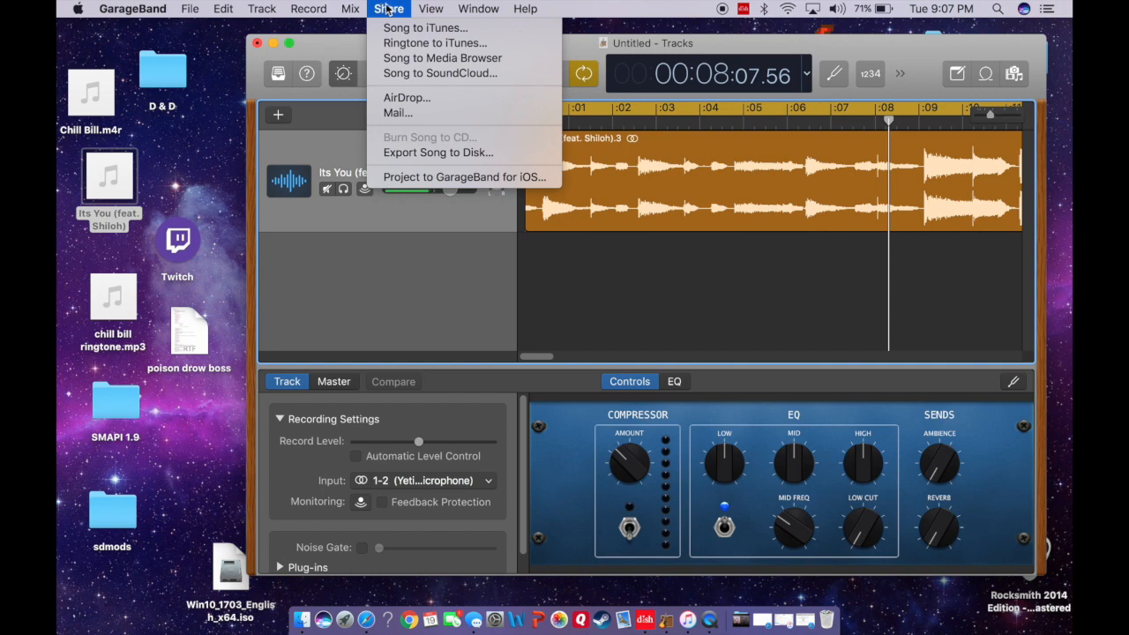
click(431, 8)
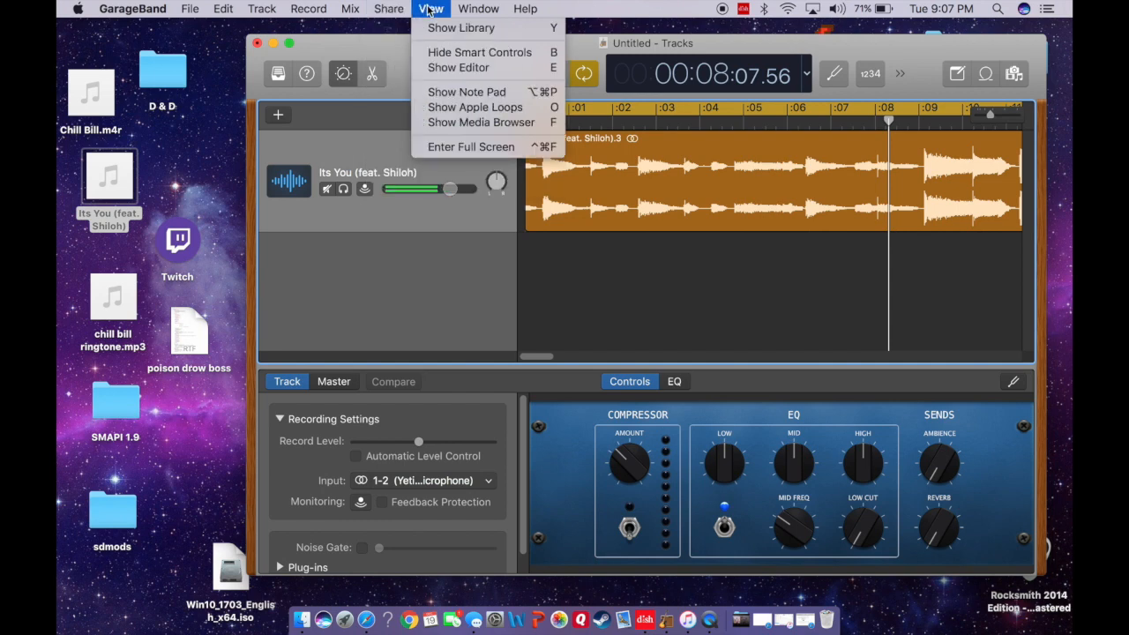
click(261, 8)
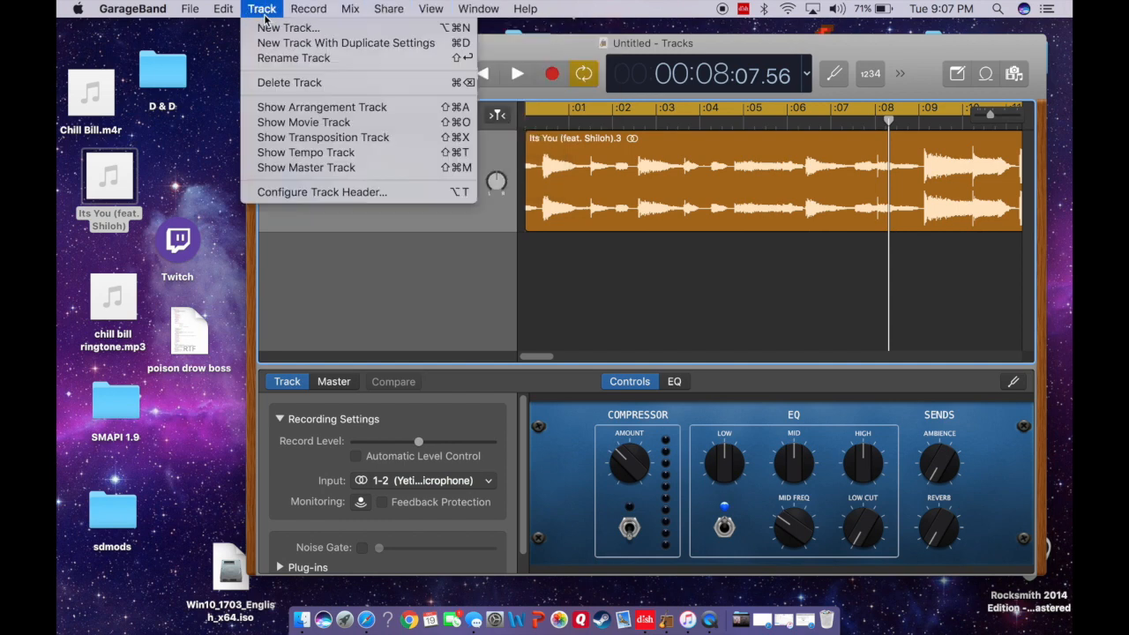
click(222, 9)
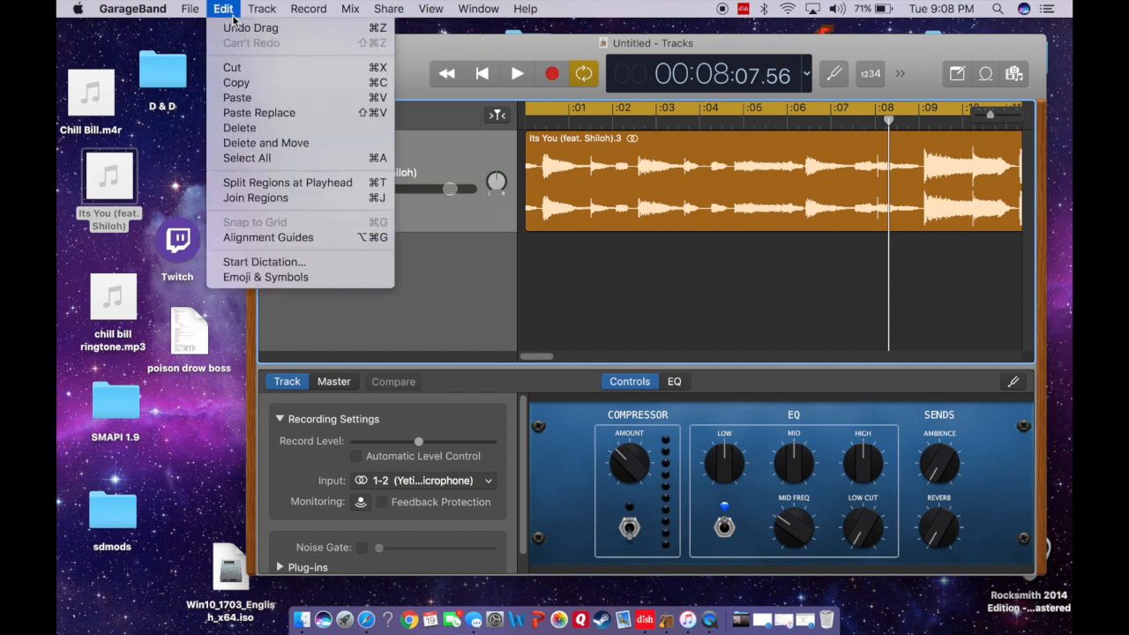
mouse_move(239, 128)
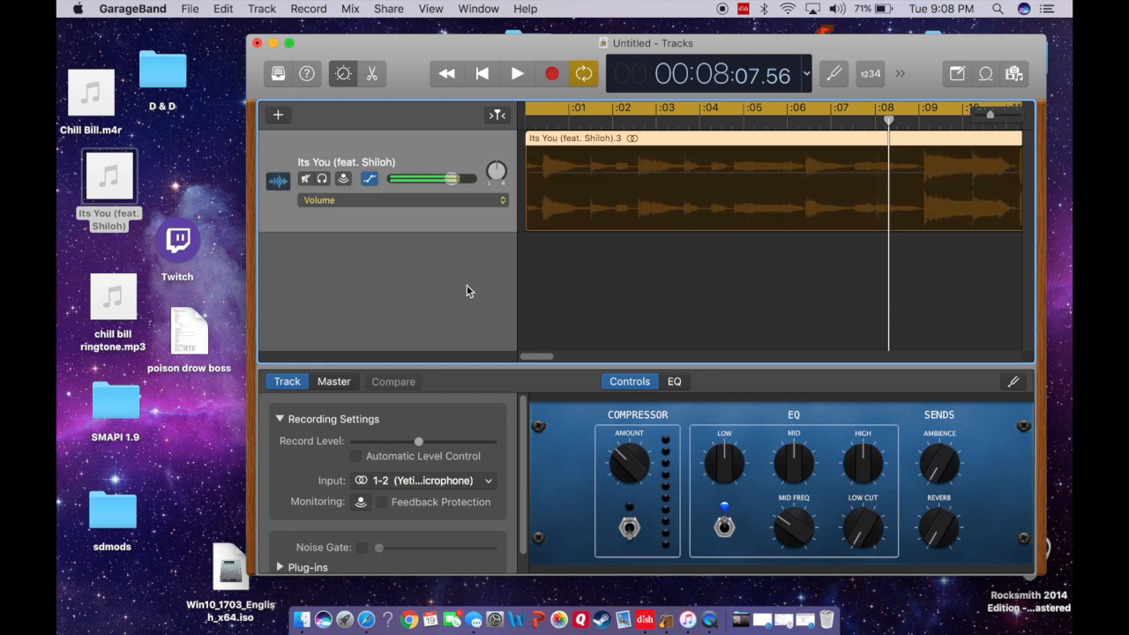
Step: Show Volume automation on the It's You track and drag the first point down to about -25.6 dB
drag(450, 178, 433, 178)
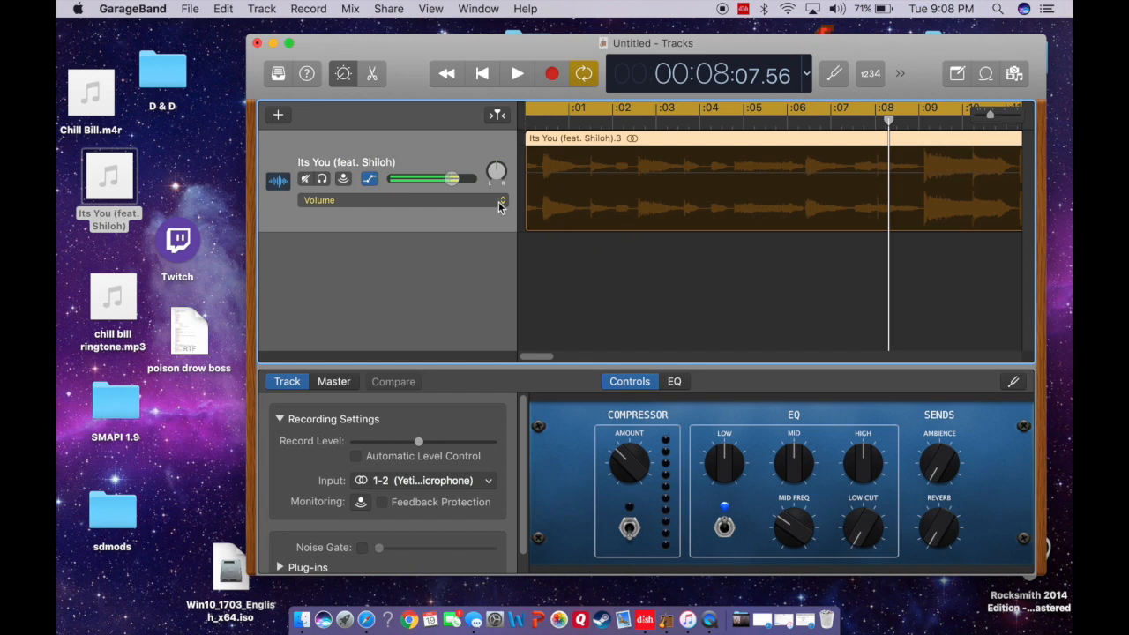
drag(449, 178, 411, 179)
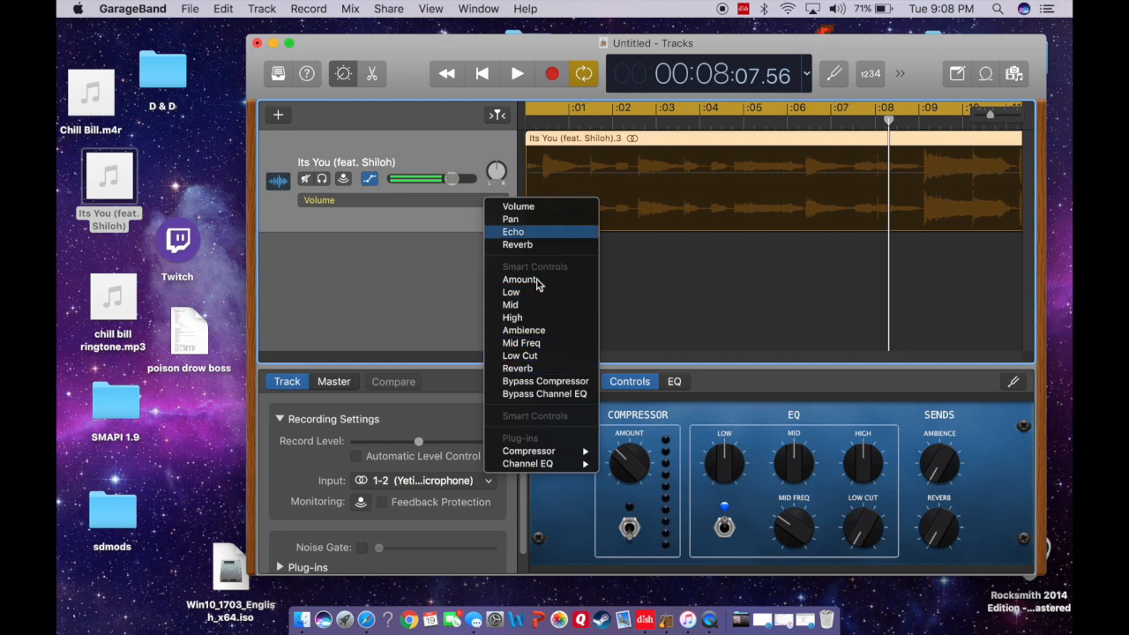
mouse_move(518, 206)
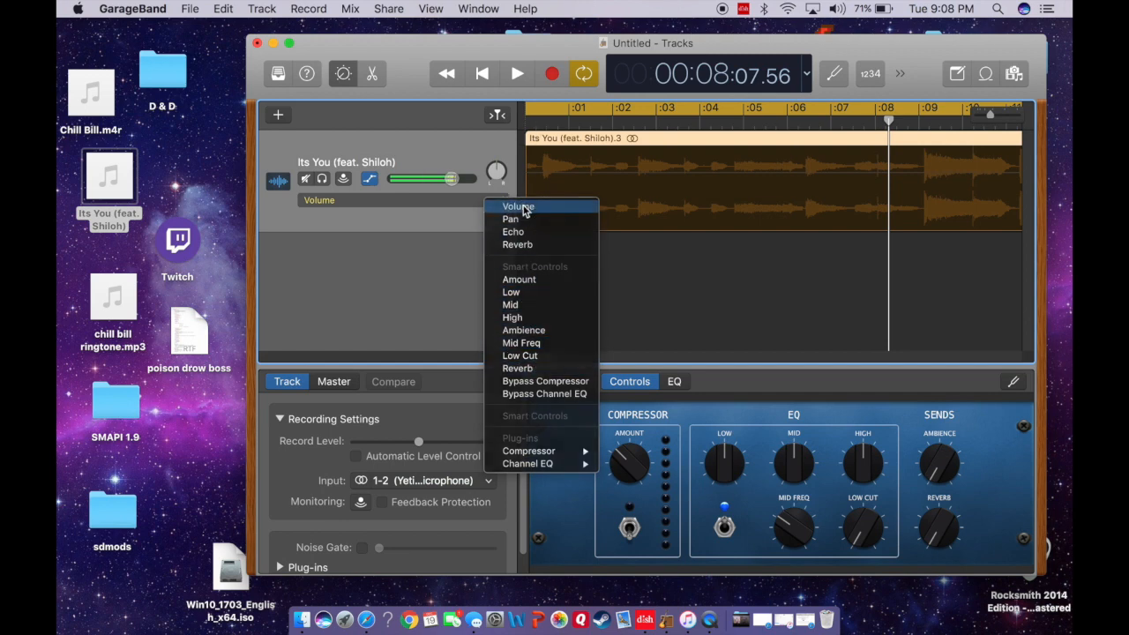
click(519, 206)
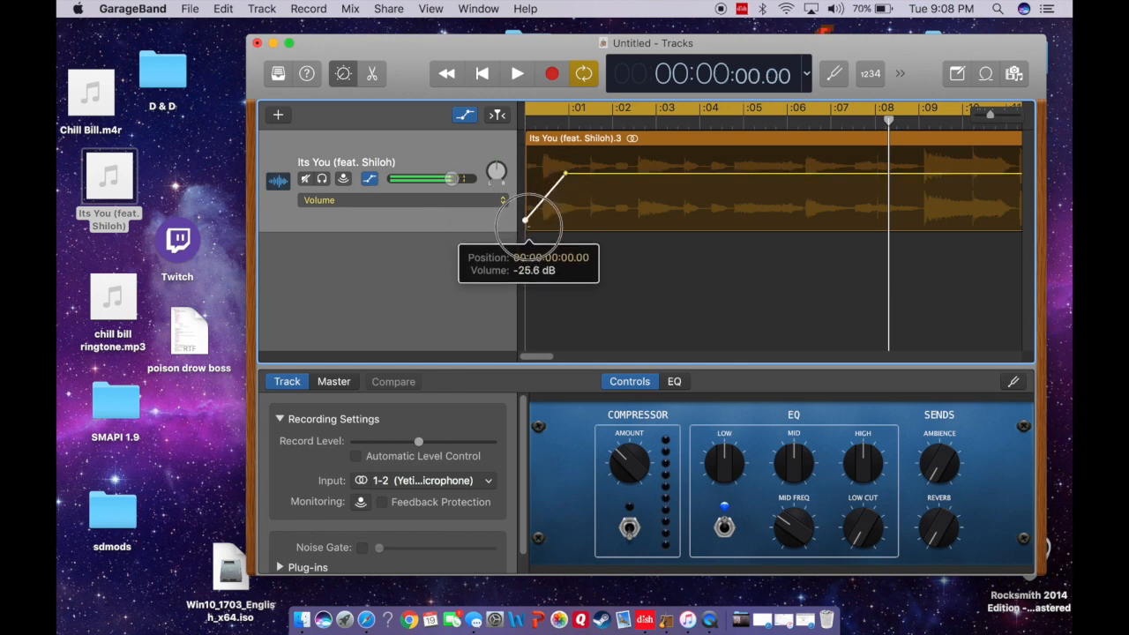
drag(524, 225, 564, 172)
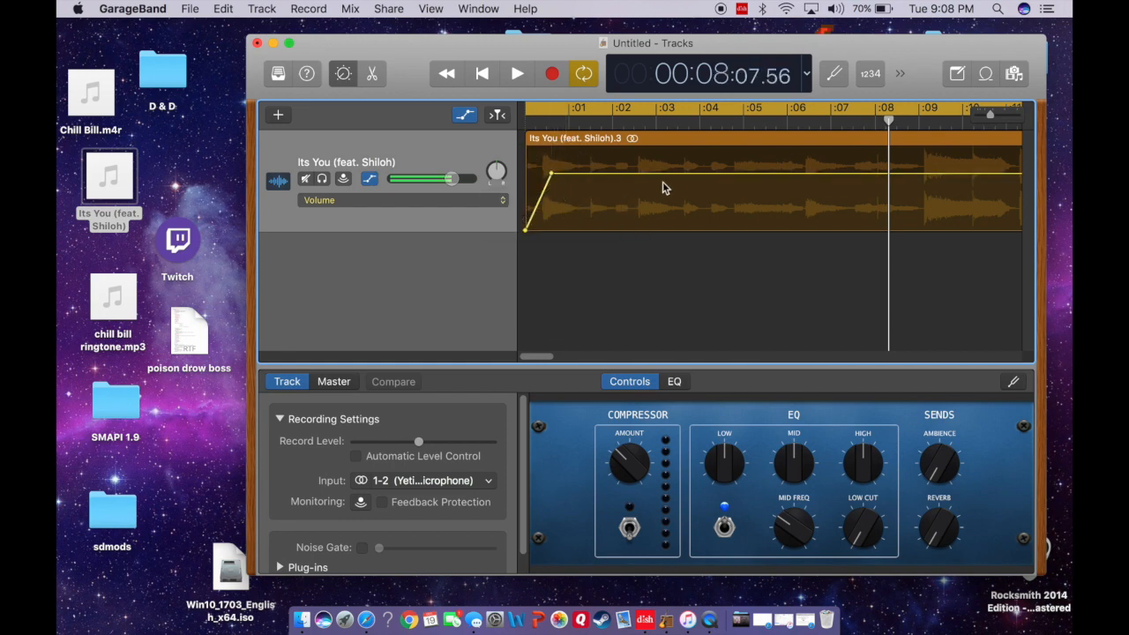
Step: Add volume points near the region's end around 28 s and start pulling the last one down
scroll(right, 3)
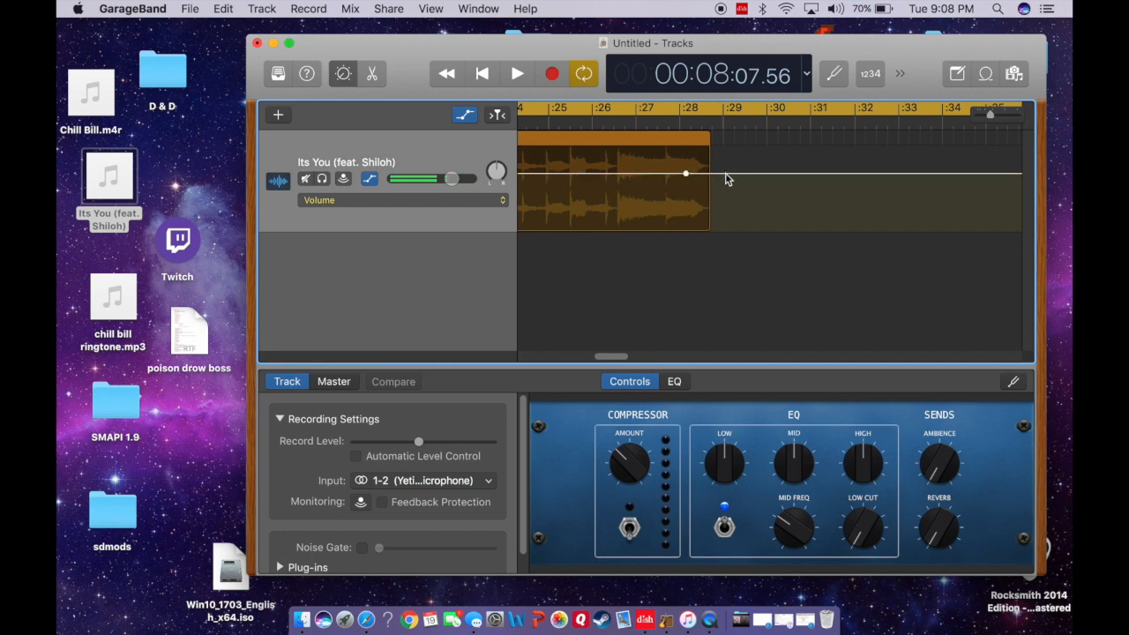
drag(685, 173, 715, 172)
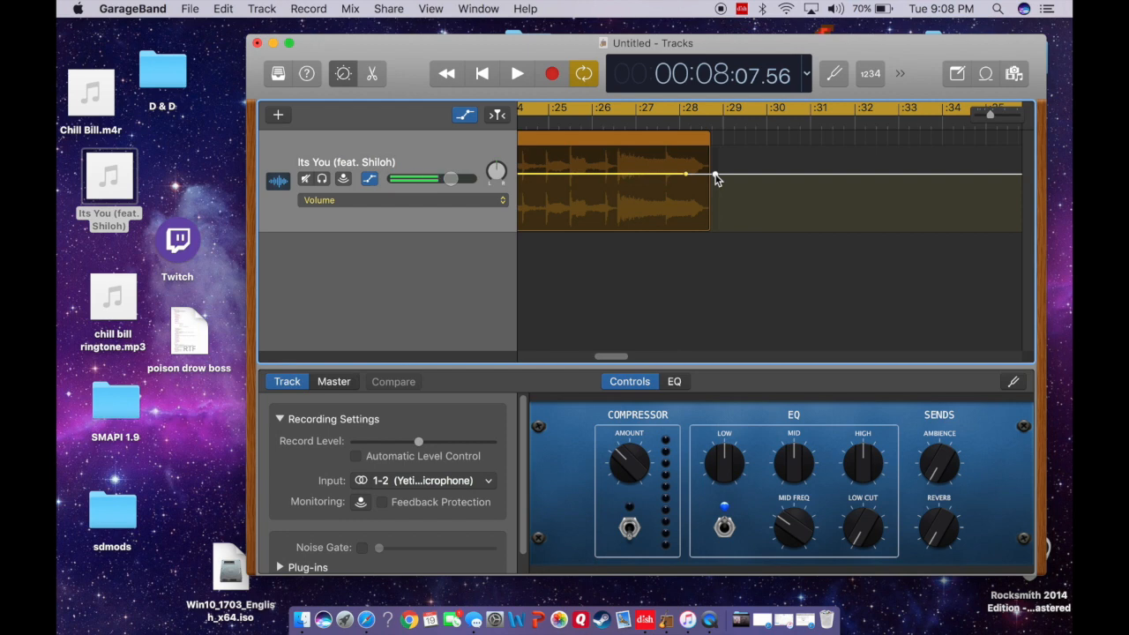
drag(686, 175, 715, 223)
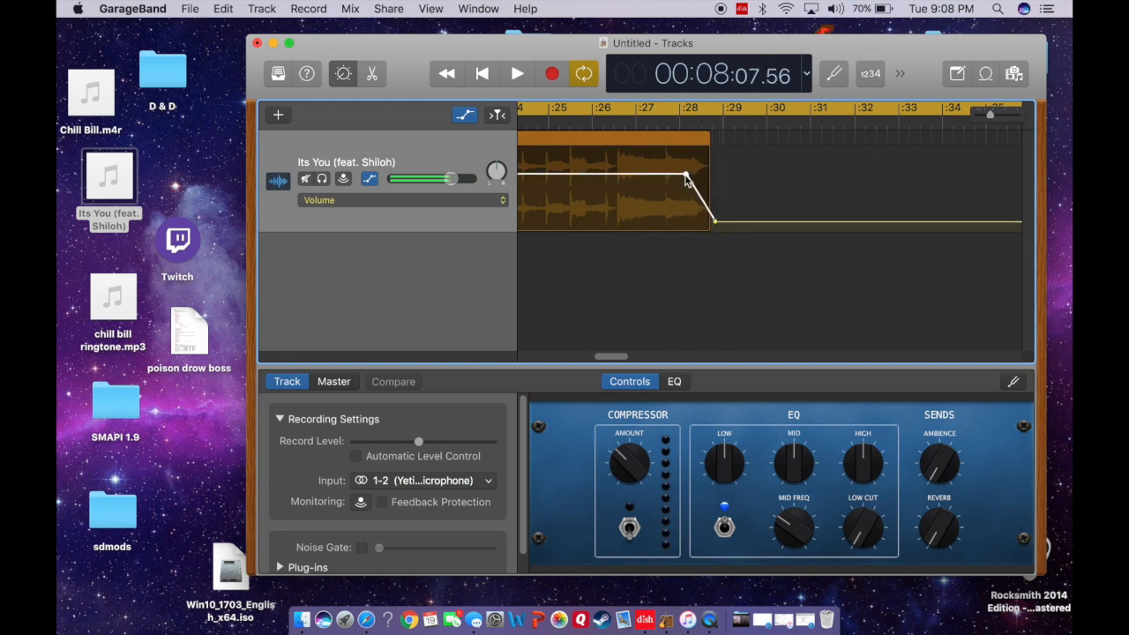
drag(688, 176, 714, 228)
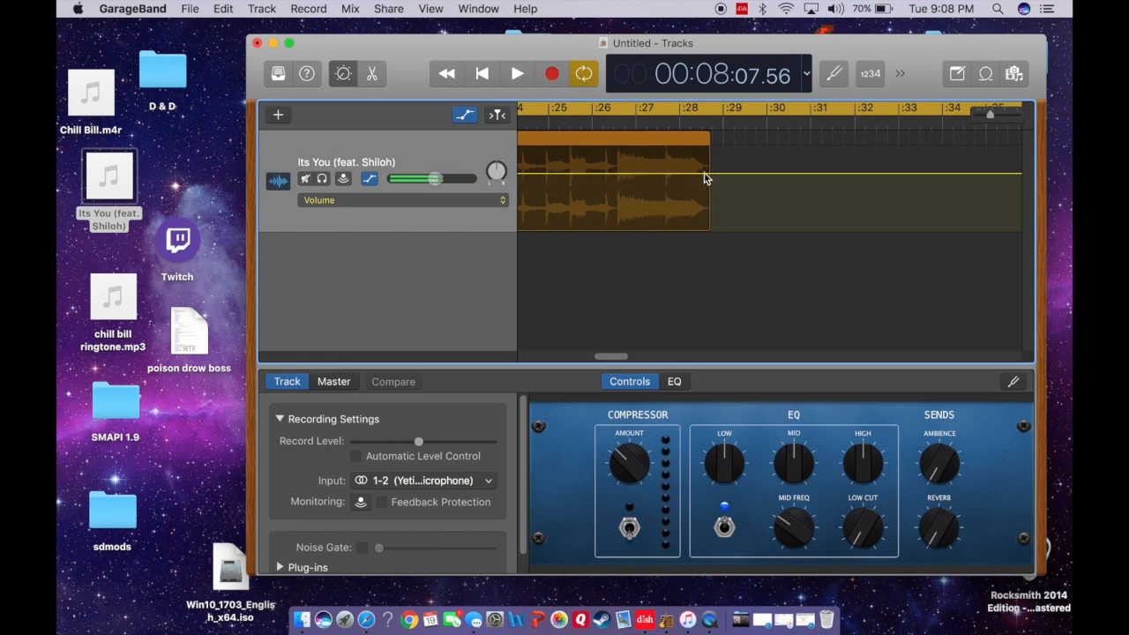
Step: Drop the final volume point to about -51.8 dB, completing the fade-out
click(687, 173)
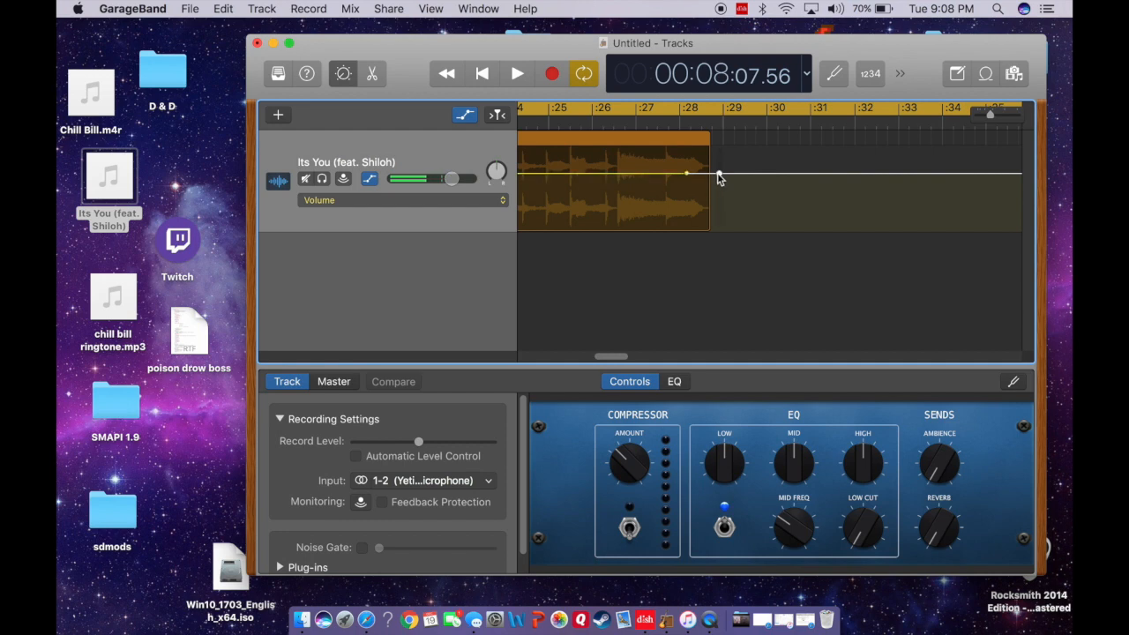
drag(686, 173, 693, 229)
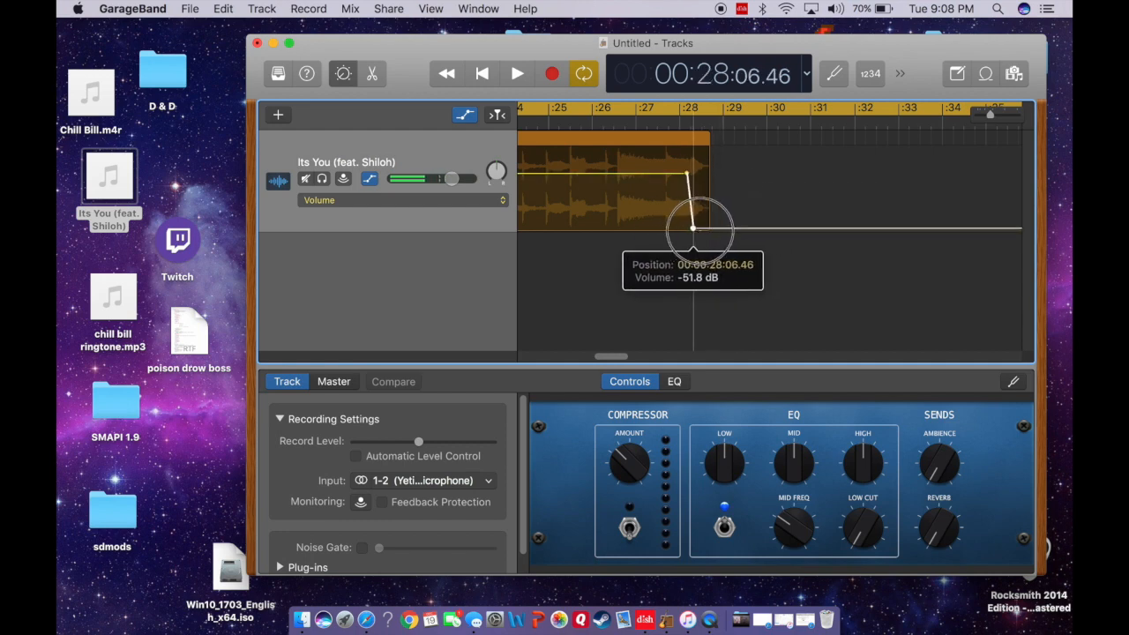
drag(692, 228, 712, 228)
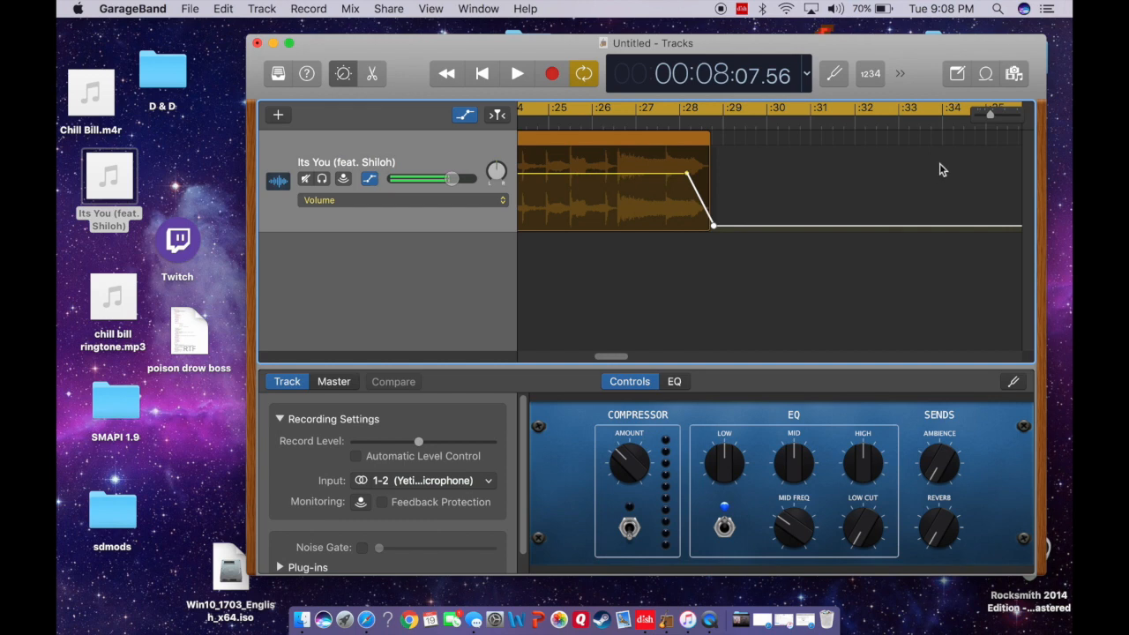
scroll(right, 3)
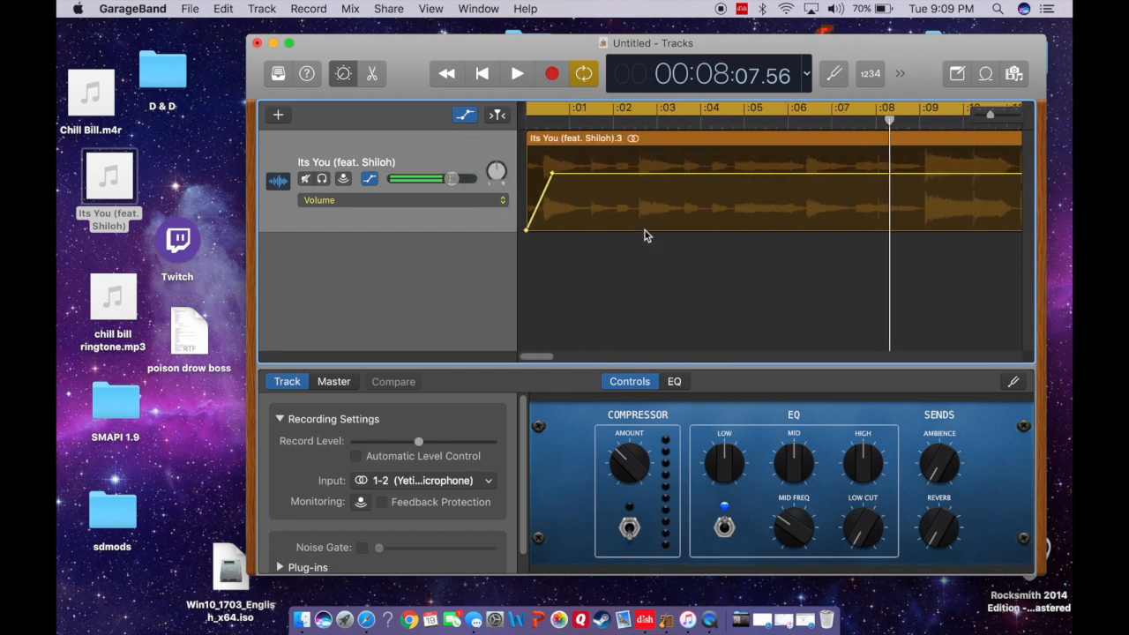
mouse_move(387, 9)
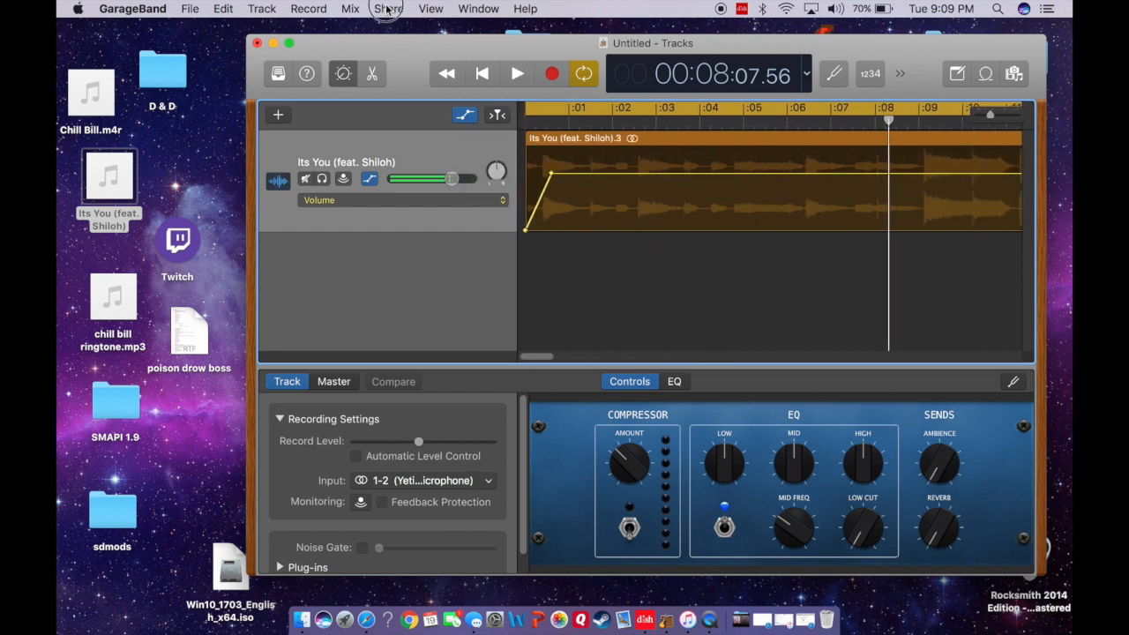
Step: Export Song to Disk to the Desktop as AAC High Quality, named 'dlsjf;akldjf'
click(388, 9)
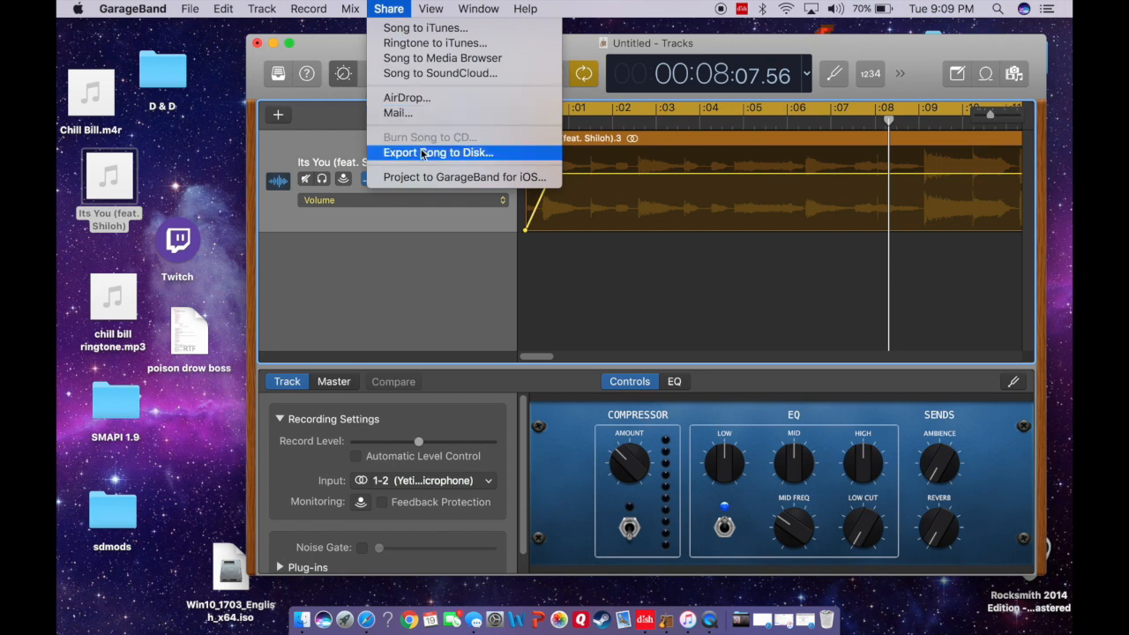
click(438, 152)
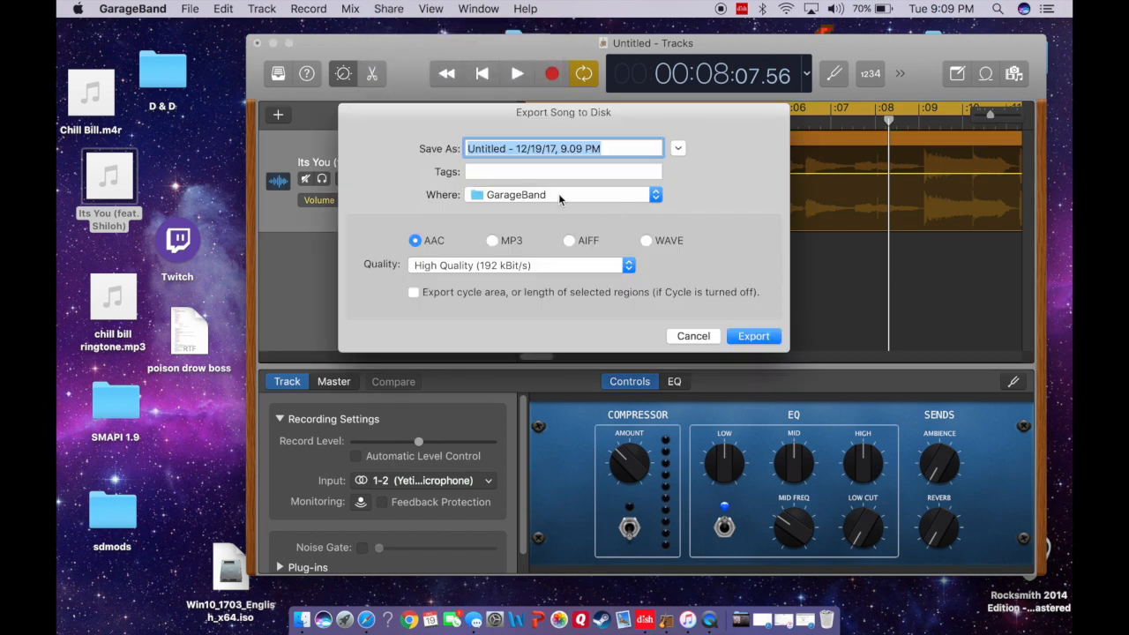
click(652, 194)
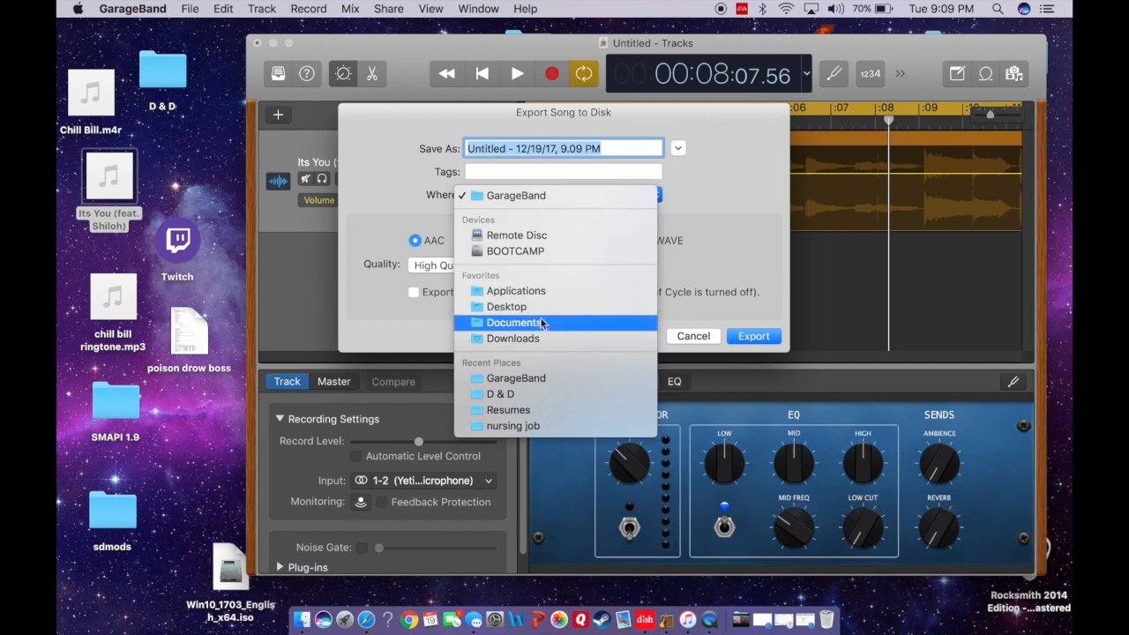
click(505, 306)
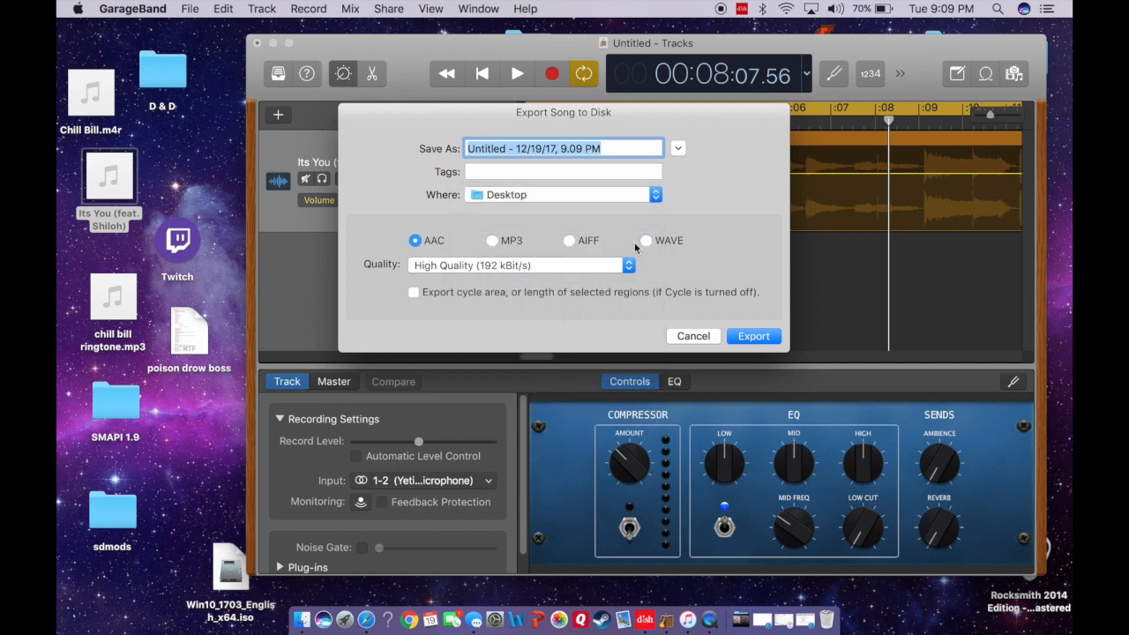
text(dlsjf;akldjf)
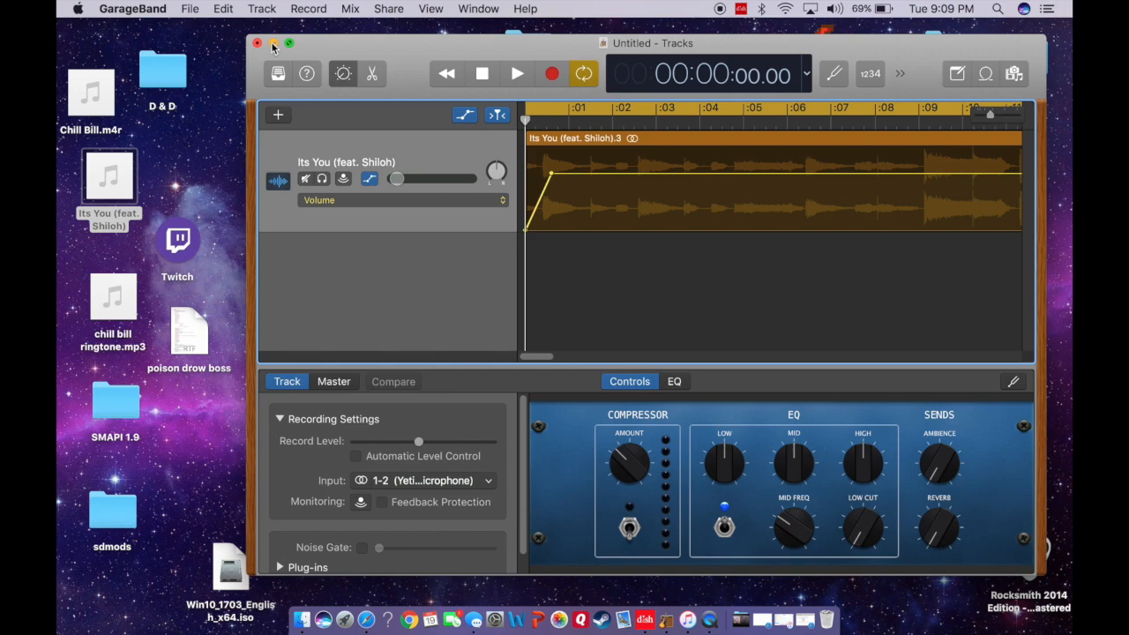
Step: Hide GarageBand, move the exported file on the Desktop and rename its extension from .m4a to .m4r
click(258, 44)
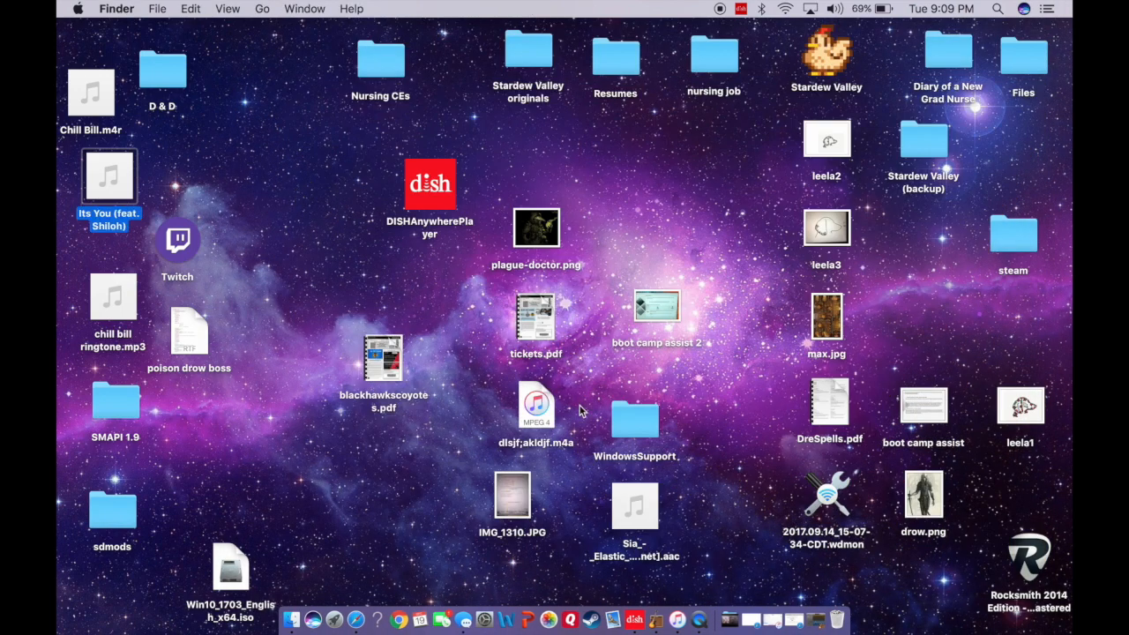
drag(536, 405, 251, 157)
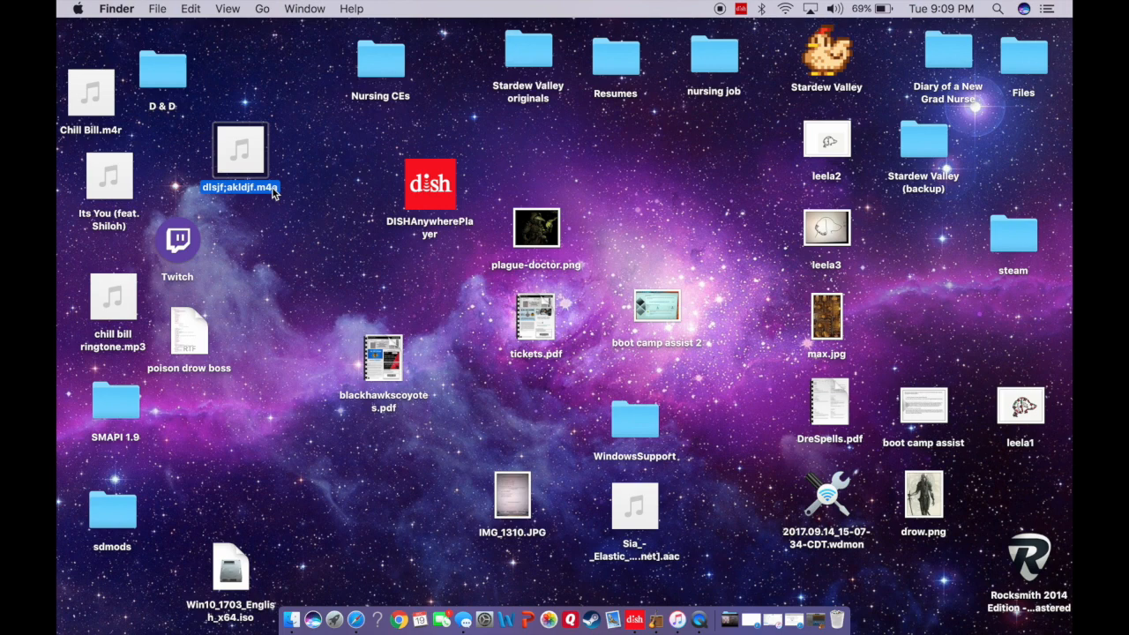
click(298, 234)
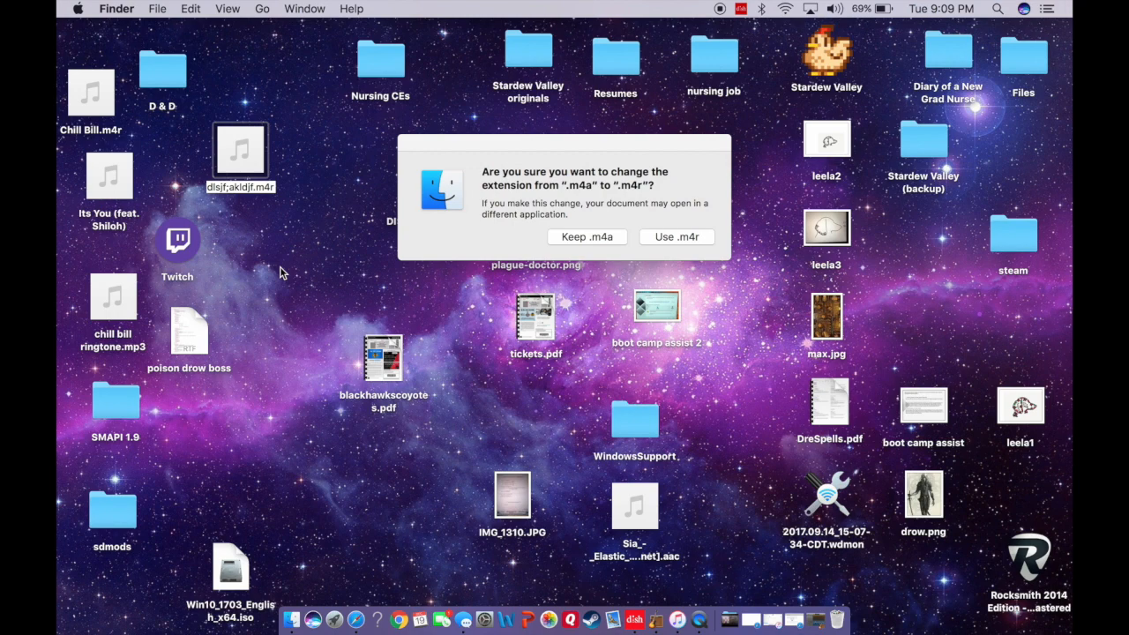
mouse_move(384, 244)
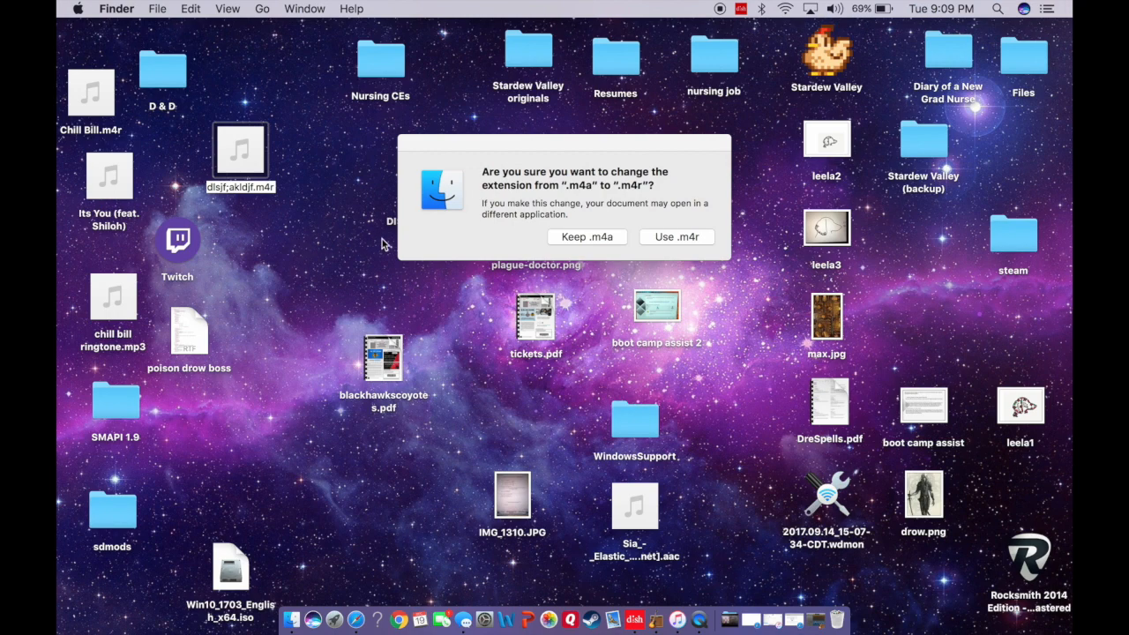
mouse_move(432, 203)
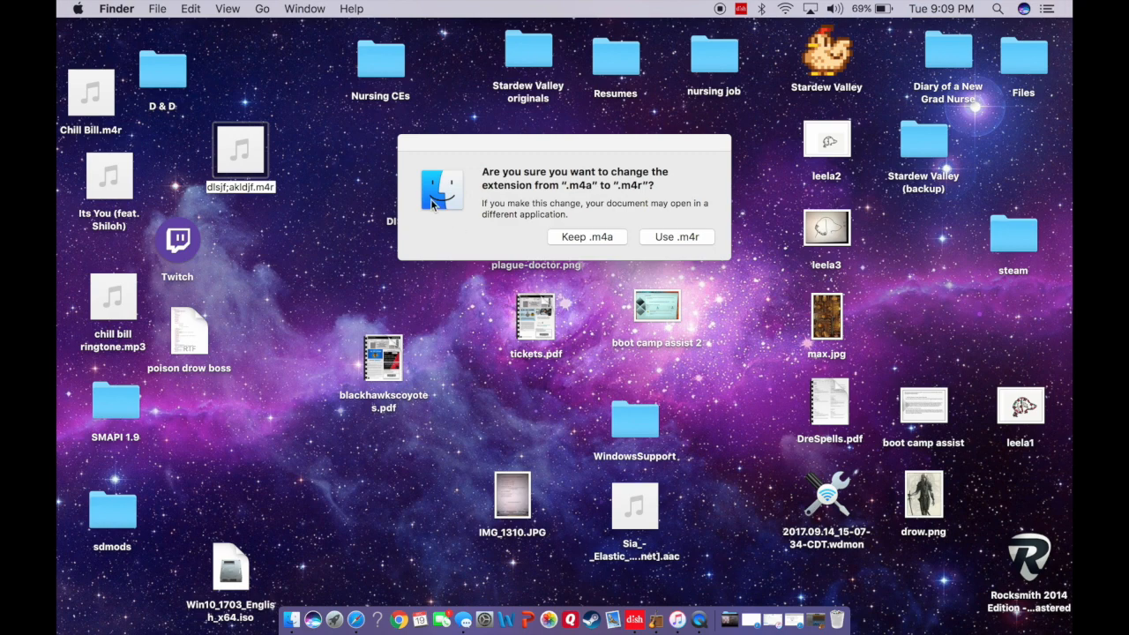
mouse_move(600, 276)
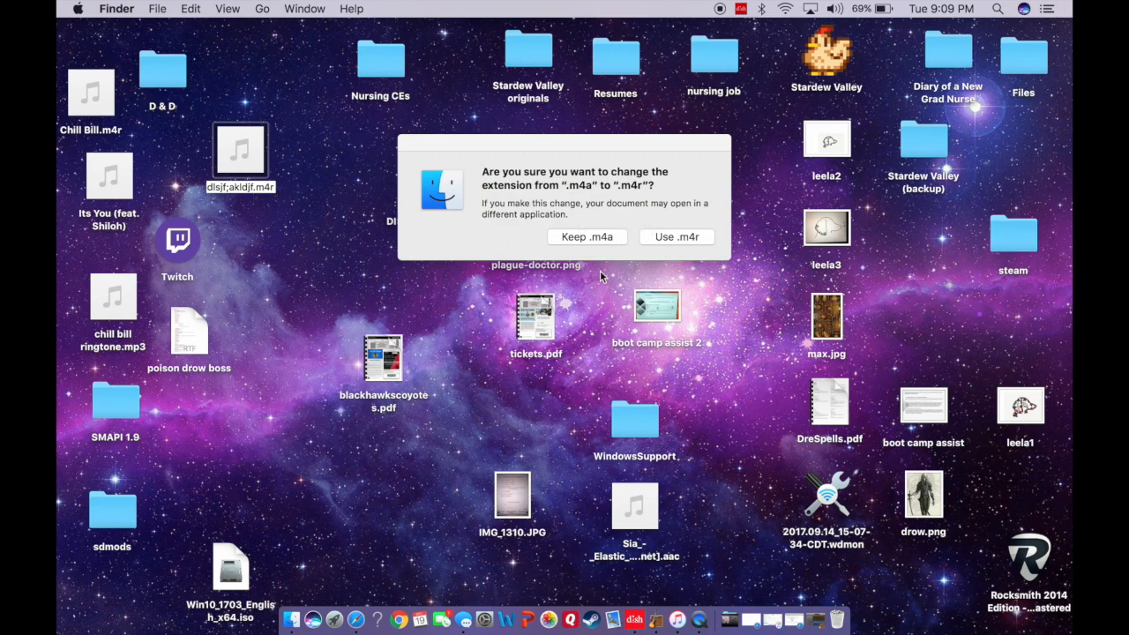
mouse_move(691, 230)
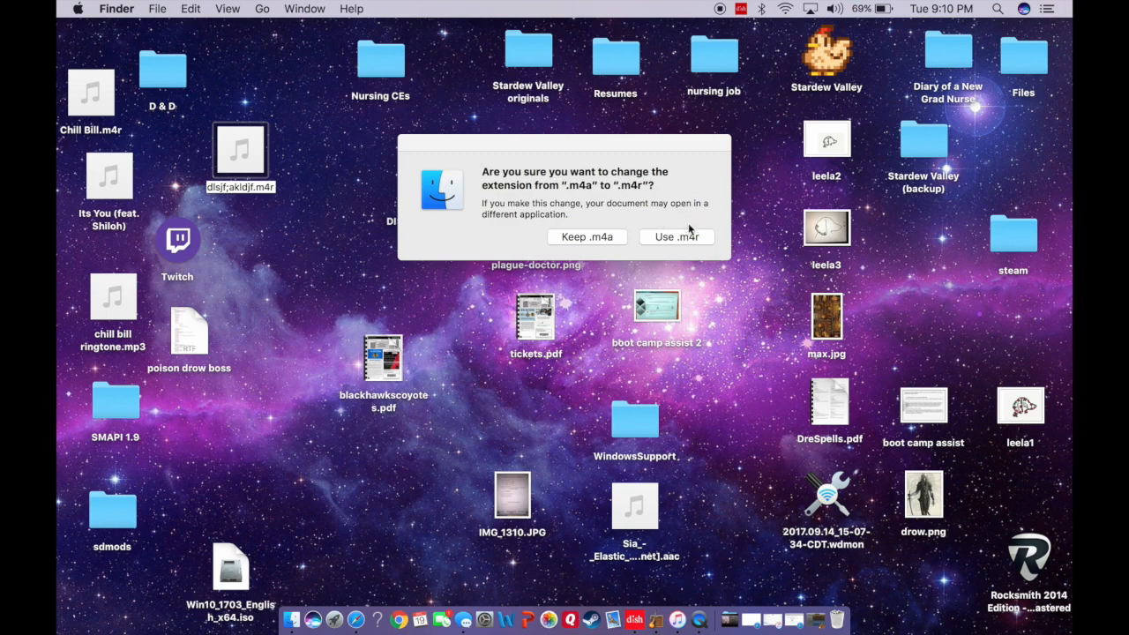
click(675, 236)
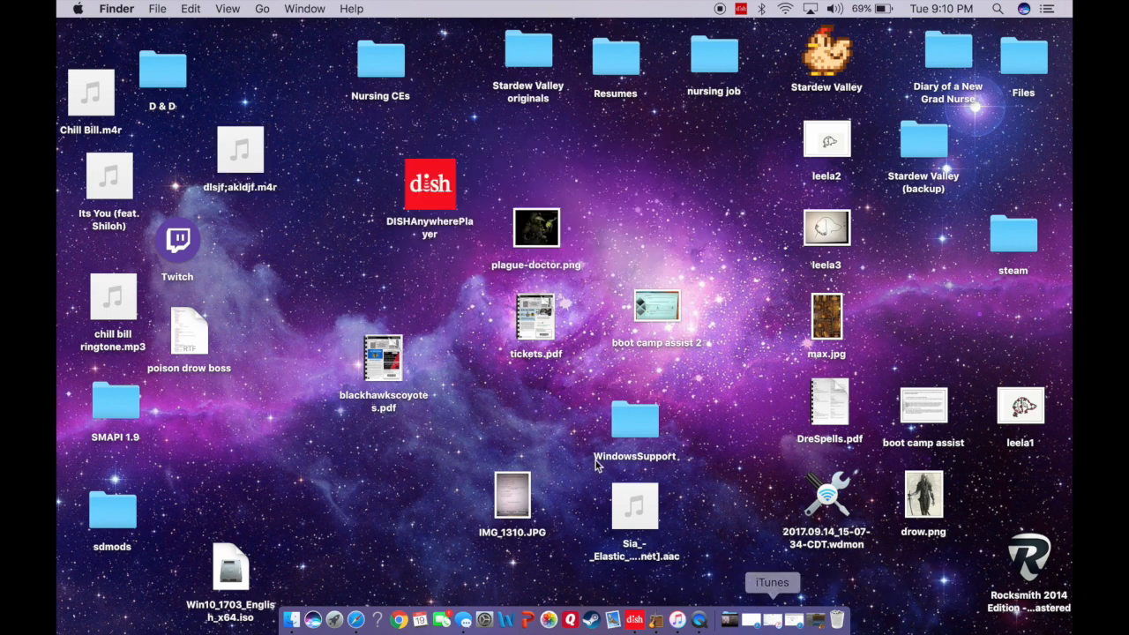
mouse_move(676, 622)
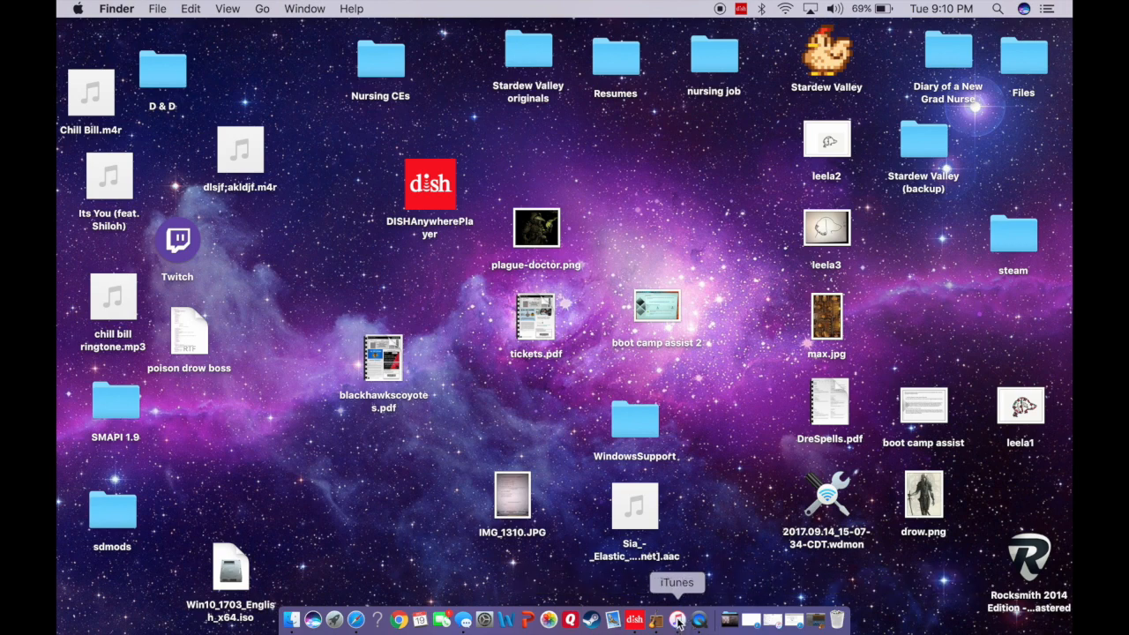
Step: Switch to iTunes showing the iPhone's Tones list with Chill Bill
click(678, 619)
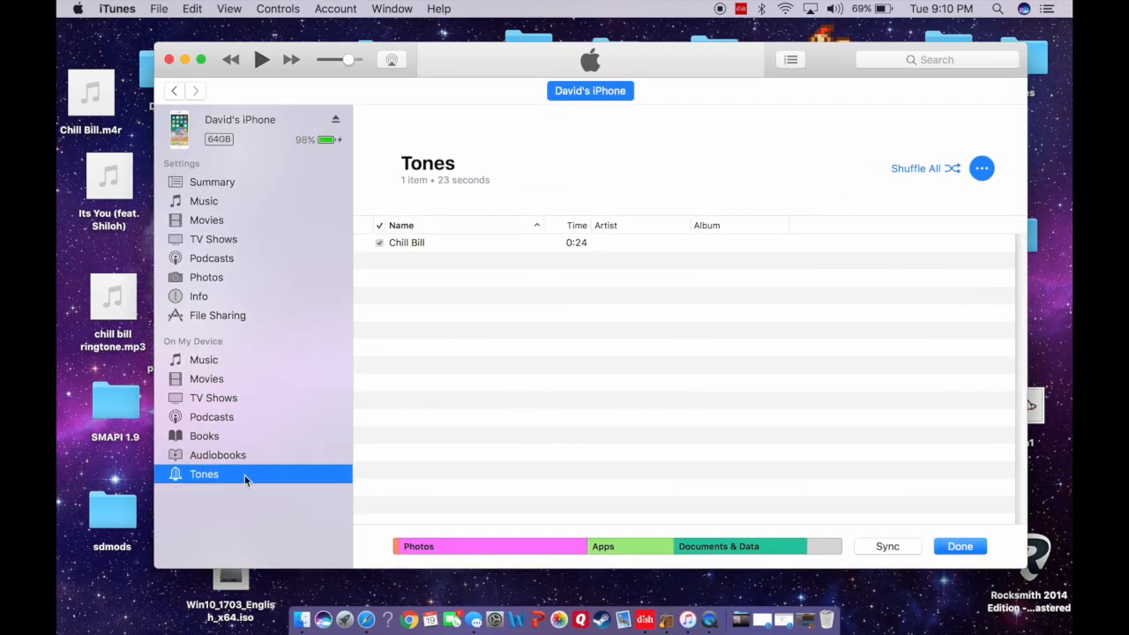
mouse_move(459, 55)
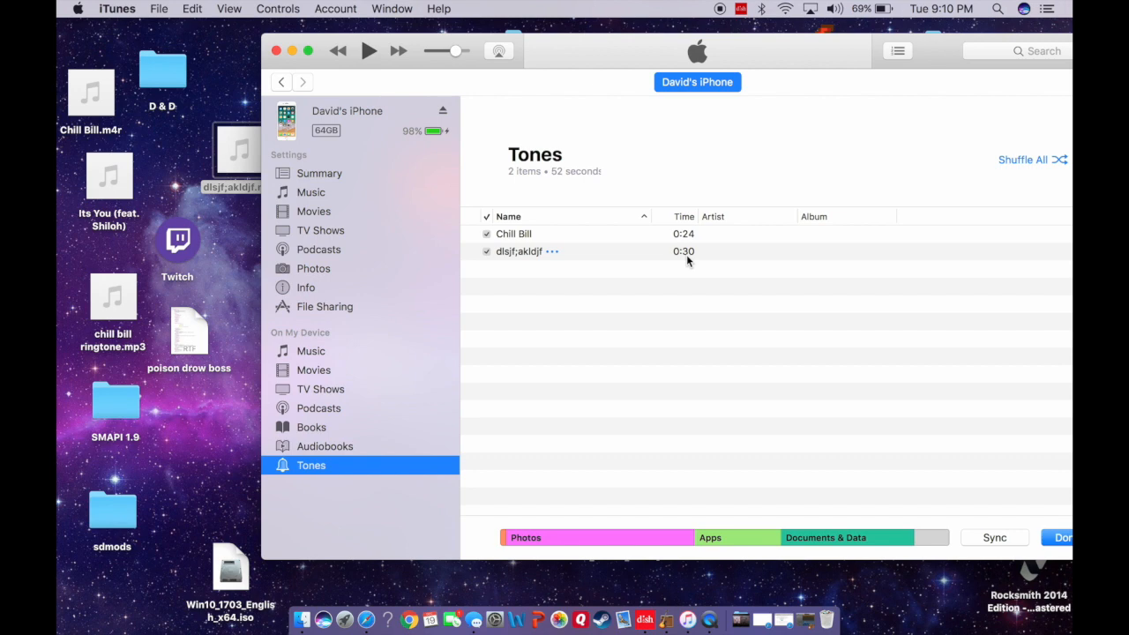
mouse_move(665, 265)
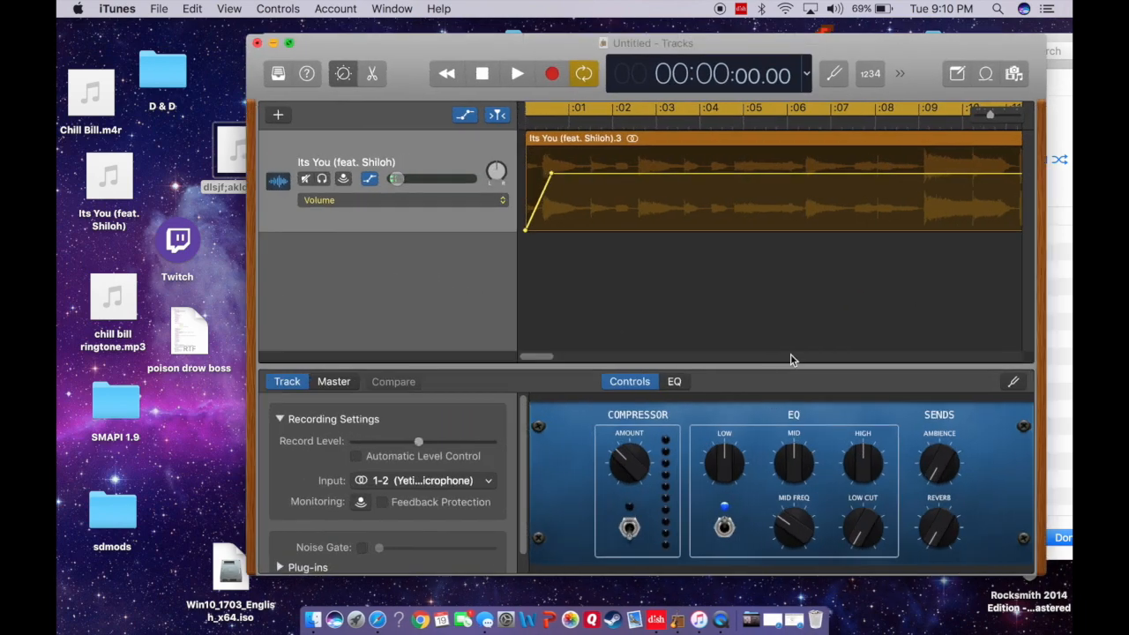
Step: Bring GarageBand forward and scroll the timeline to review the clip's fade-out
click(719, 81)
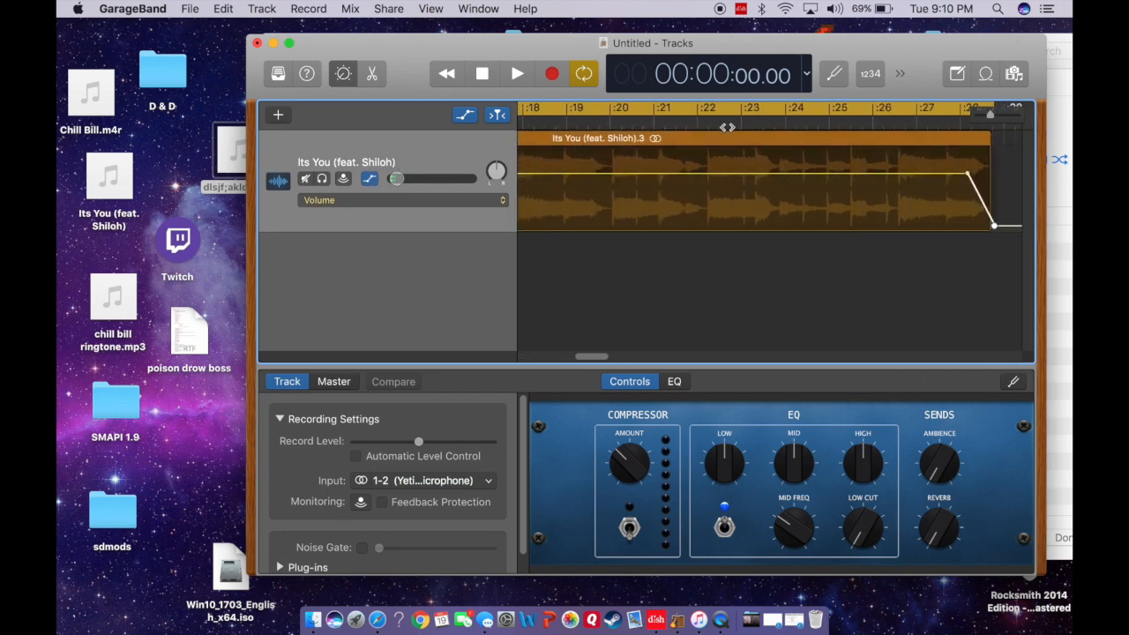
scroll(left, 3)
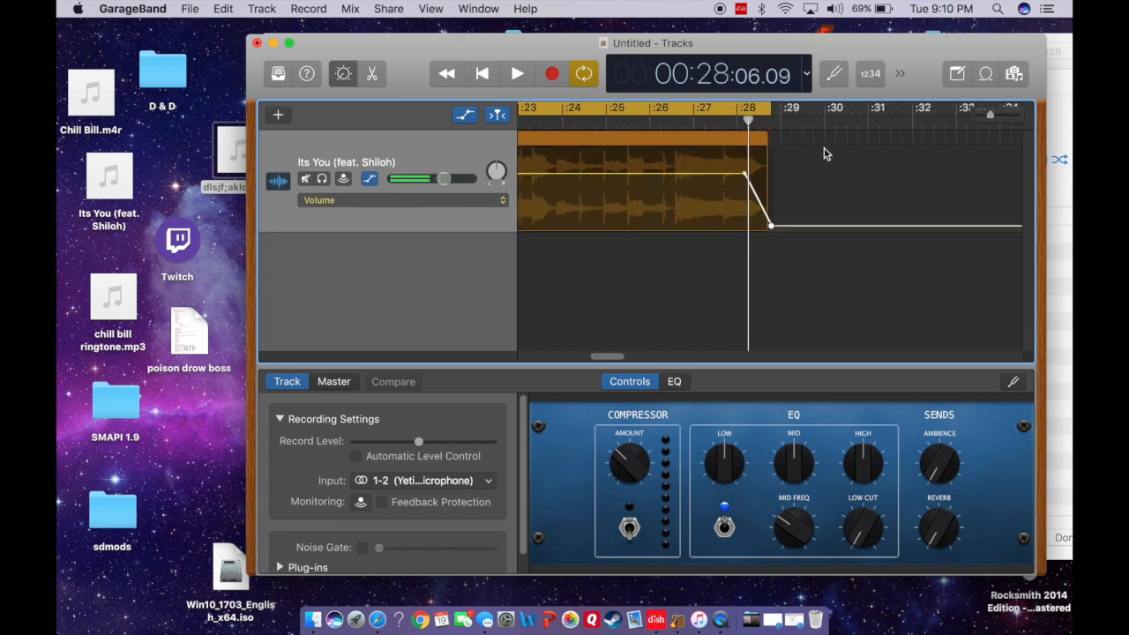
scroll(right, 3)
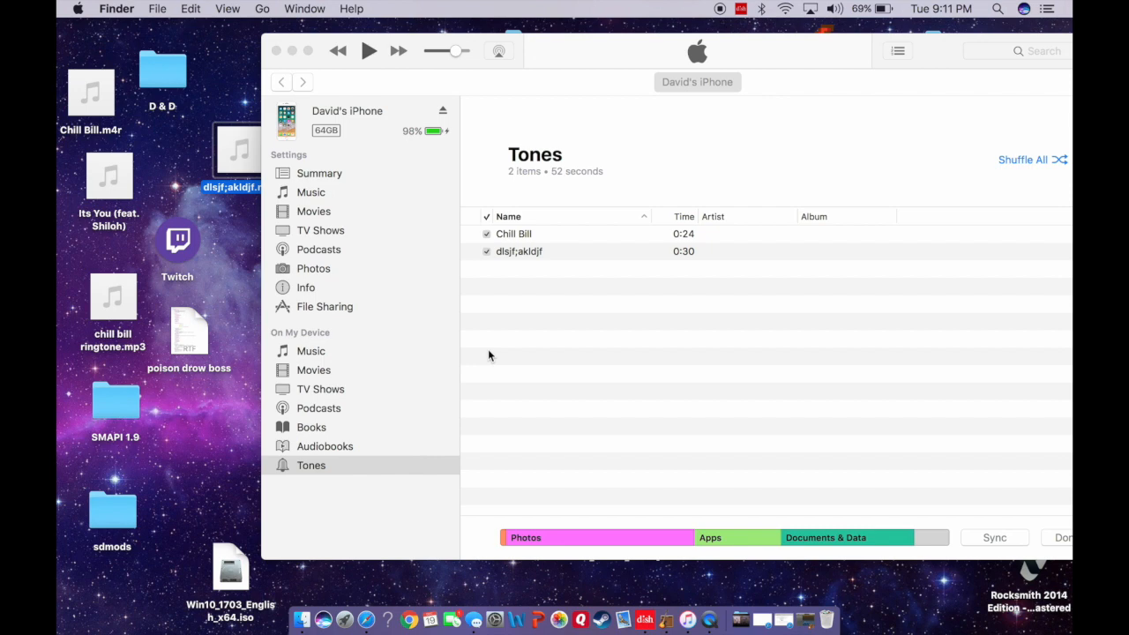
mouse_move(595, 365)
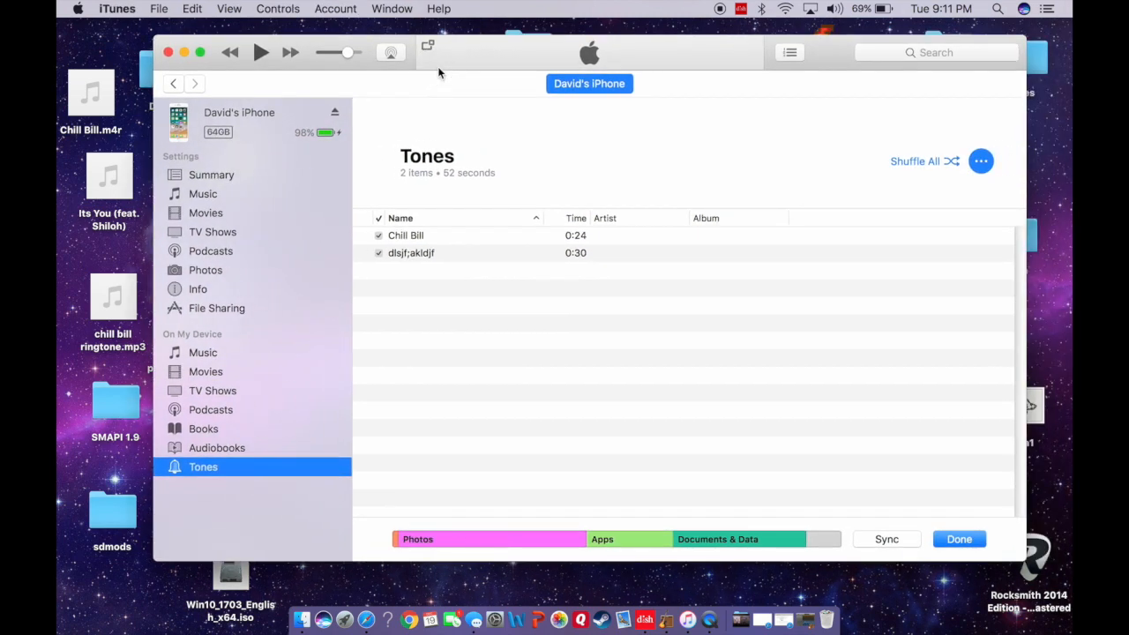
mouse_move(542, 288)
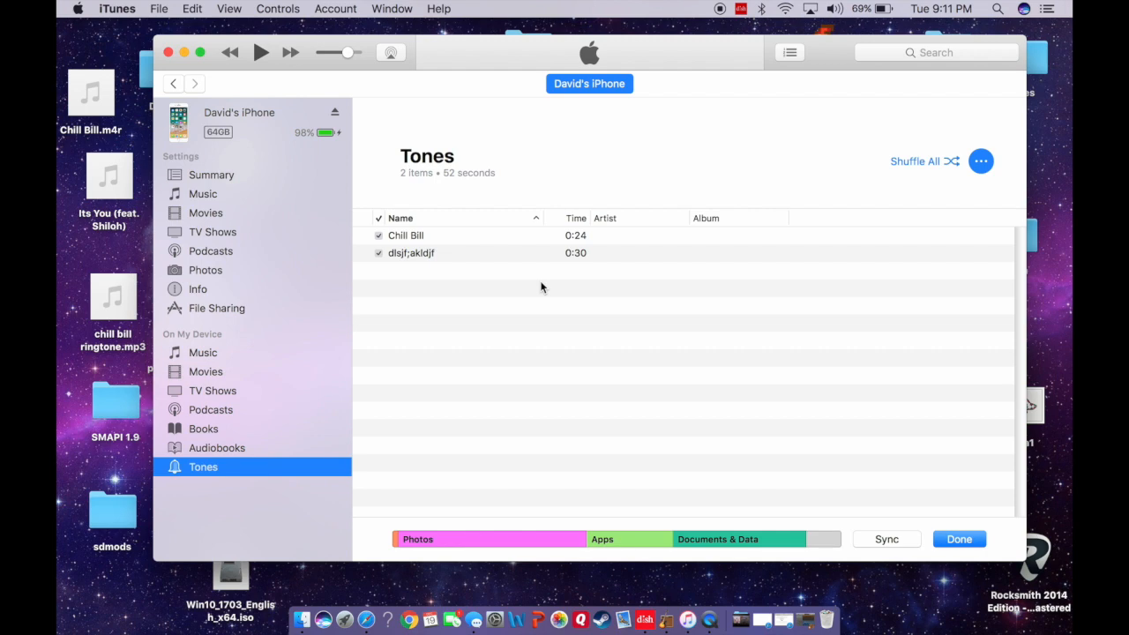
mouse_move(655, 368)
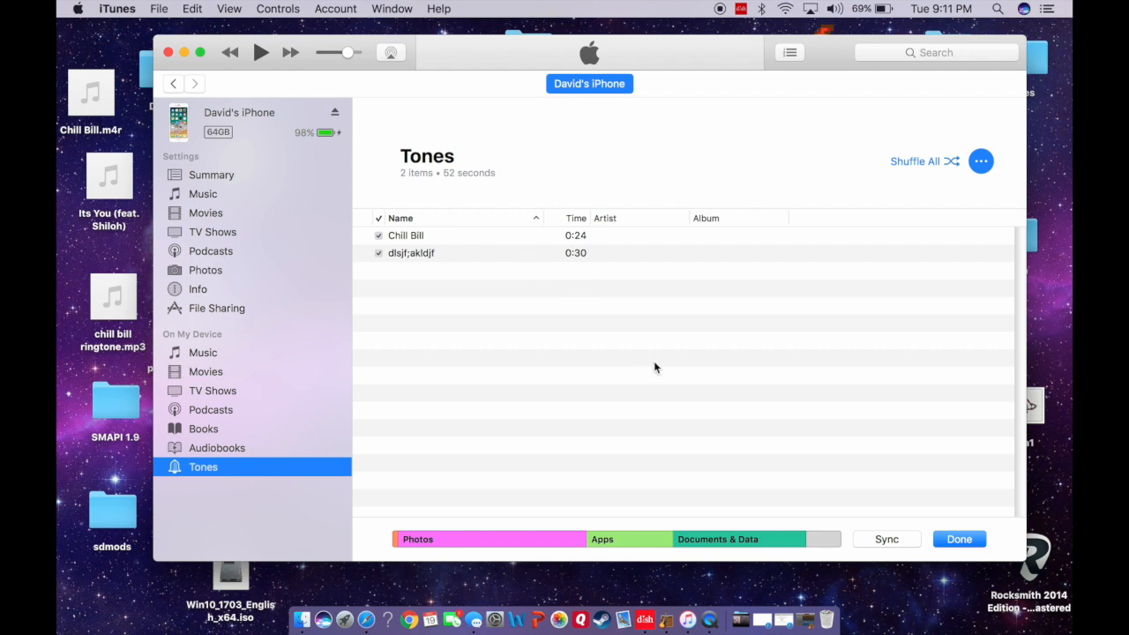